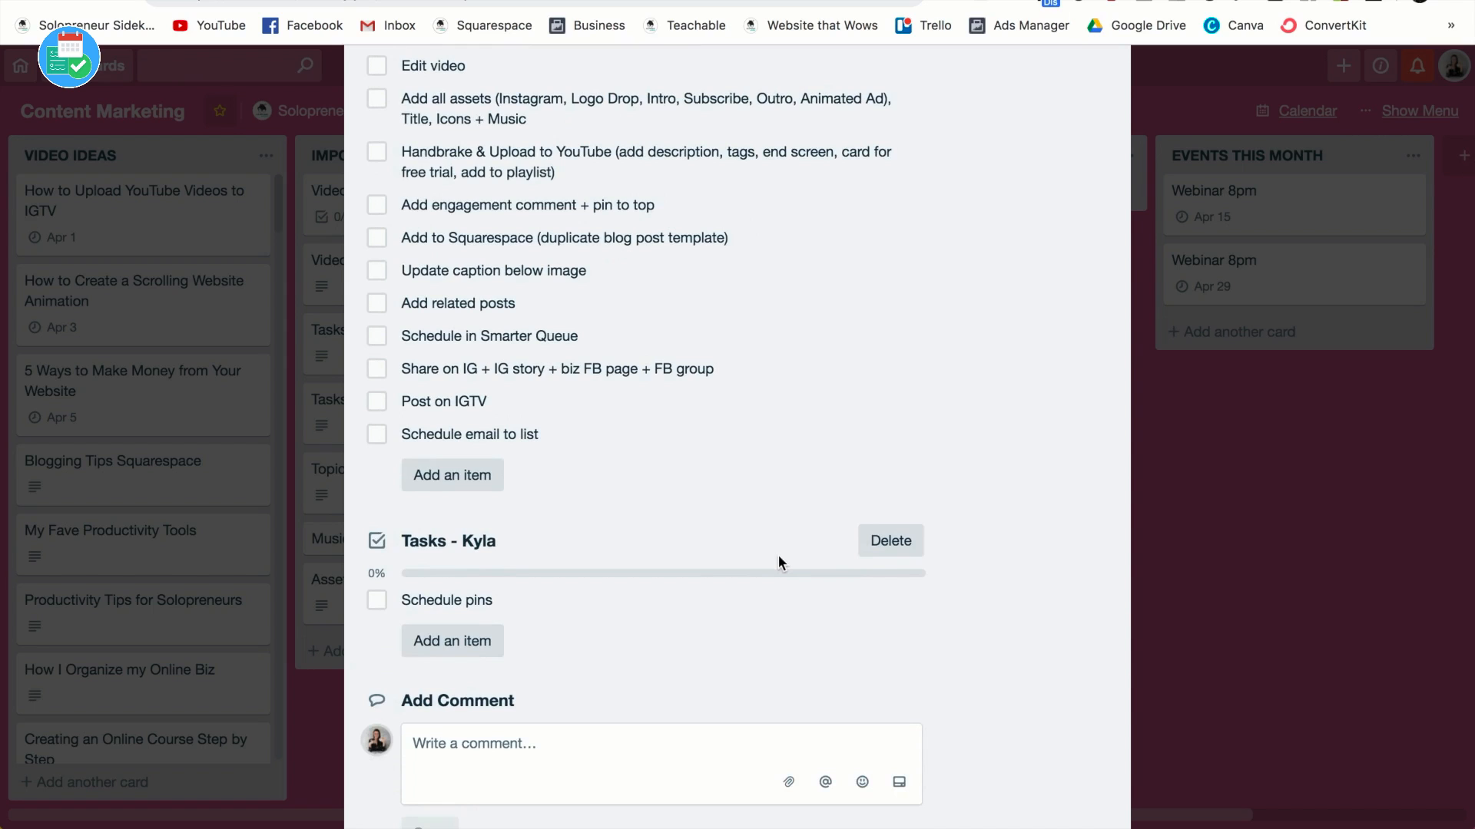
Step: Scroll up in the Video Template card to see the team members' checklists
scroll("up", 3)
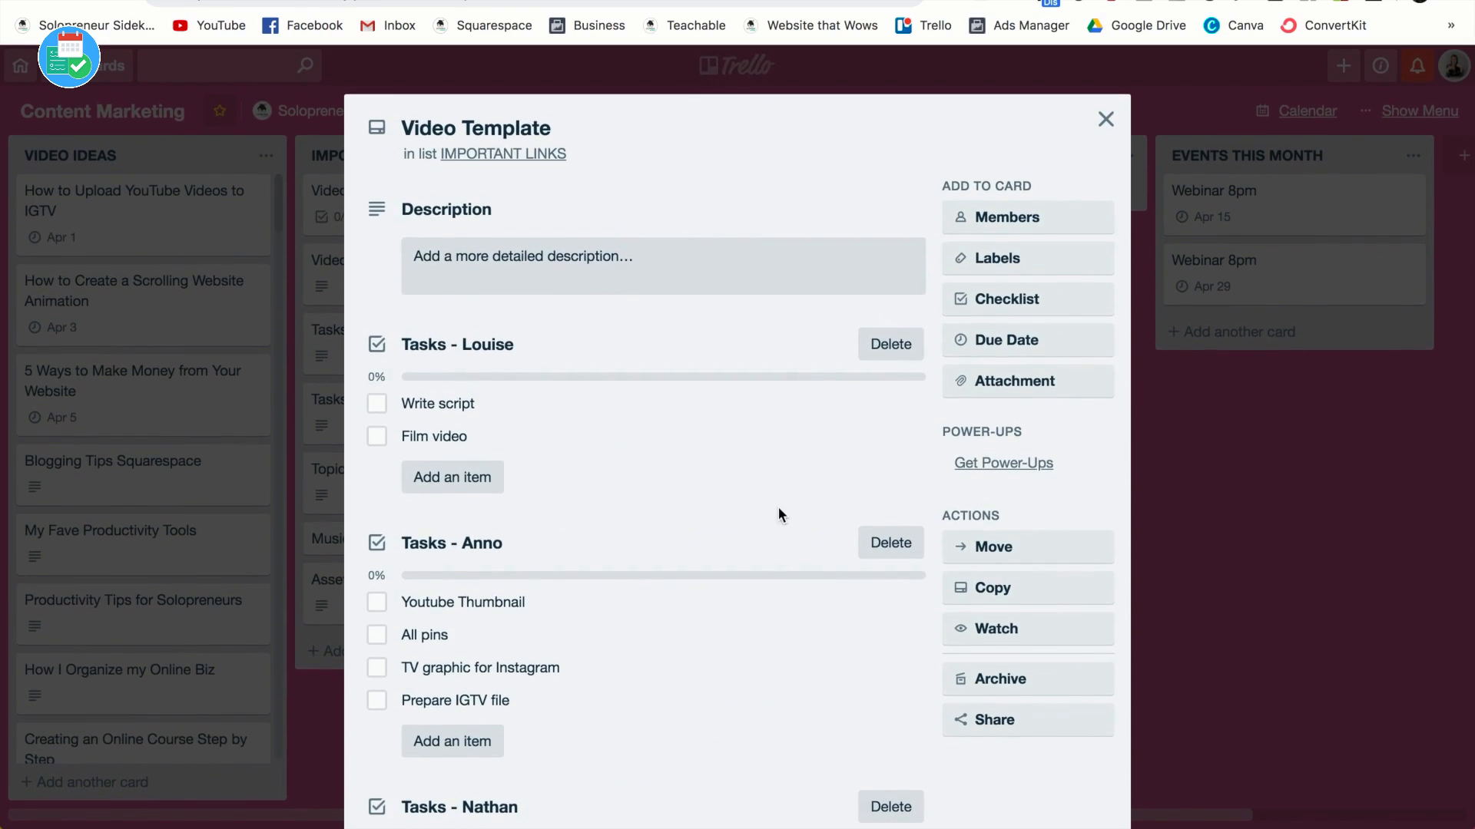
mouse_move(1002, 301)
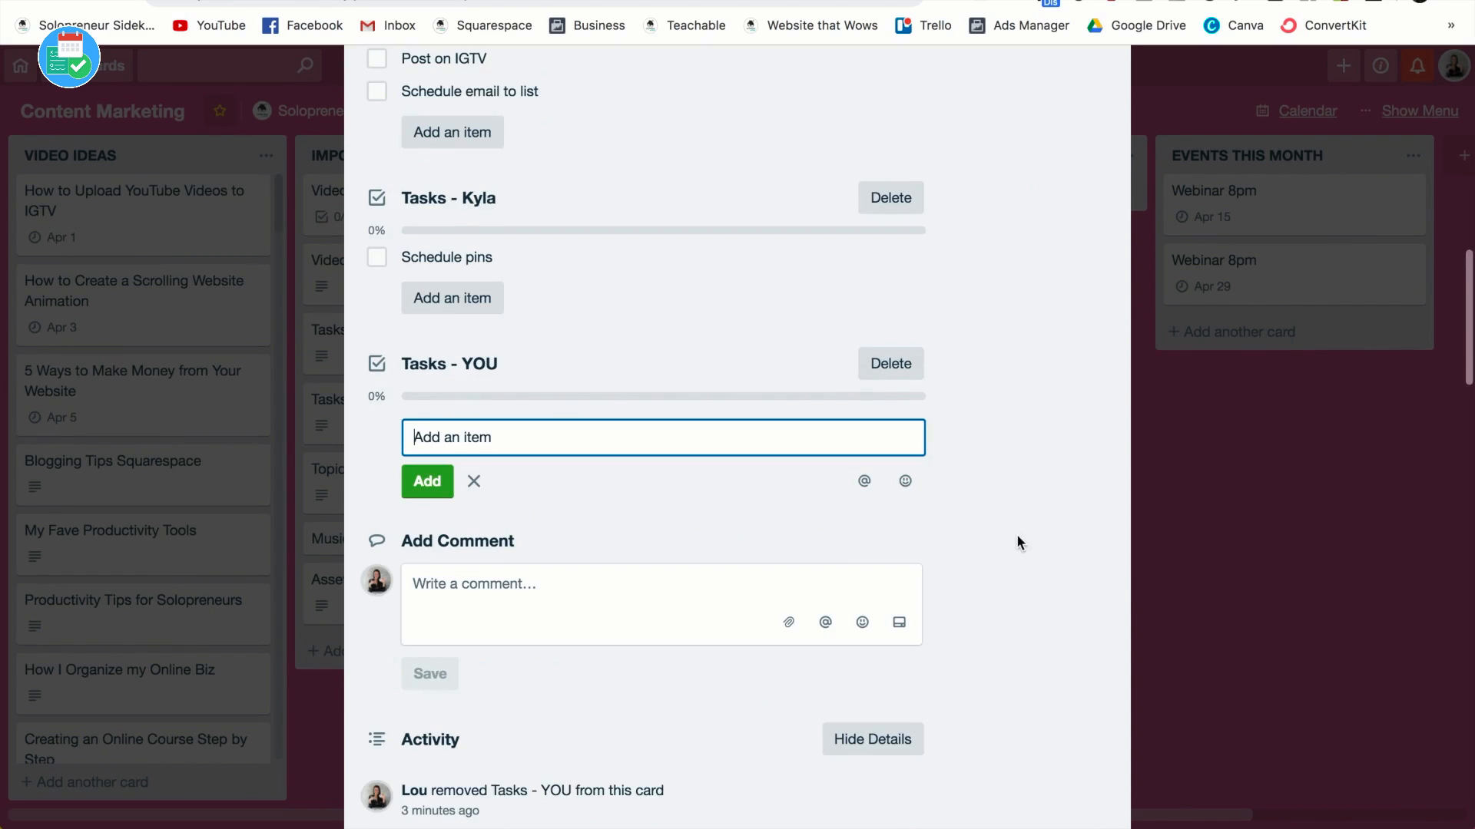
Step: Type 'Item' into the open text field
type("Item")
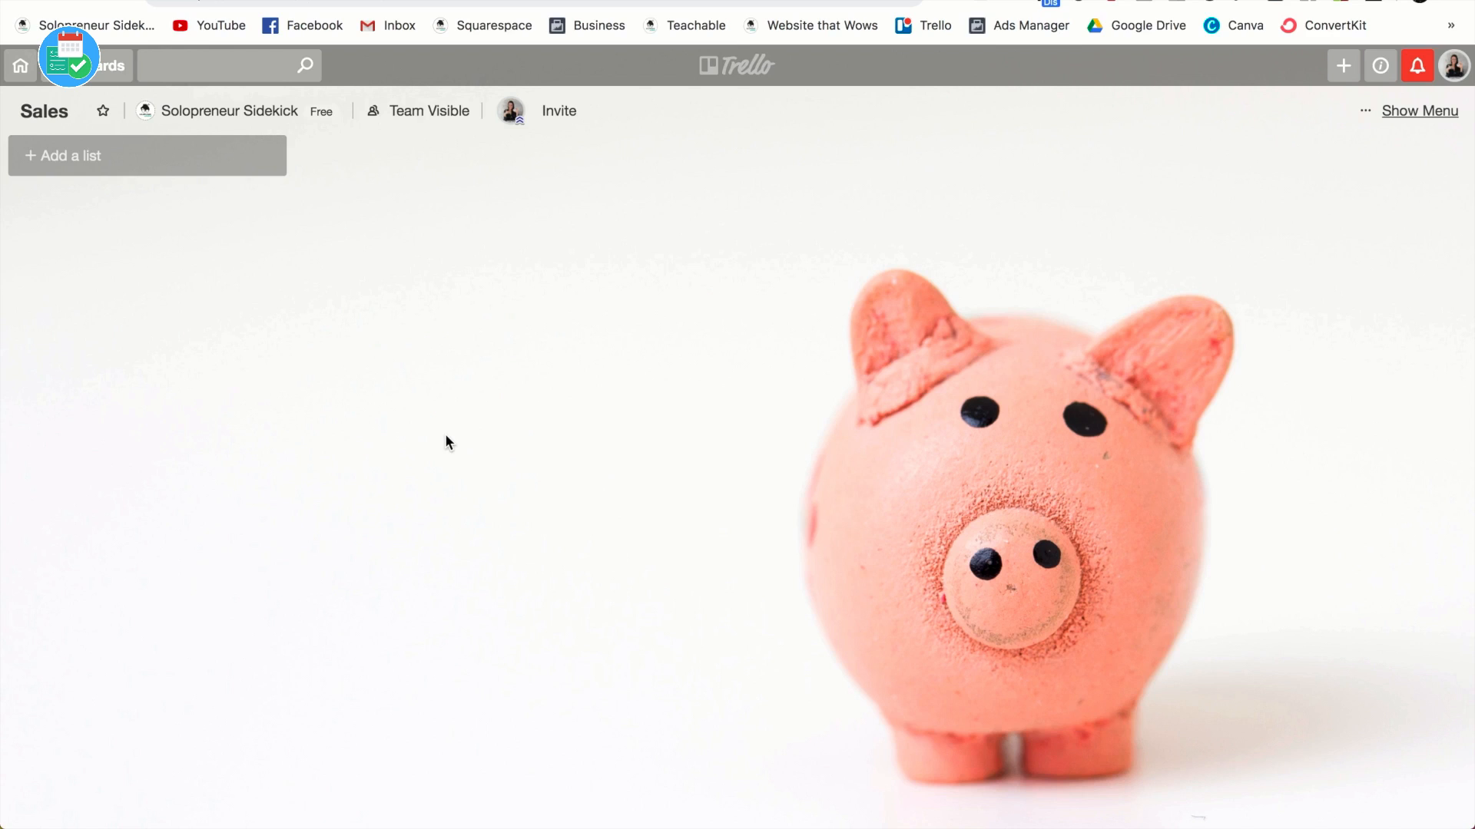
mouse_move(51, 170)
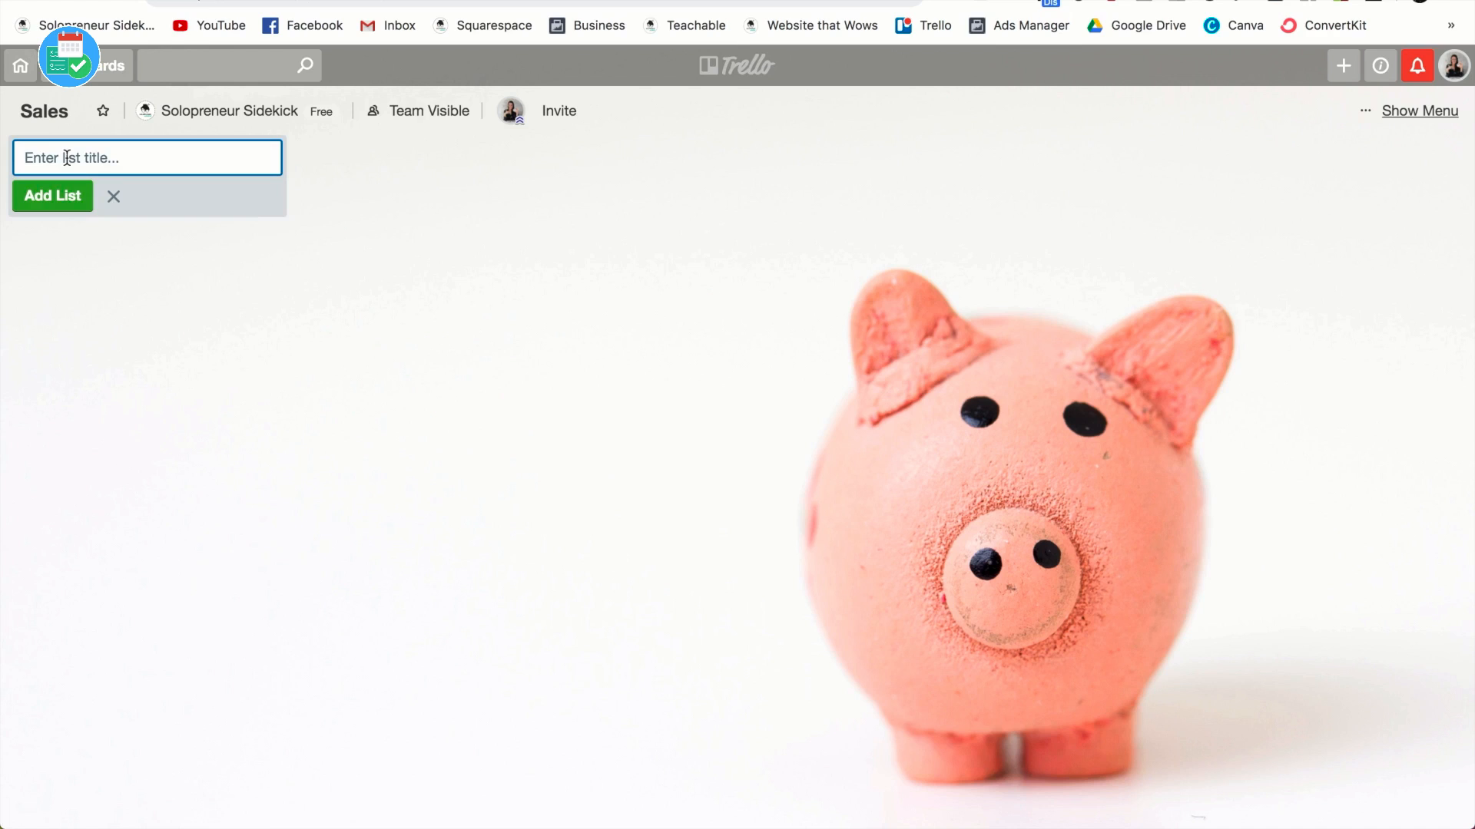
Step: Create the BIG GOALS list with a '1000 sales' card
type("BIG G")
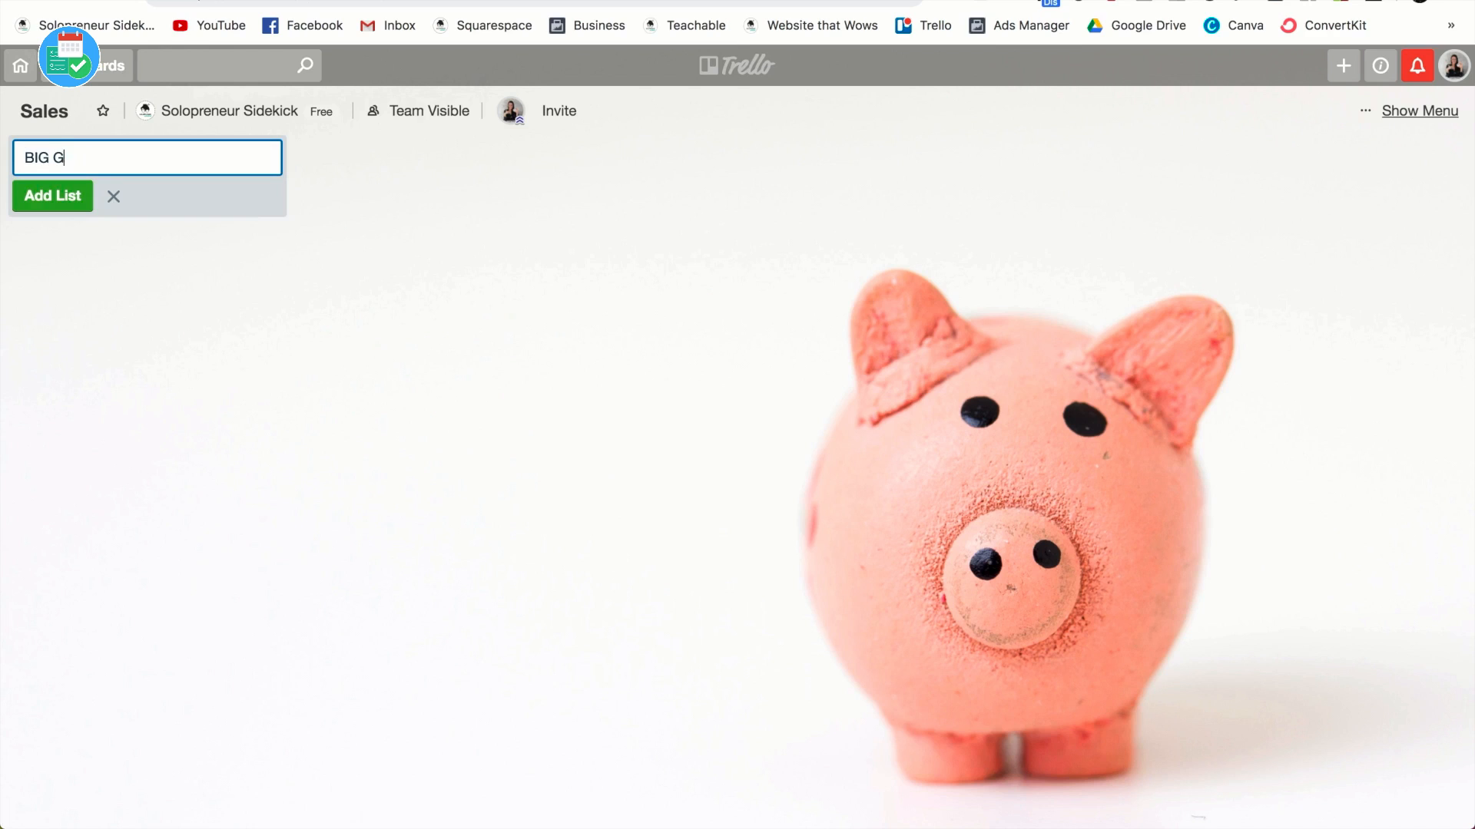
left_click(52, 196)
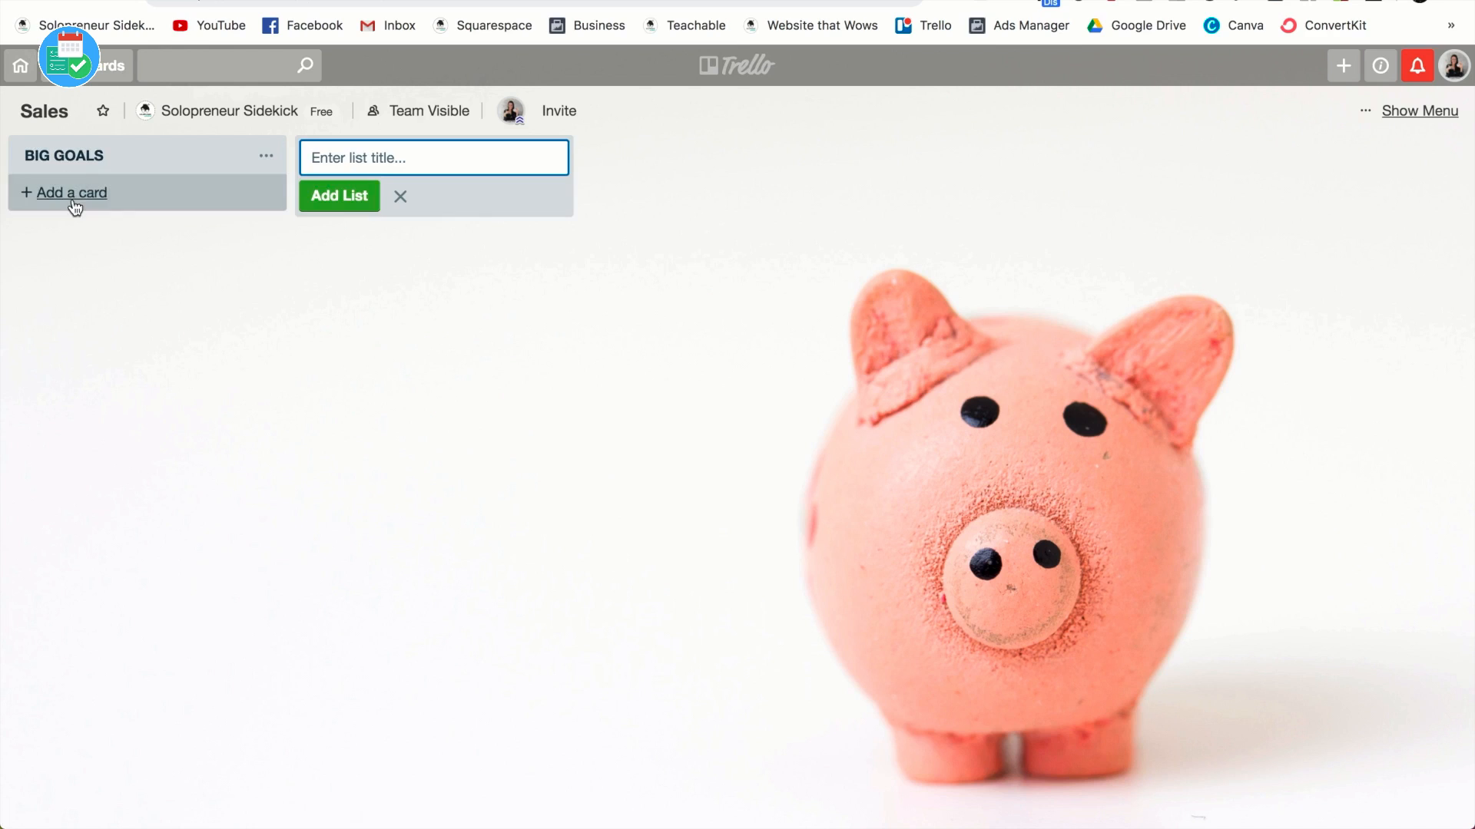
left_click(72, 192)
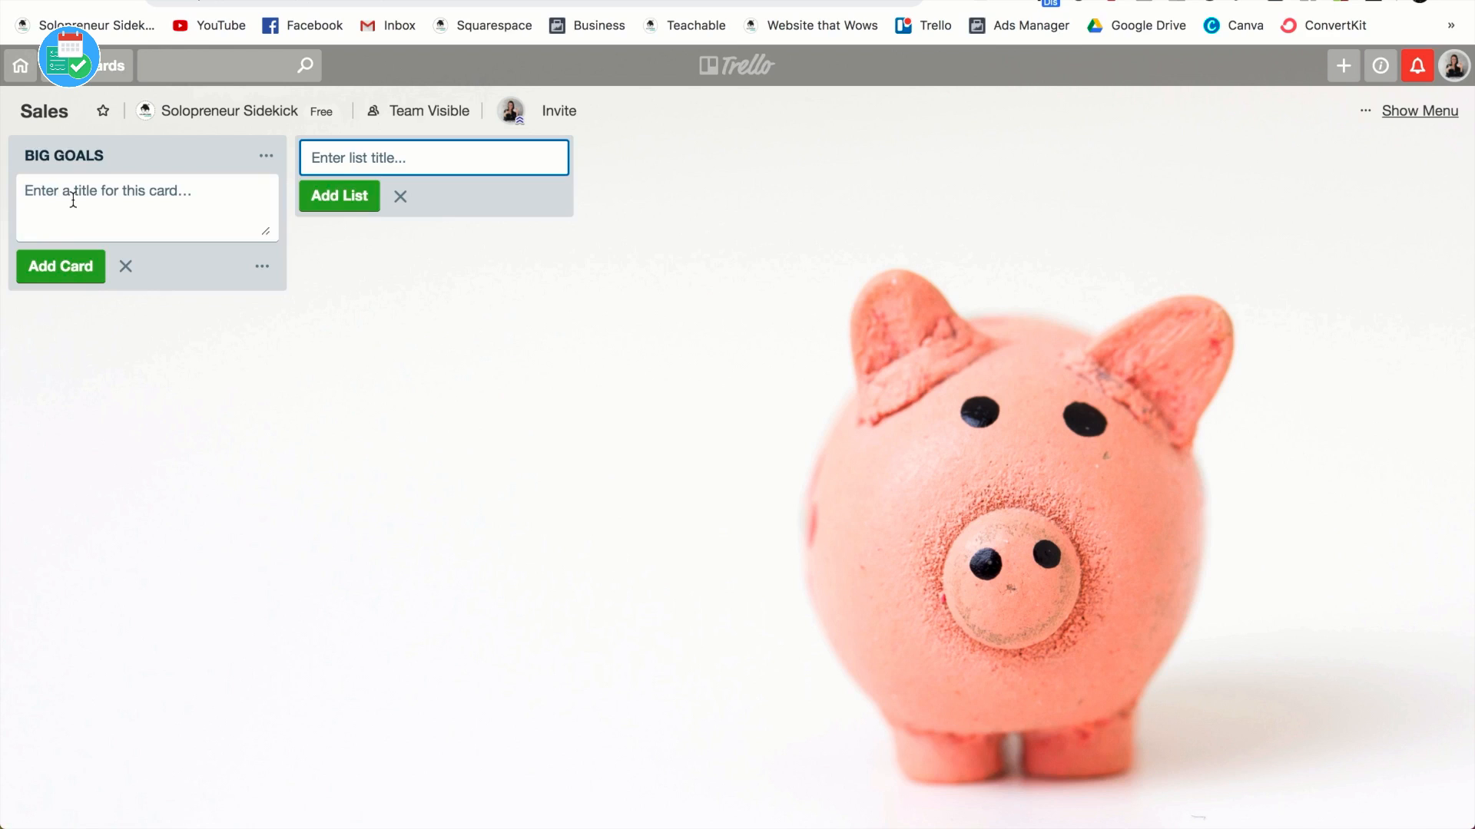
type("1000 sales")
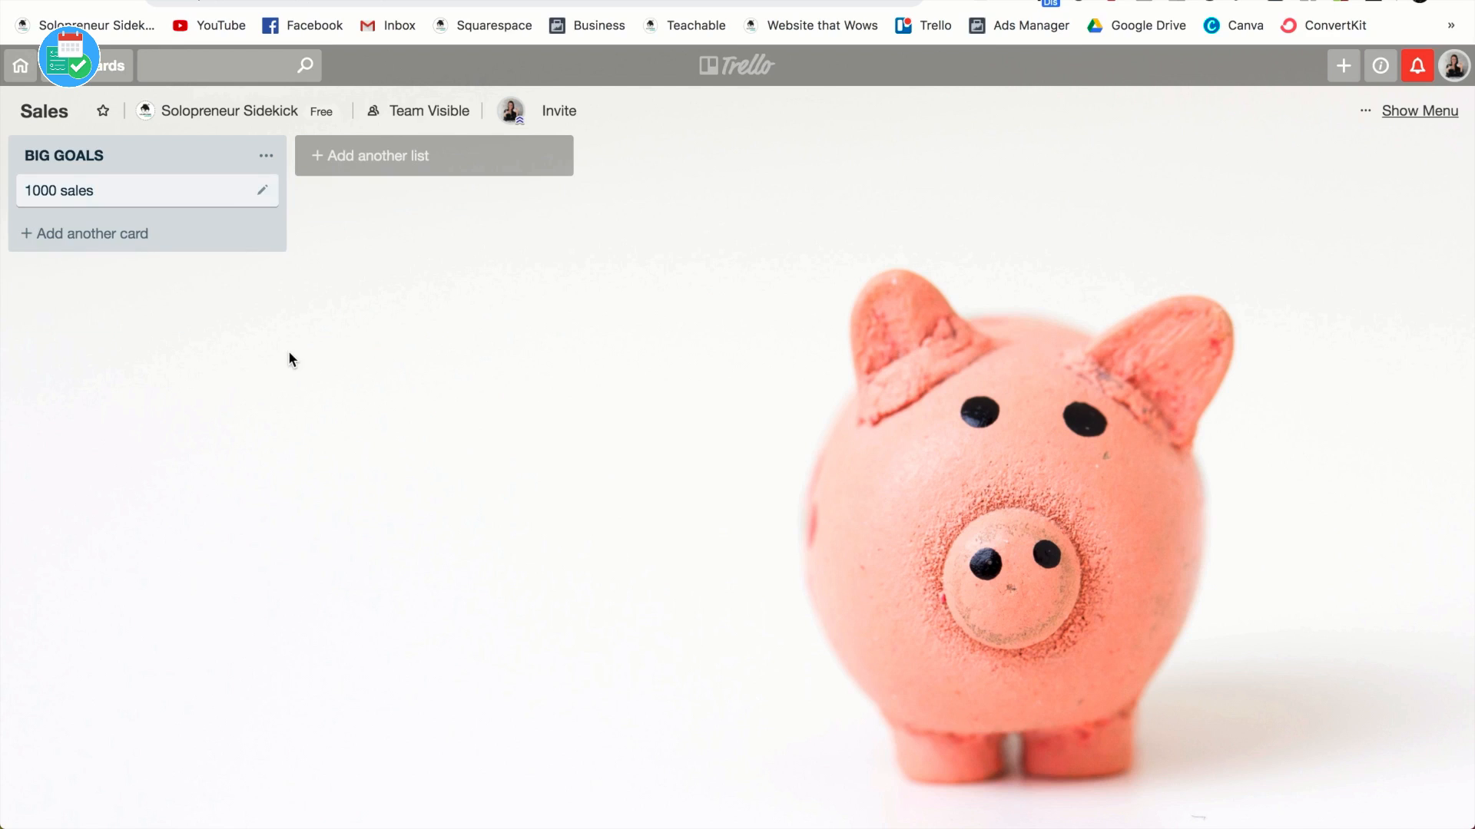
mouse_move(295, 348)
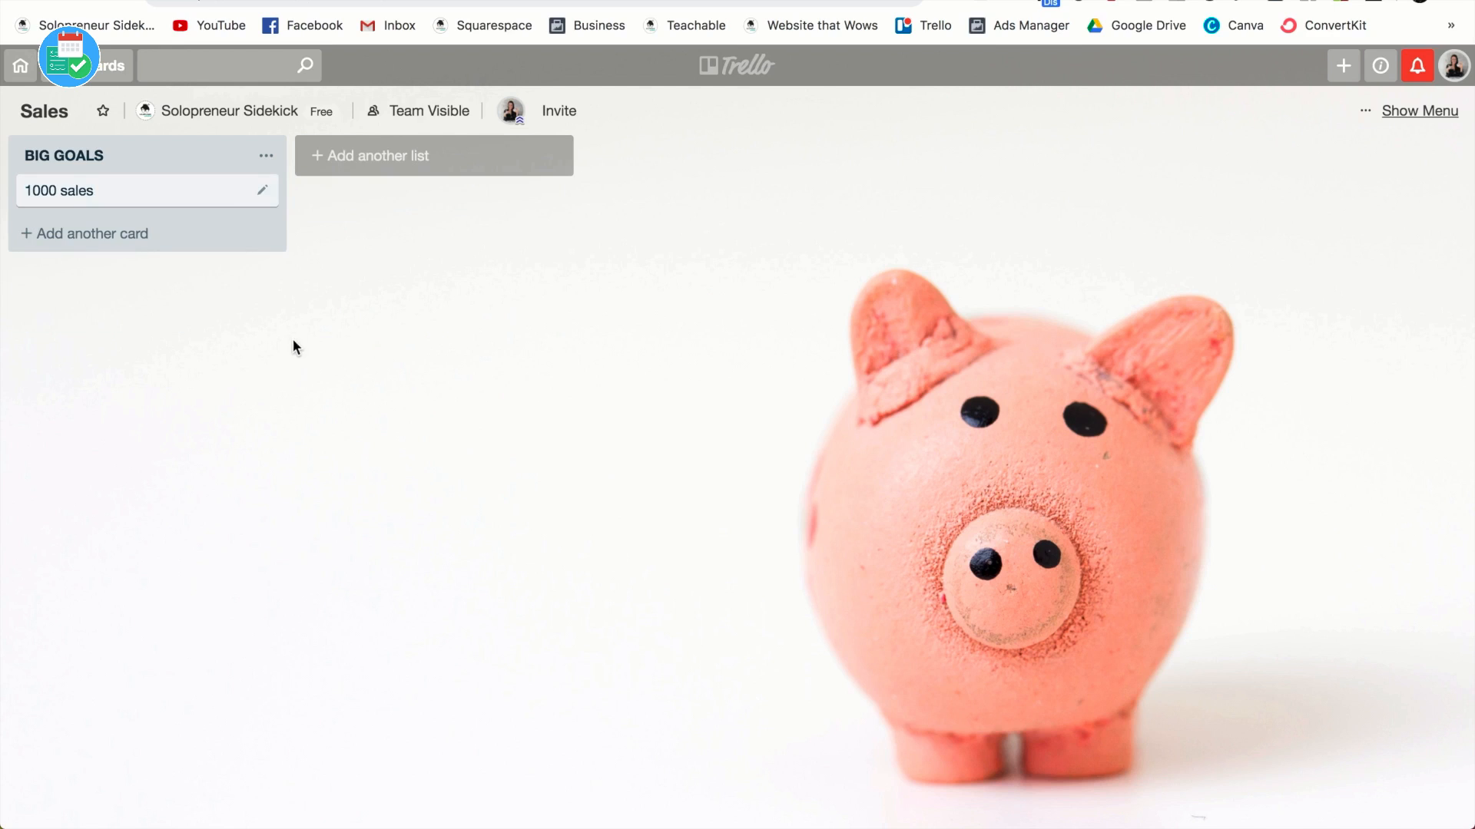
mouse_move(301, 324)
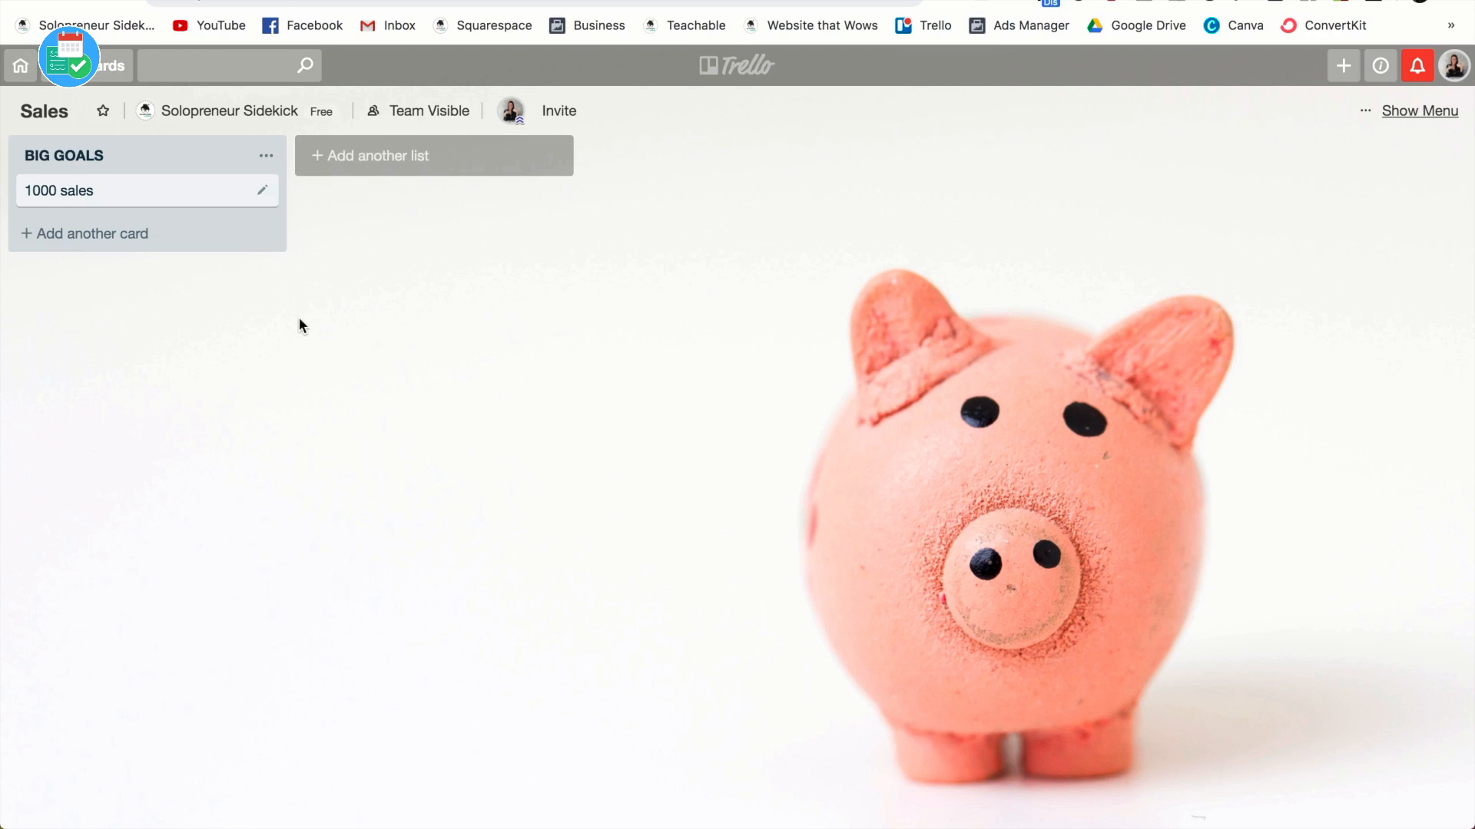
mouse_move(297, 331)
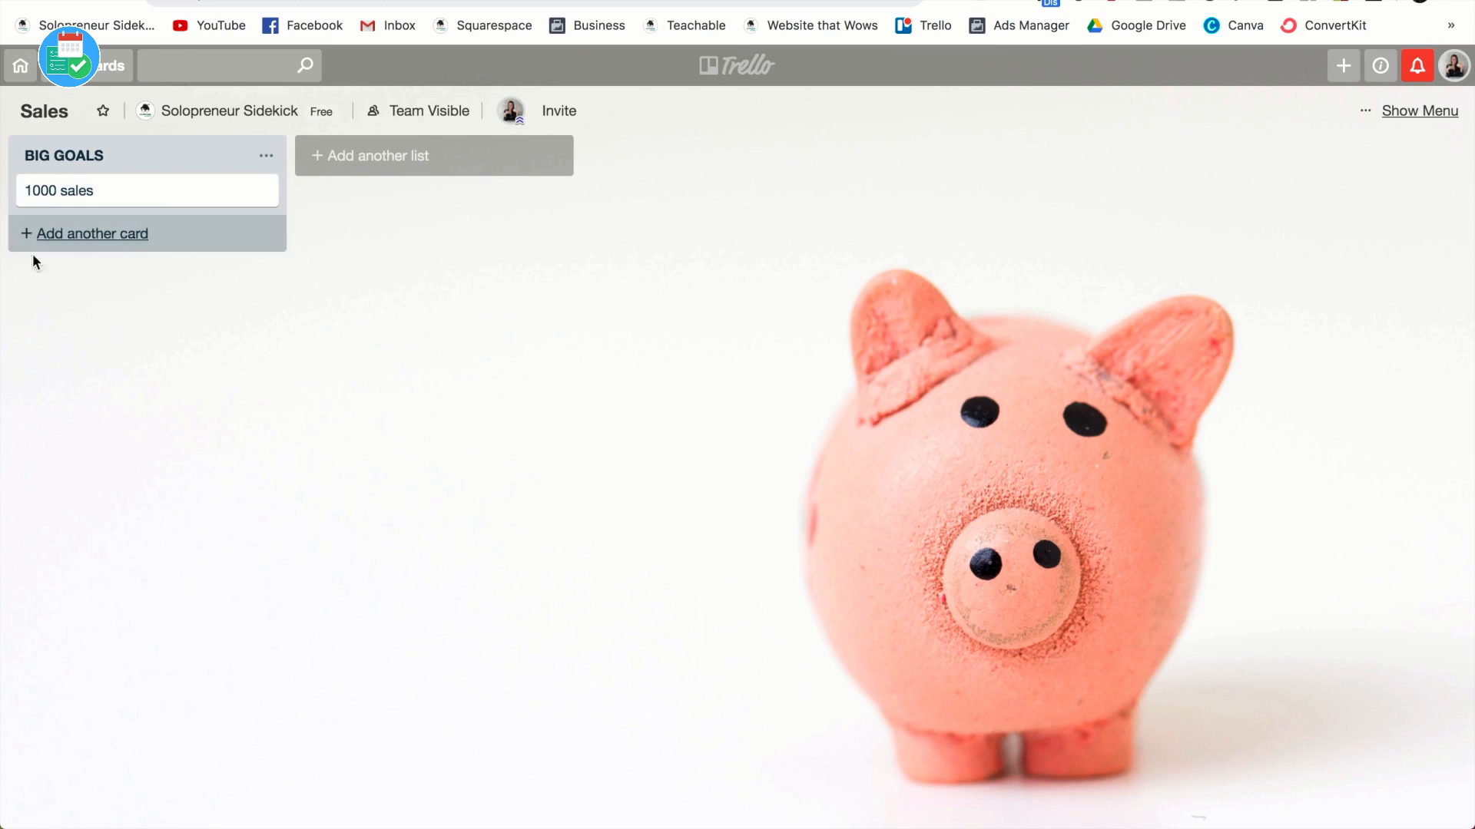
Step: Add the APRIL SALES and MAY SALES lists beside BIG GOALS
left_click(406, 155)
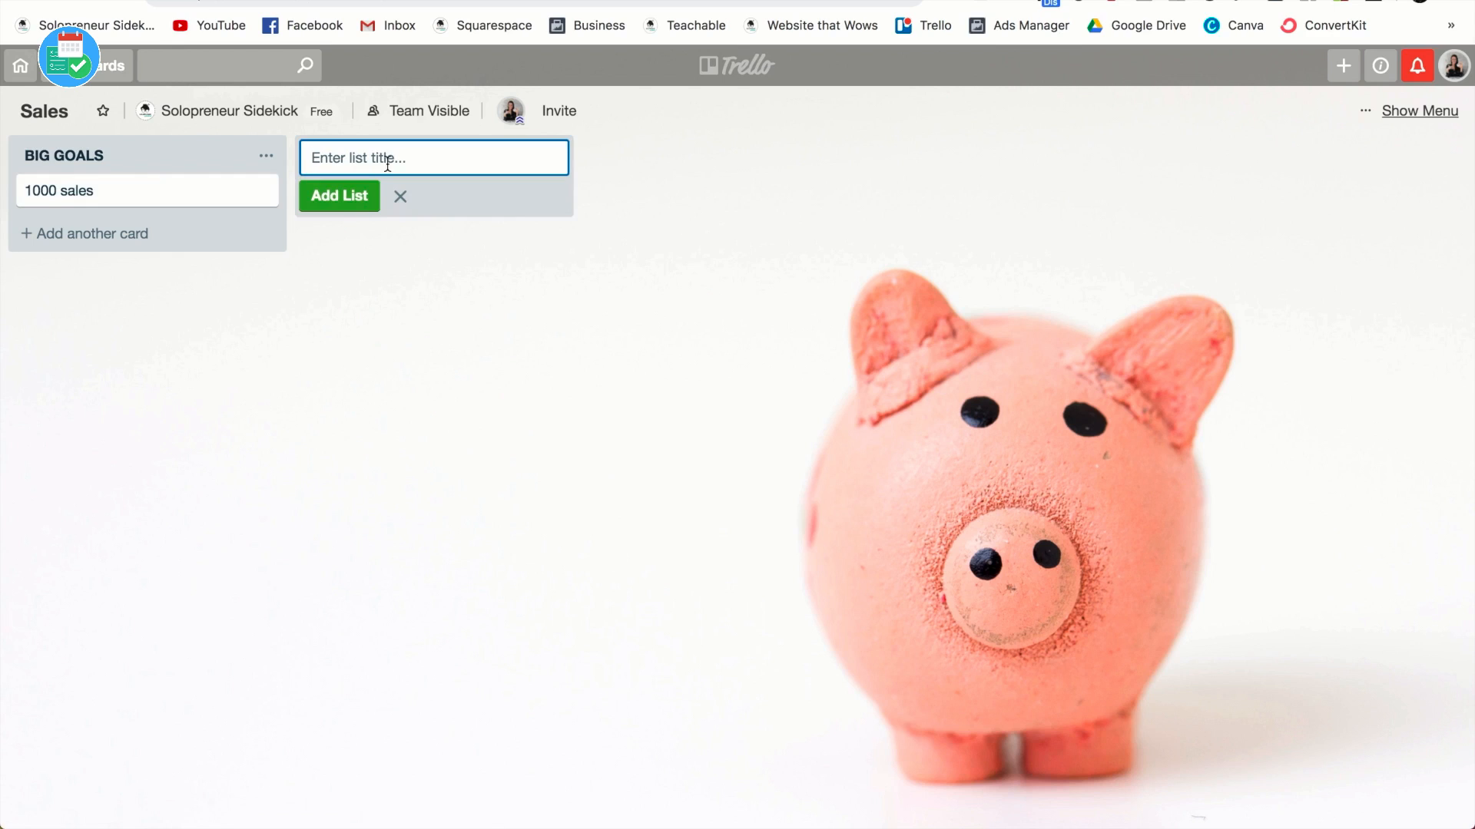
type("APRIL")
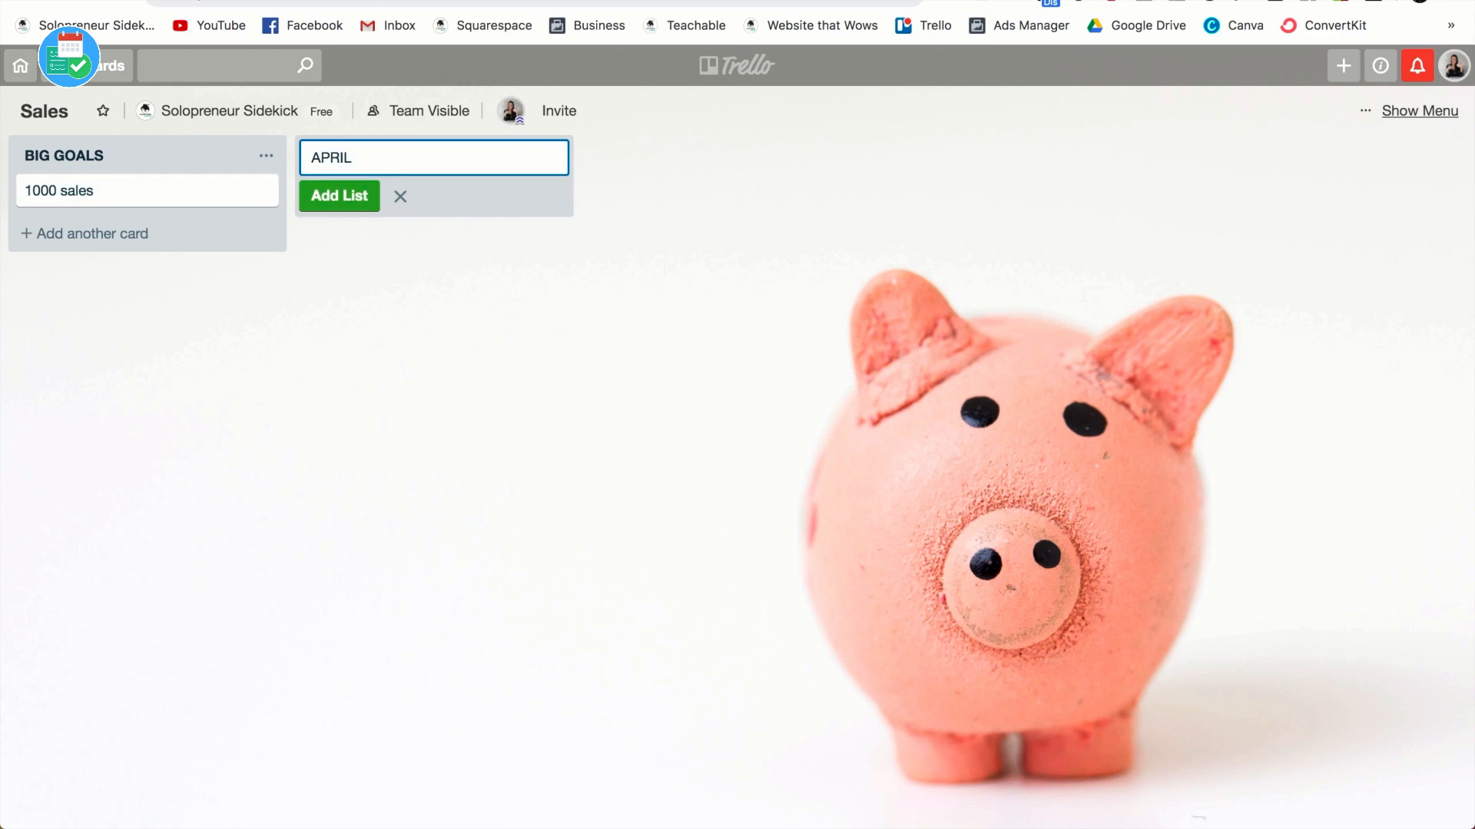
type("MAY")
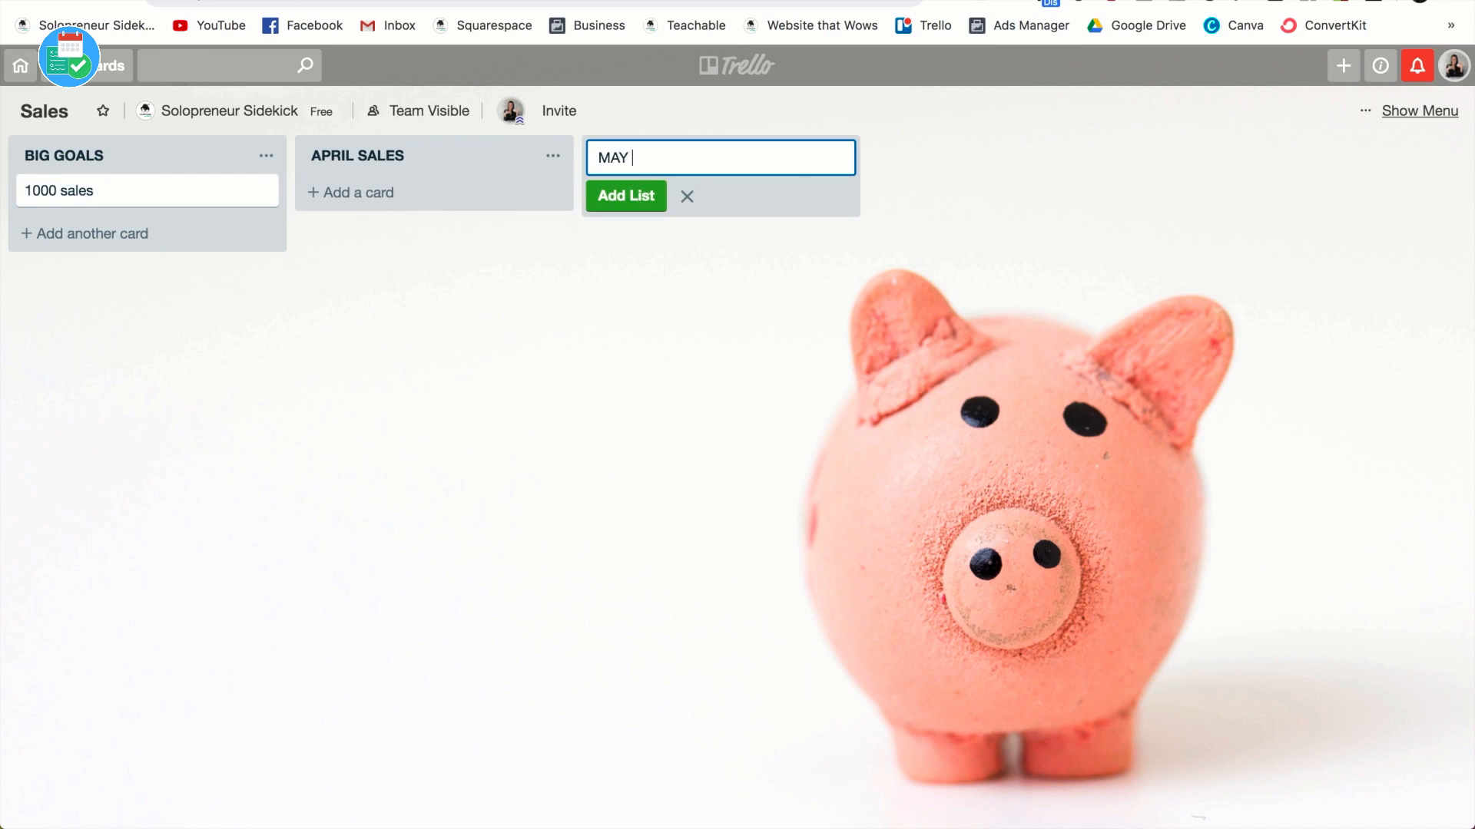
left_click(625, 196)
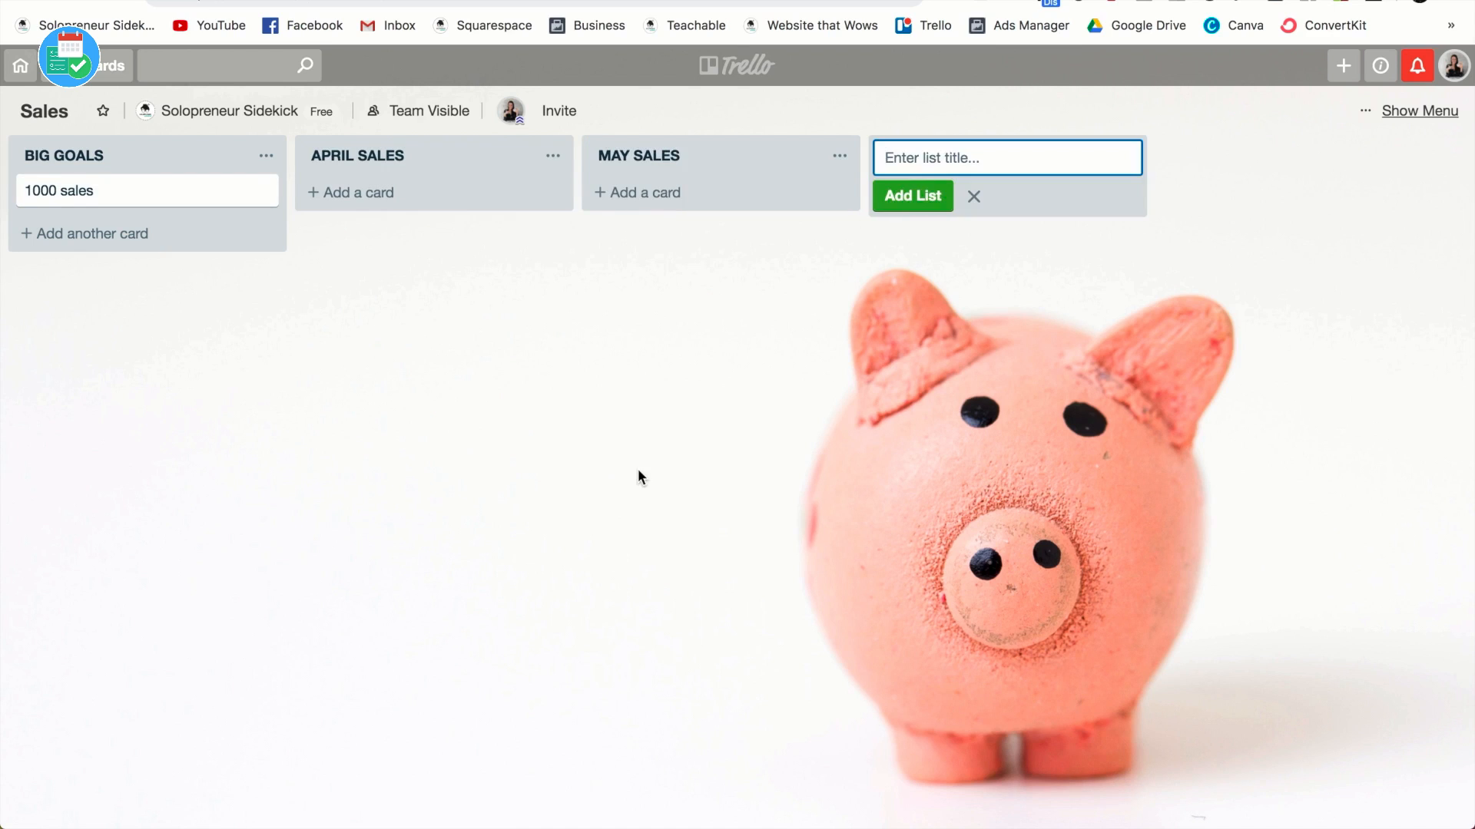
left_click(974, 197)
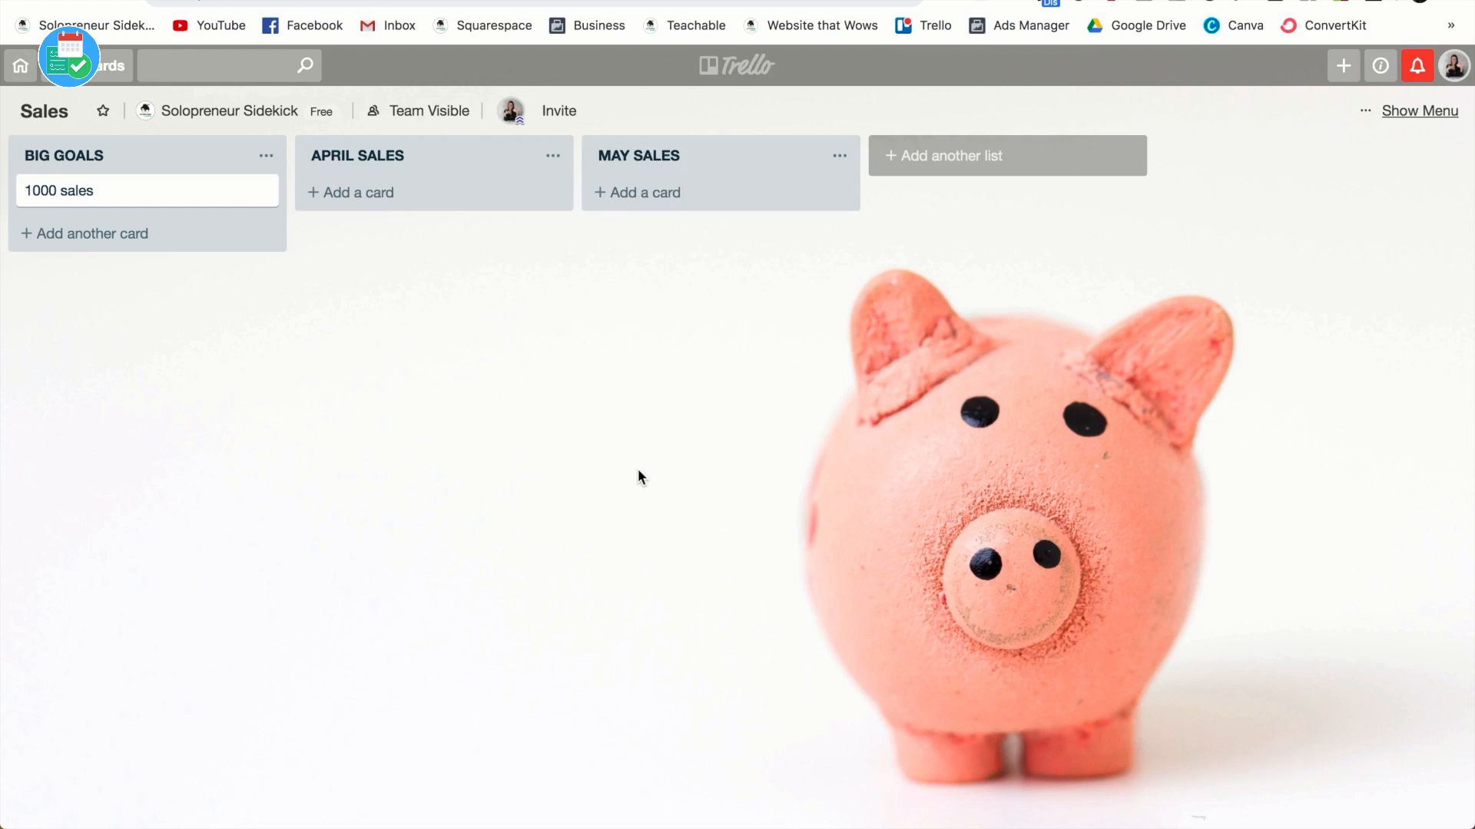
mouse_move(623, 441)
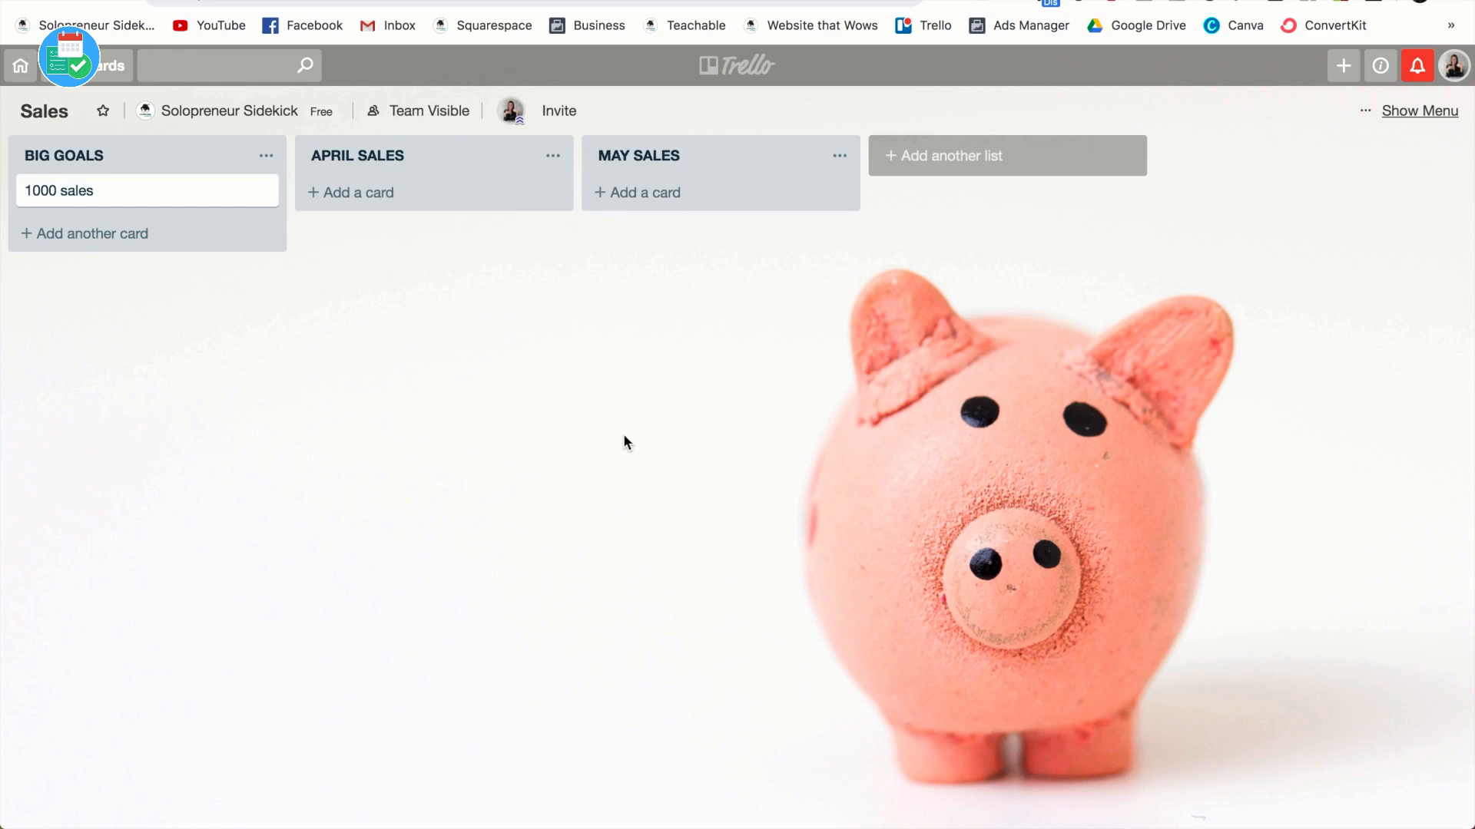
Step: Put Jane's 'April 1 - Jane - bought after email 3' card into APRIL SALES
left_click(350, 192)
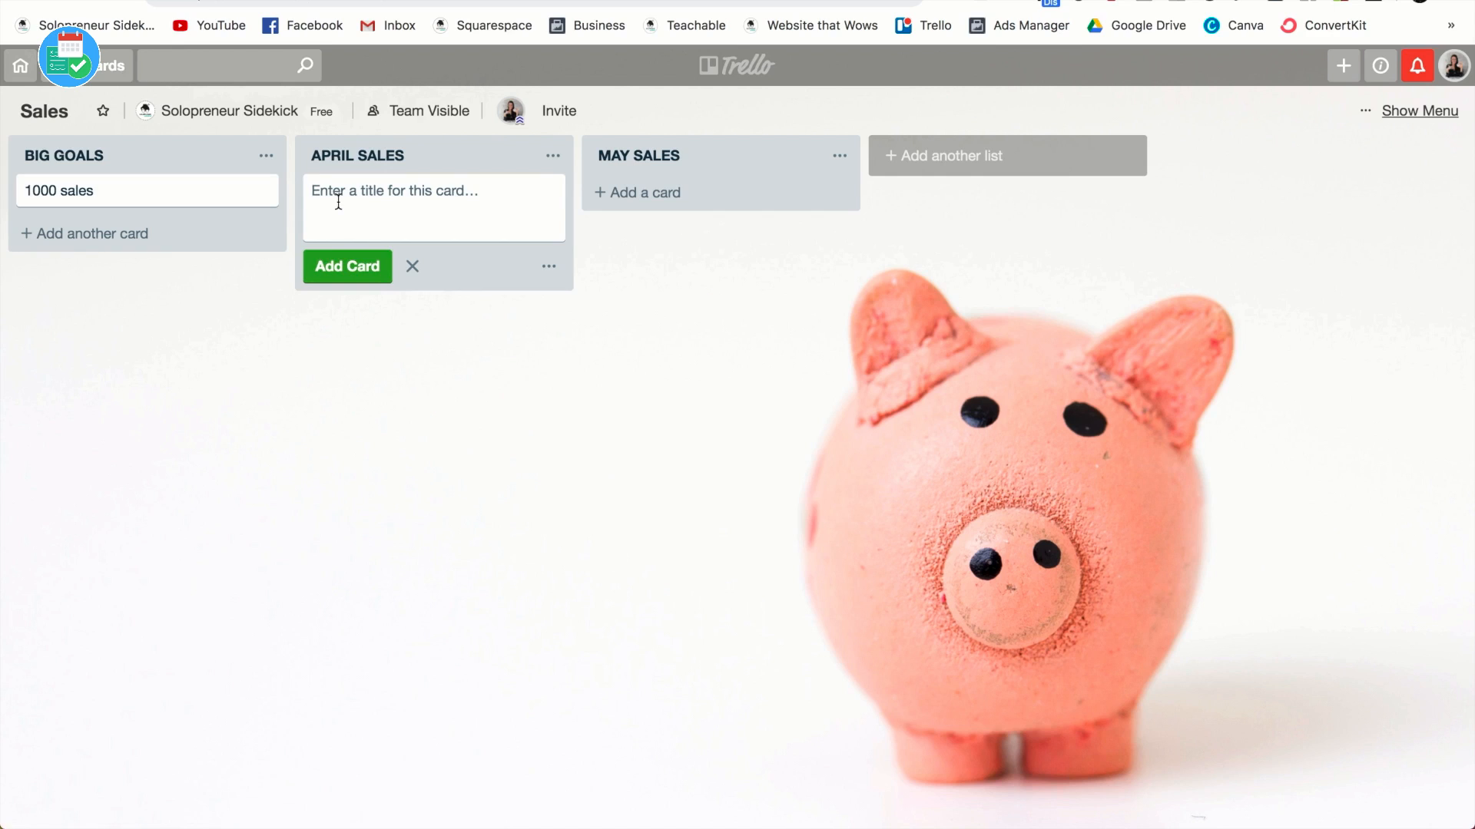
type("April 1")
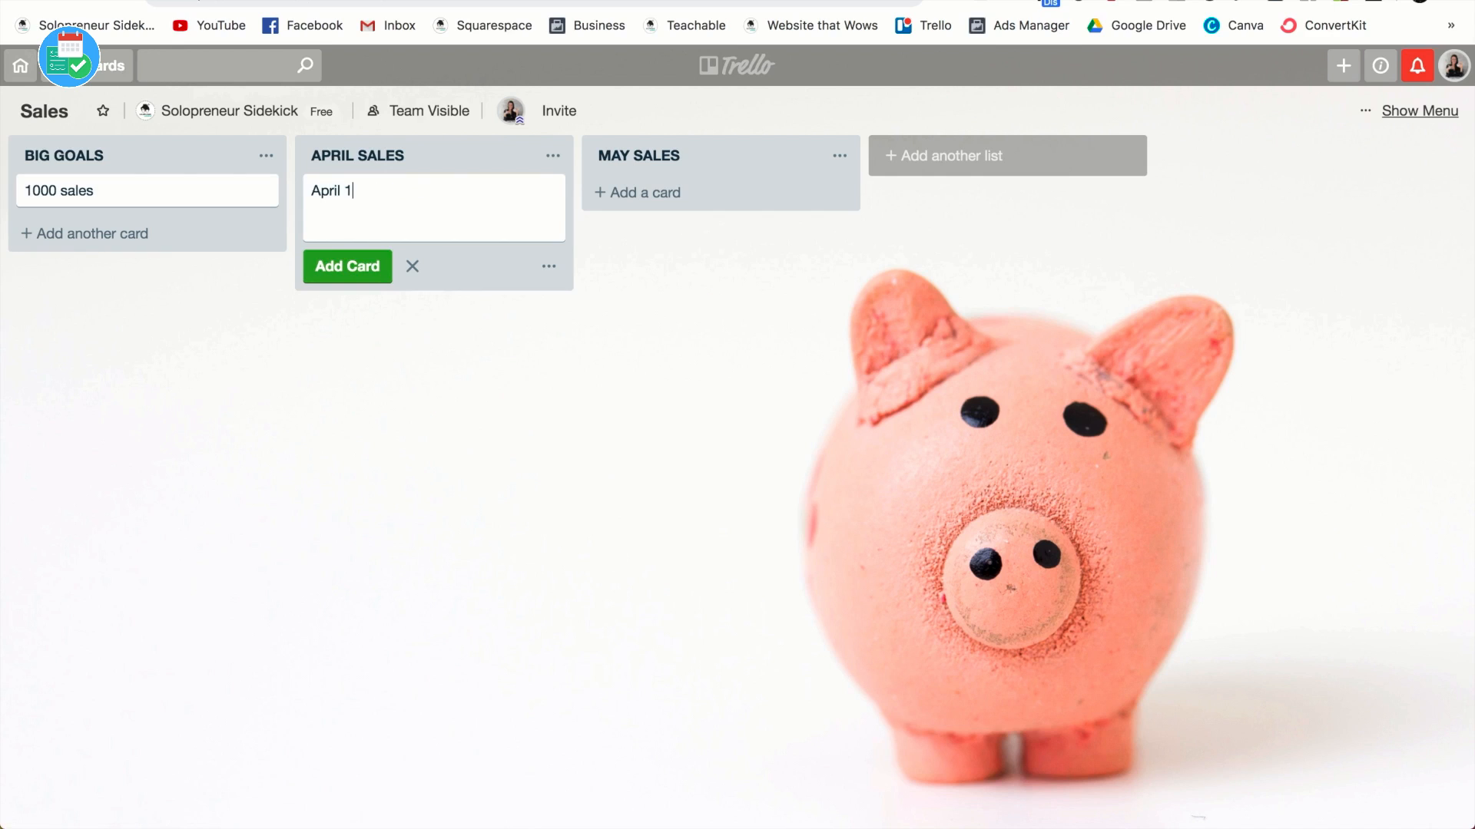
type("- Jane -")
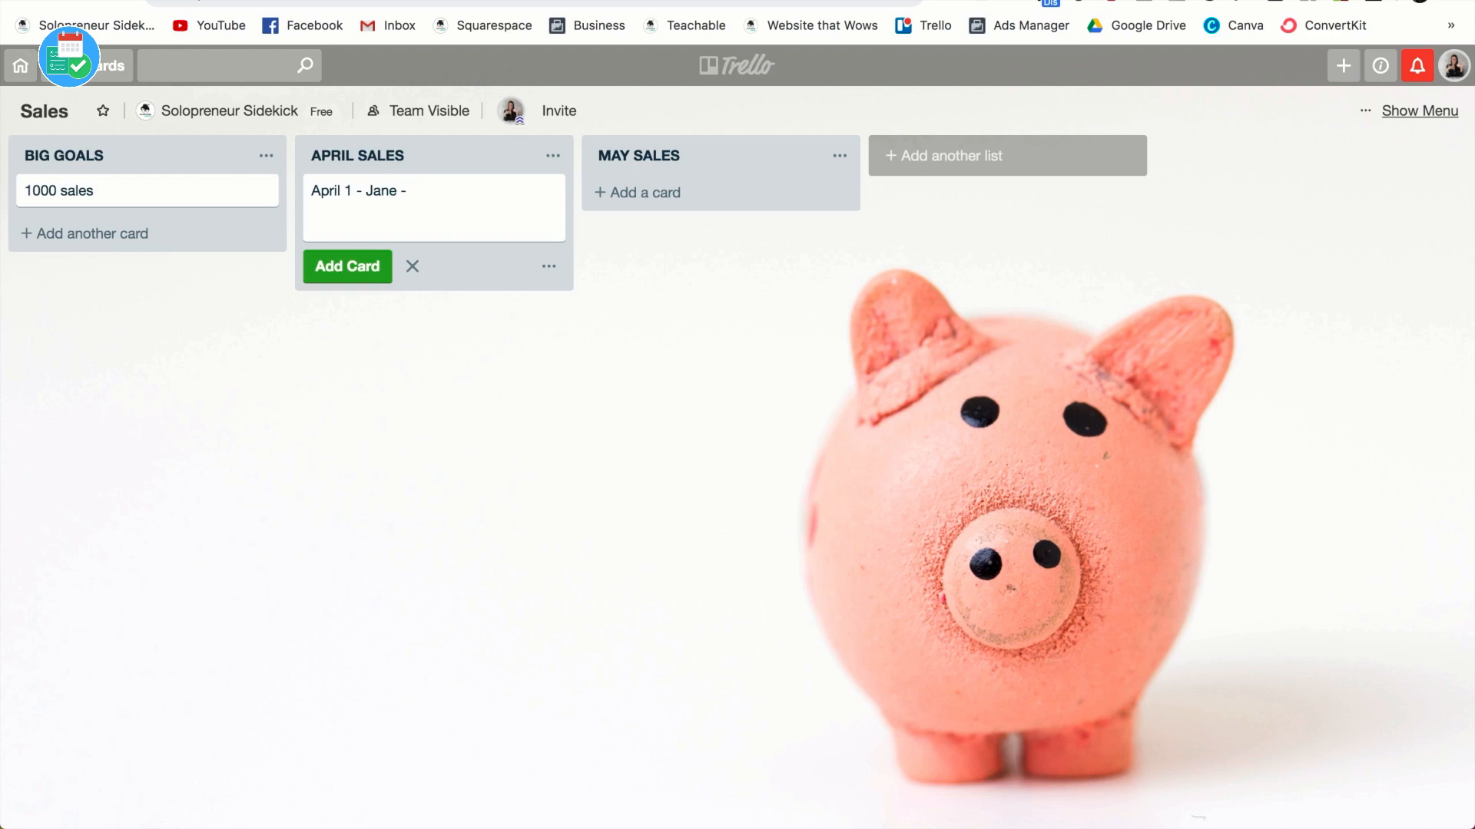
type("bought after email 3")
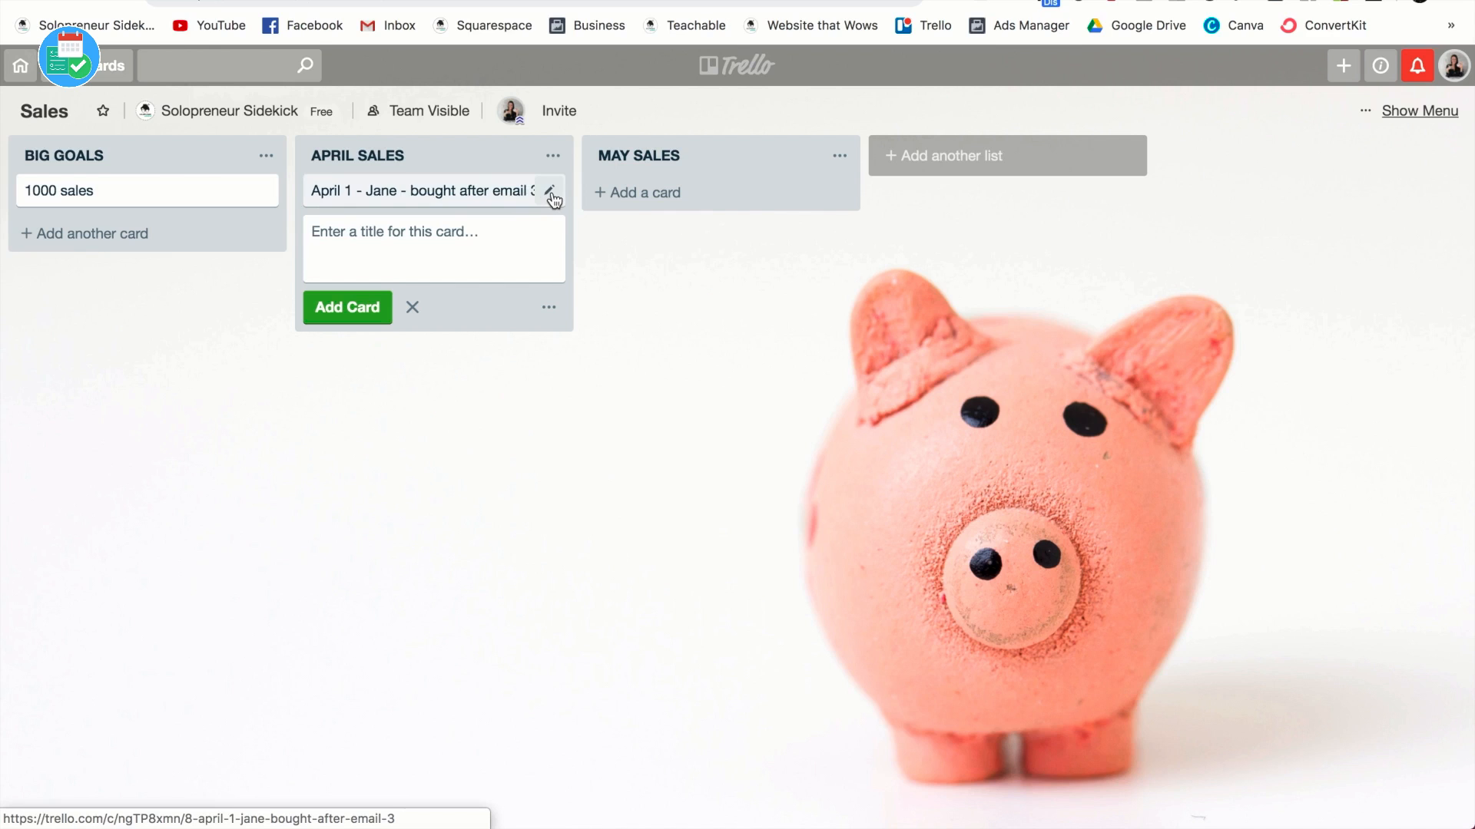
Step: Tag Jane's April 1 card with the green FREE TRIAL label
left_click(552, 194)
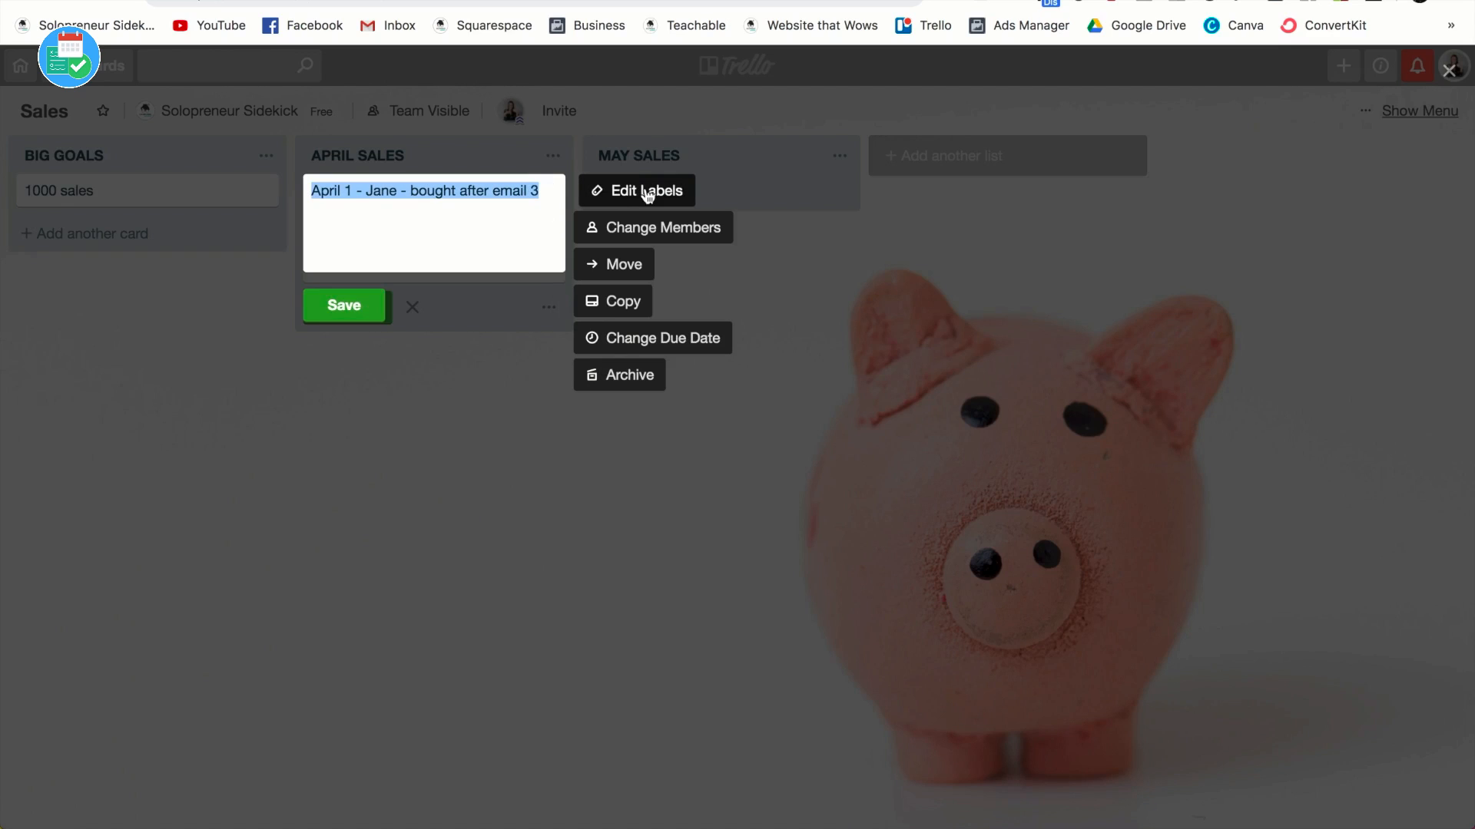
left_click(645, 190)
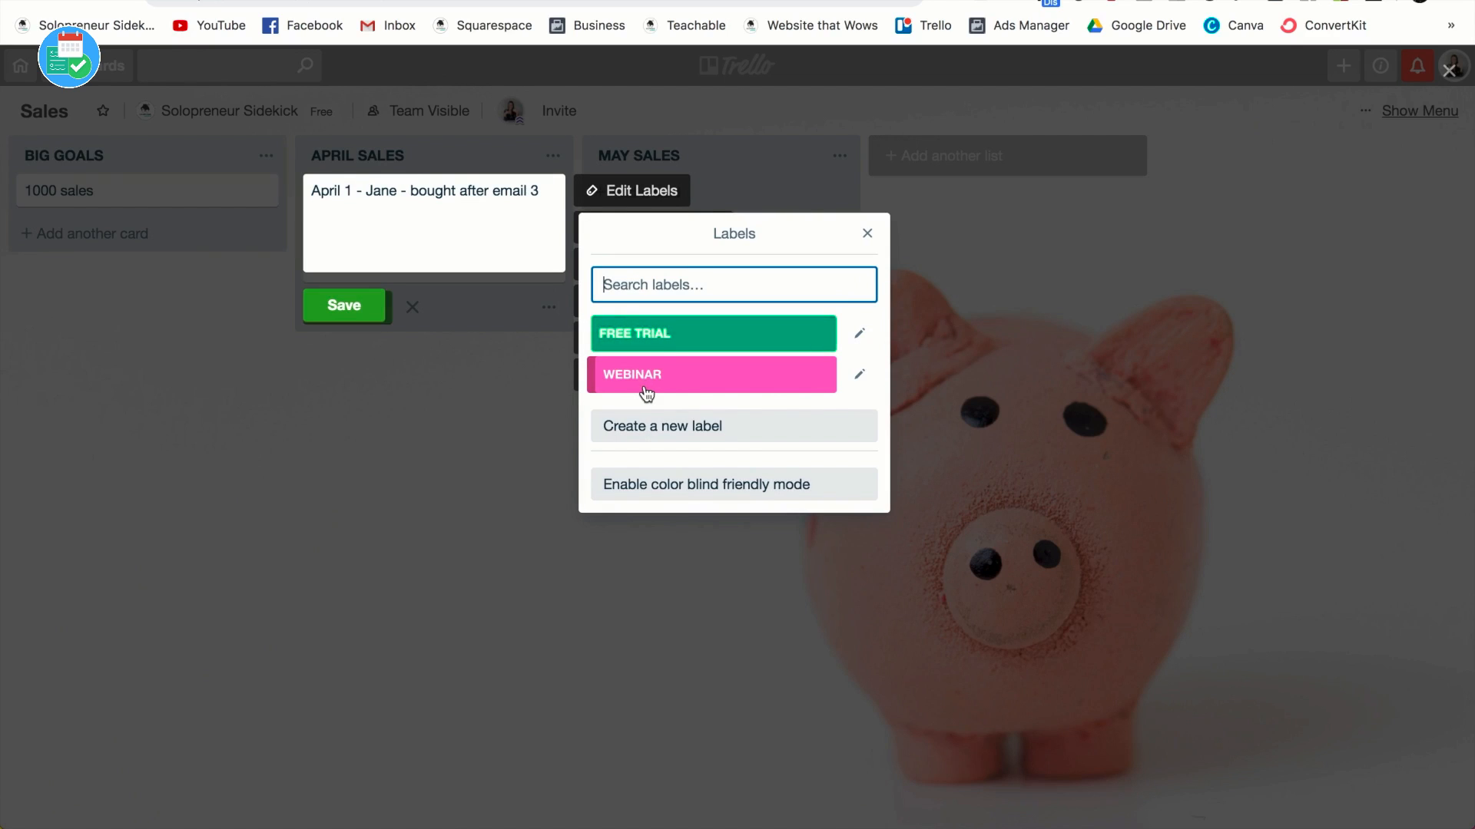
left_click(713, 333)
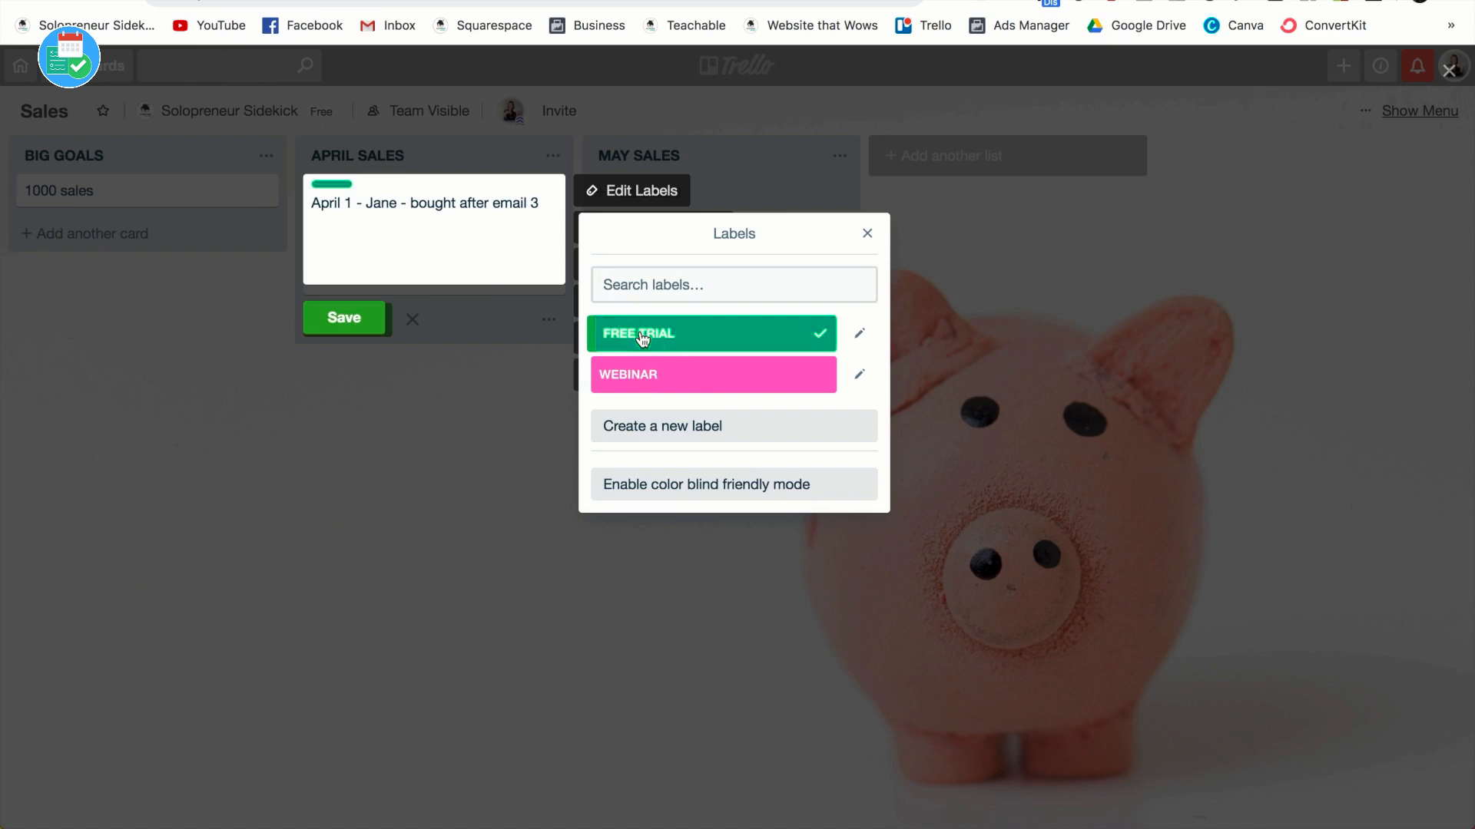
left_click(867, 233)
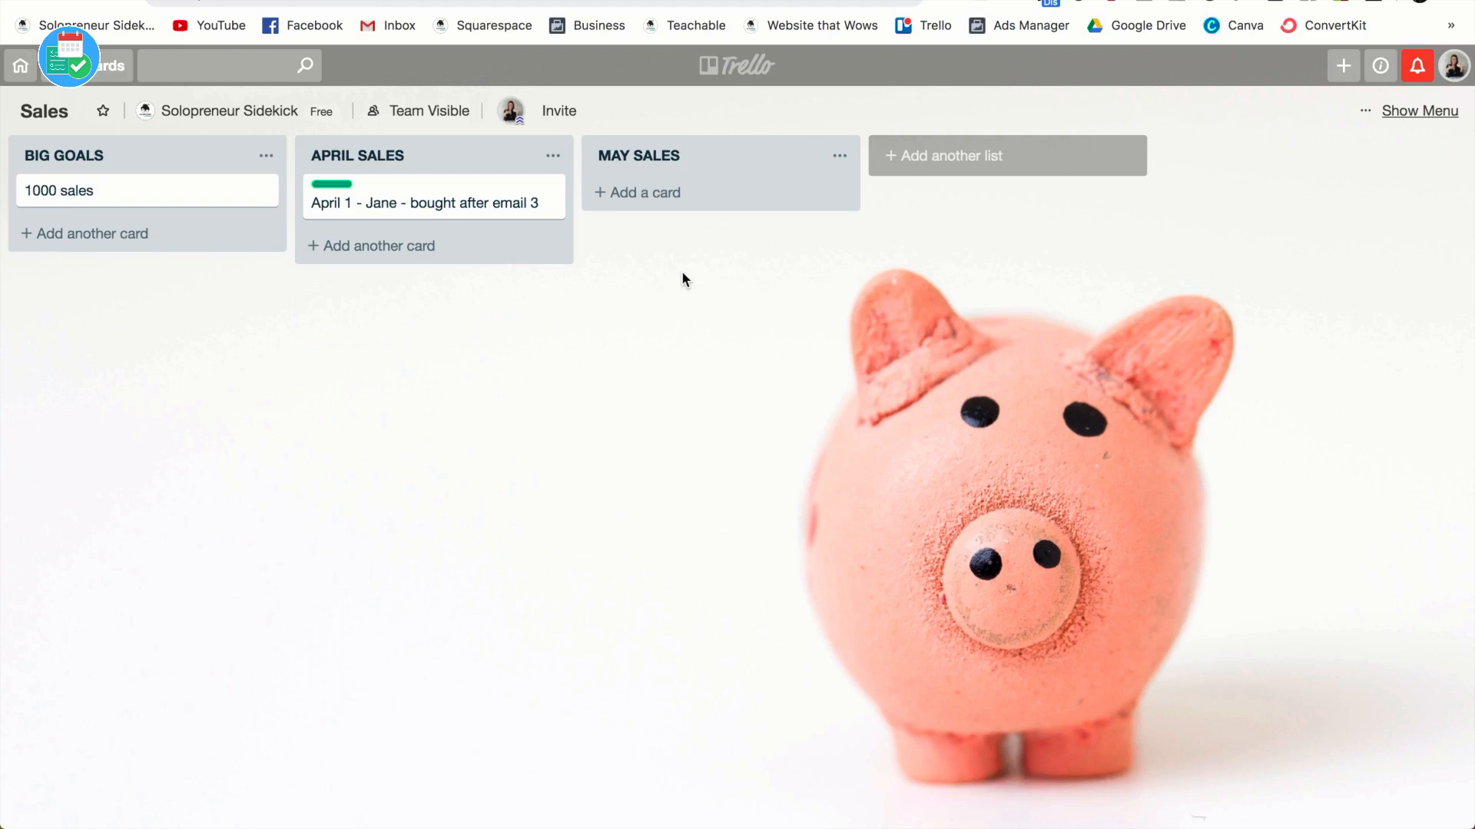
mouse_move(607, 279)
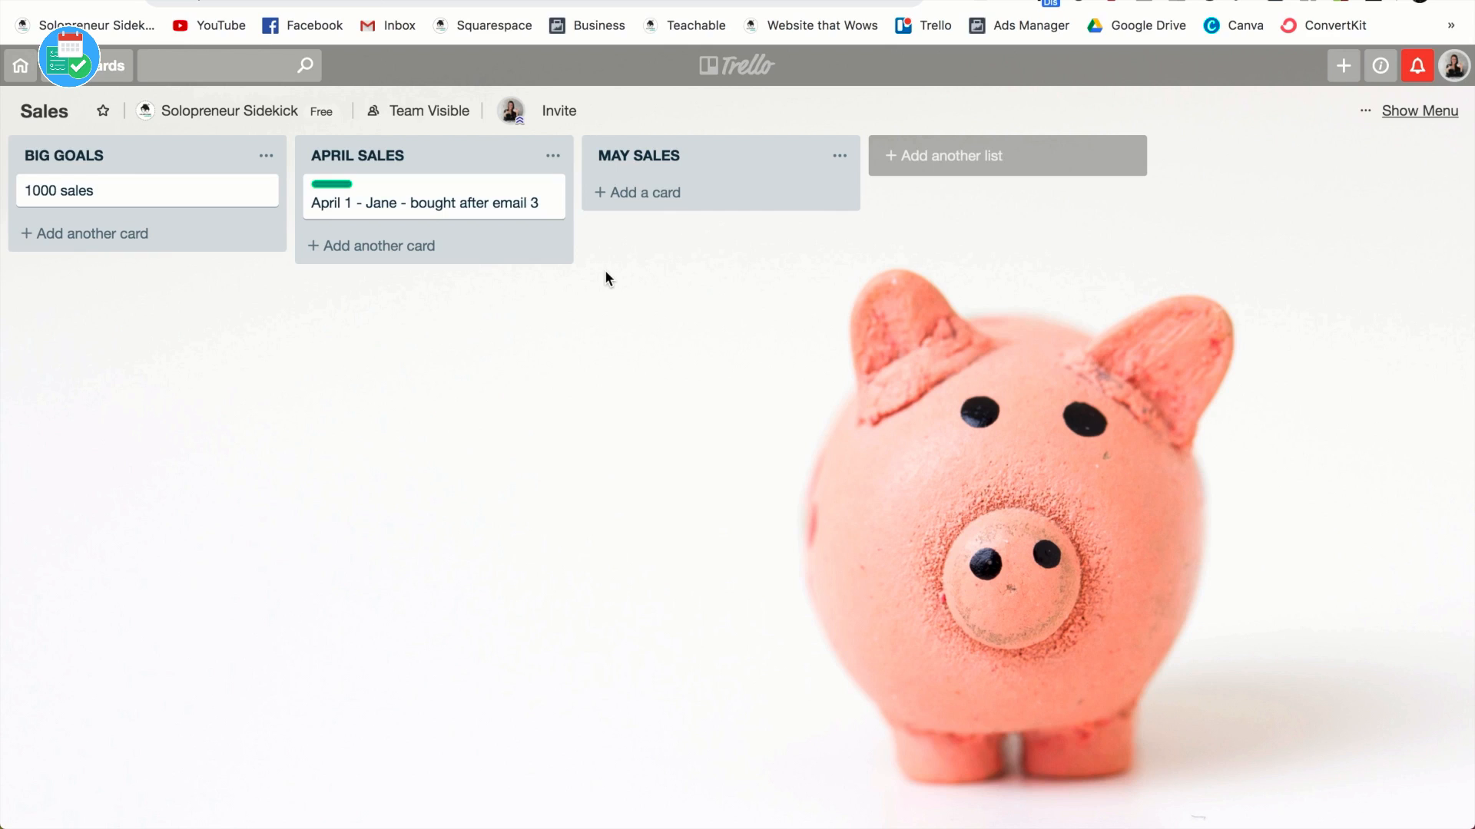
mouse_move(422, 157)
type(" -")
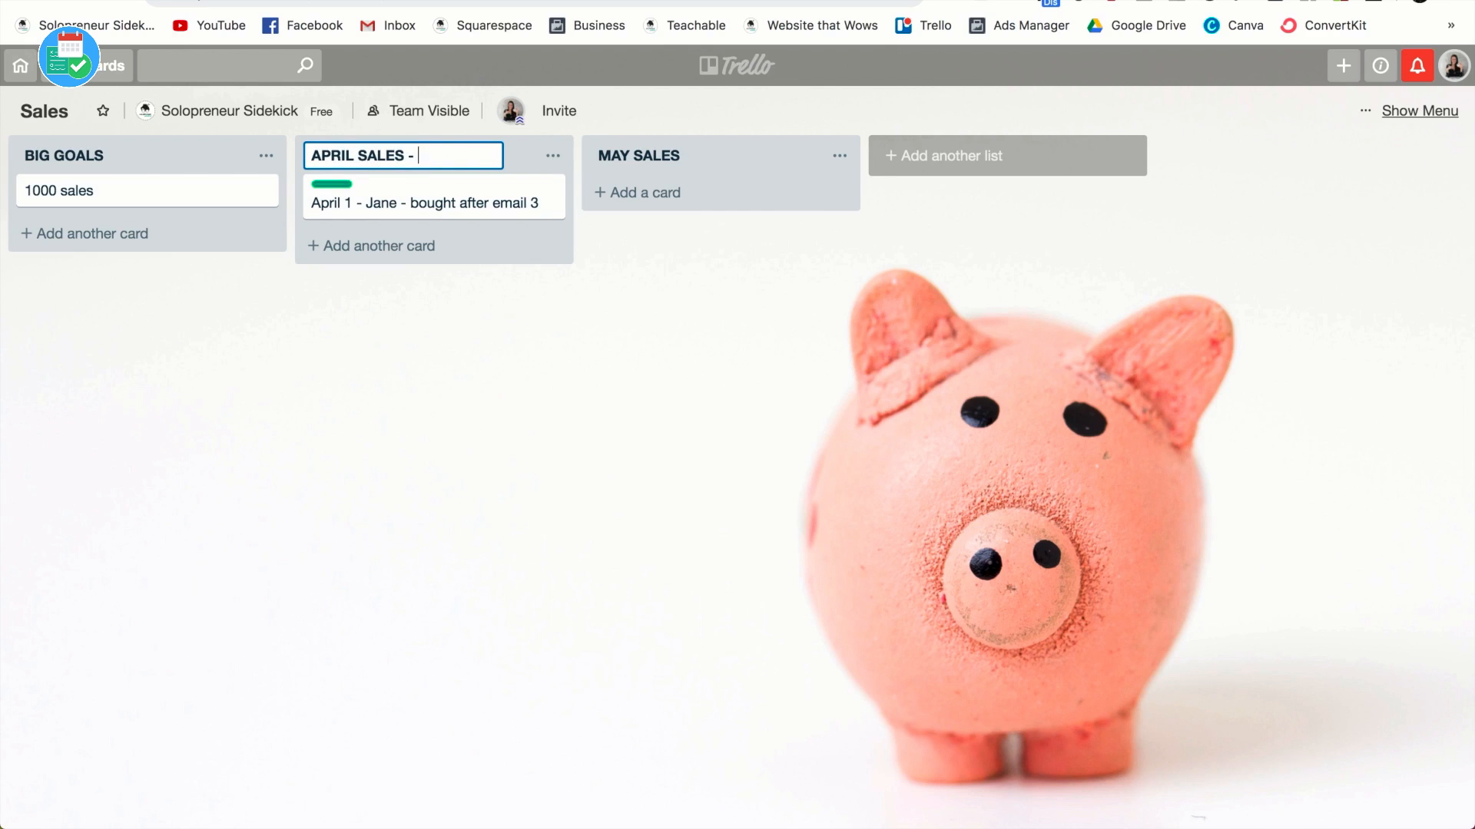
Step: Type '100 sa' into the title being edited
type("100 sa")
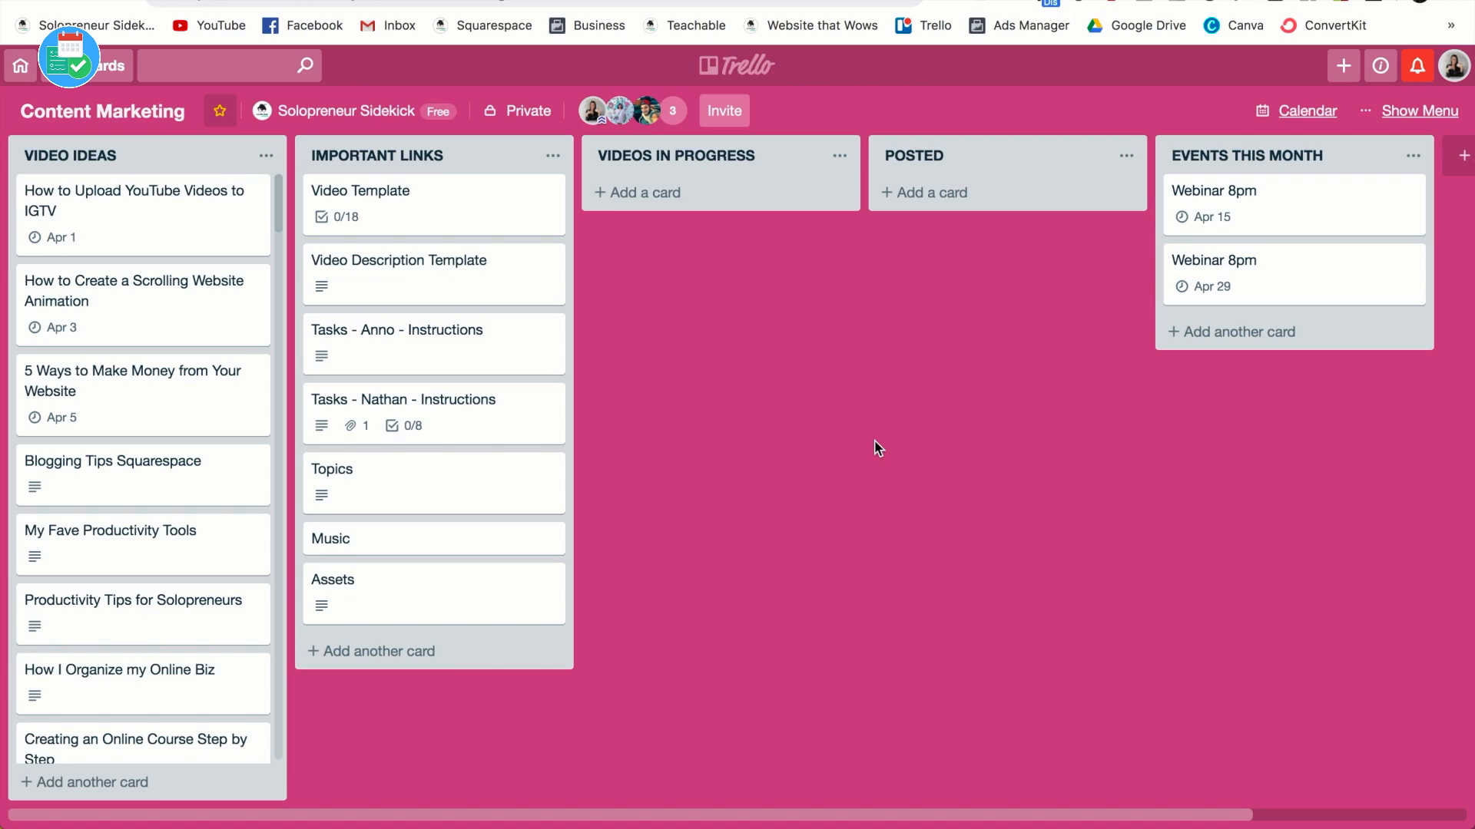
mouse_move(419, 202)
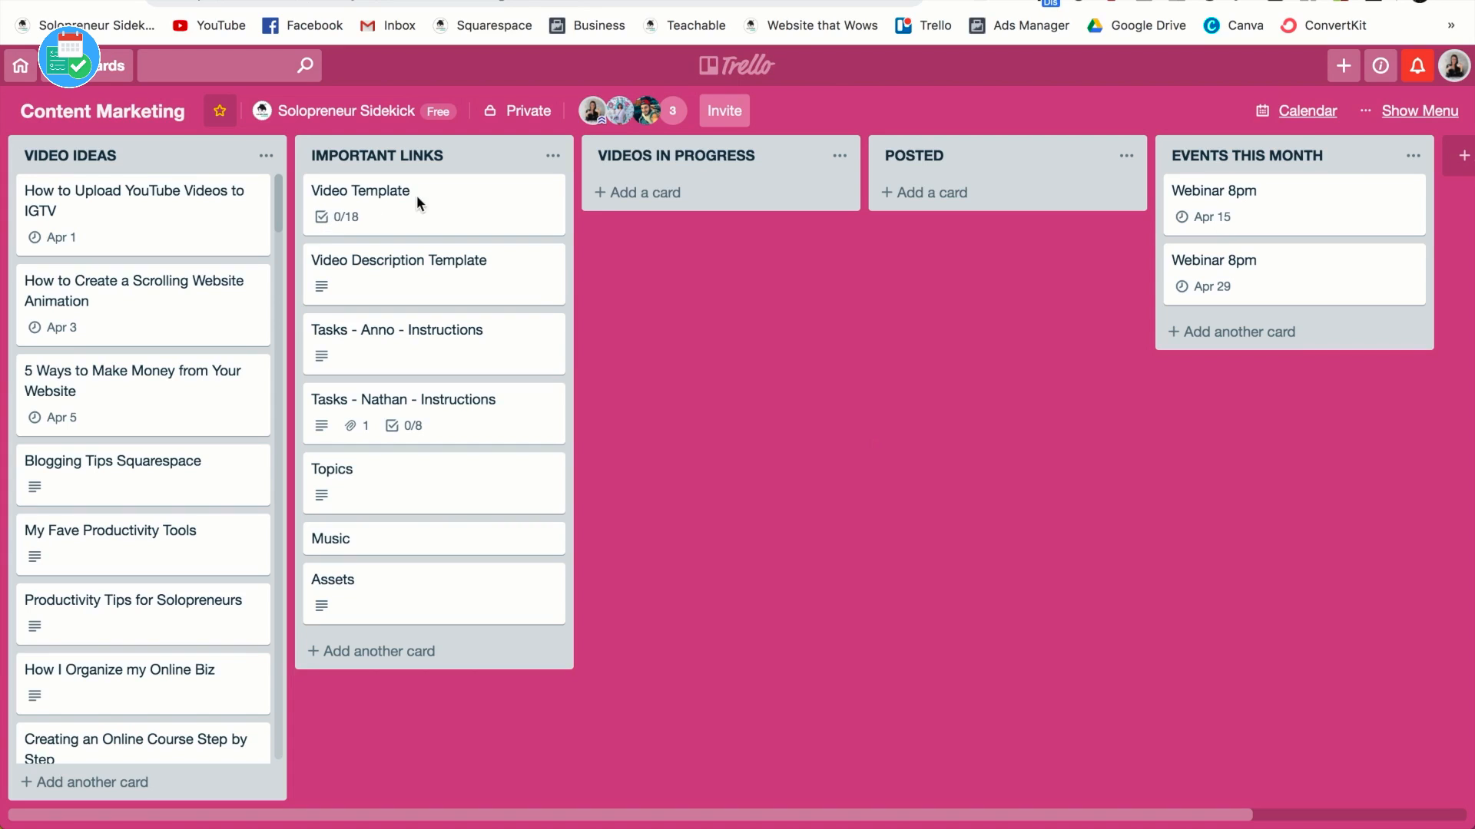
mouse_move(429, 202)
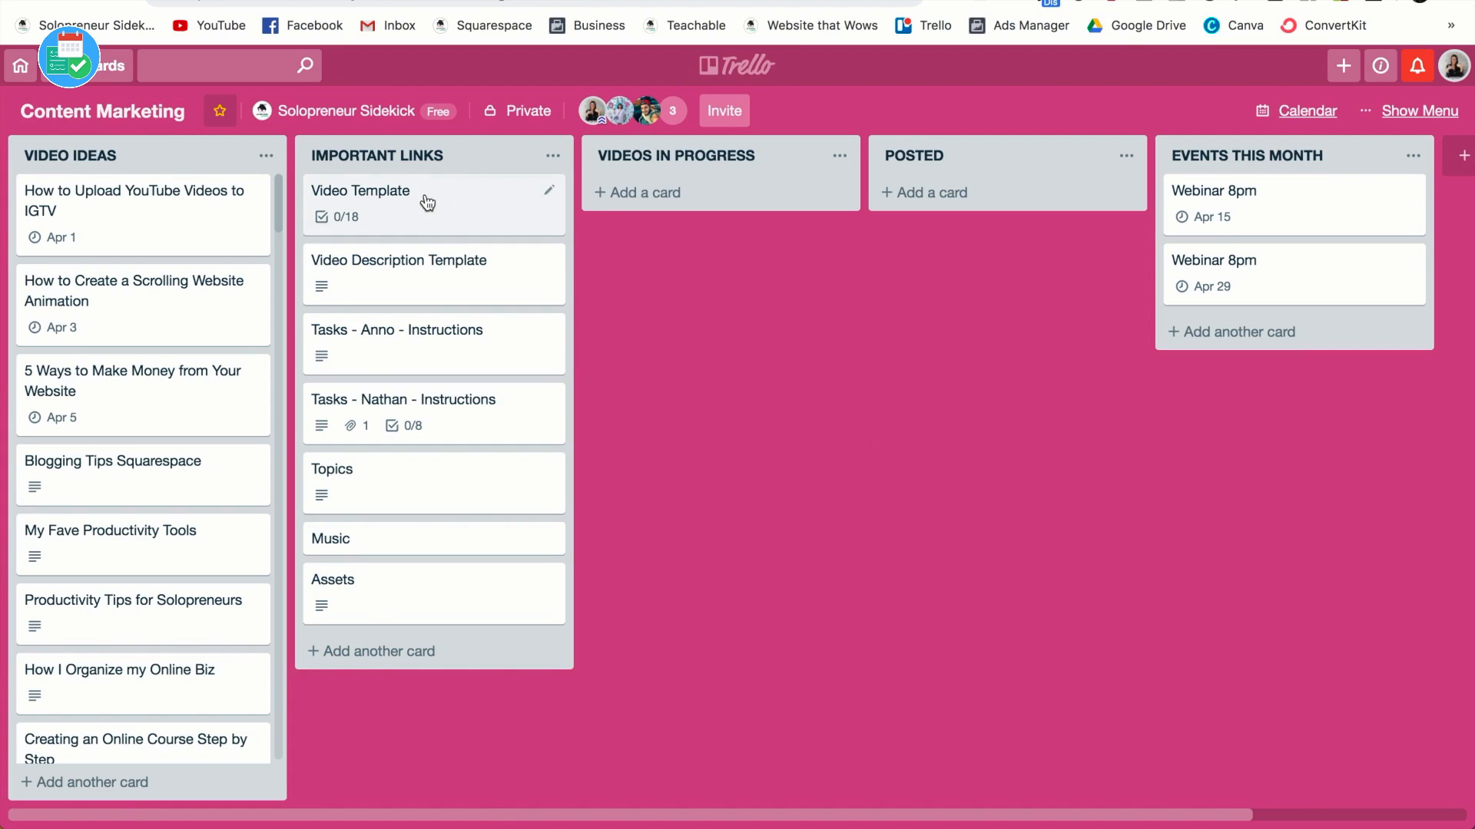
Step: Open Video Template and scroll through Louise's, Anno's, Nathan's and Kyla's checklists
left_click(360, 191)
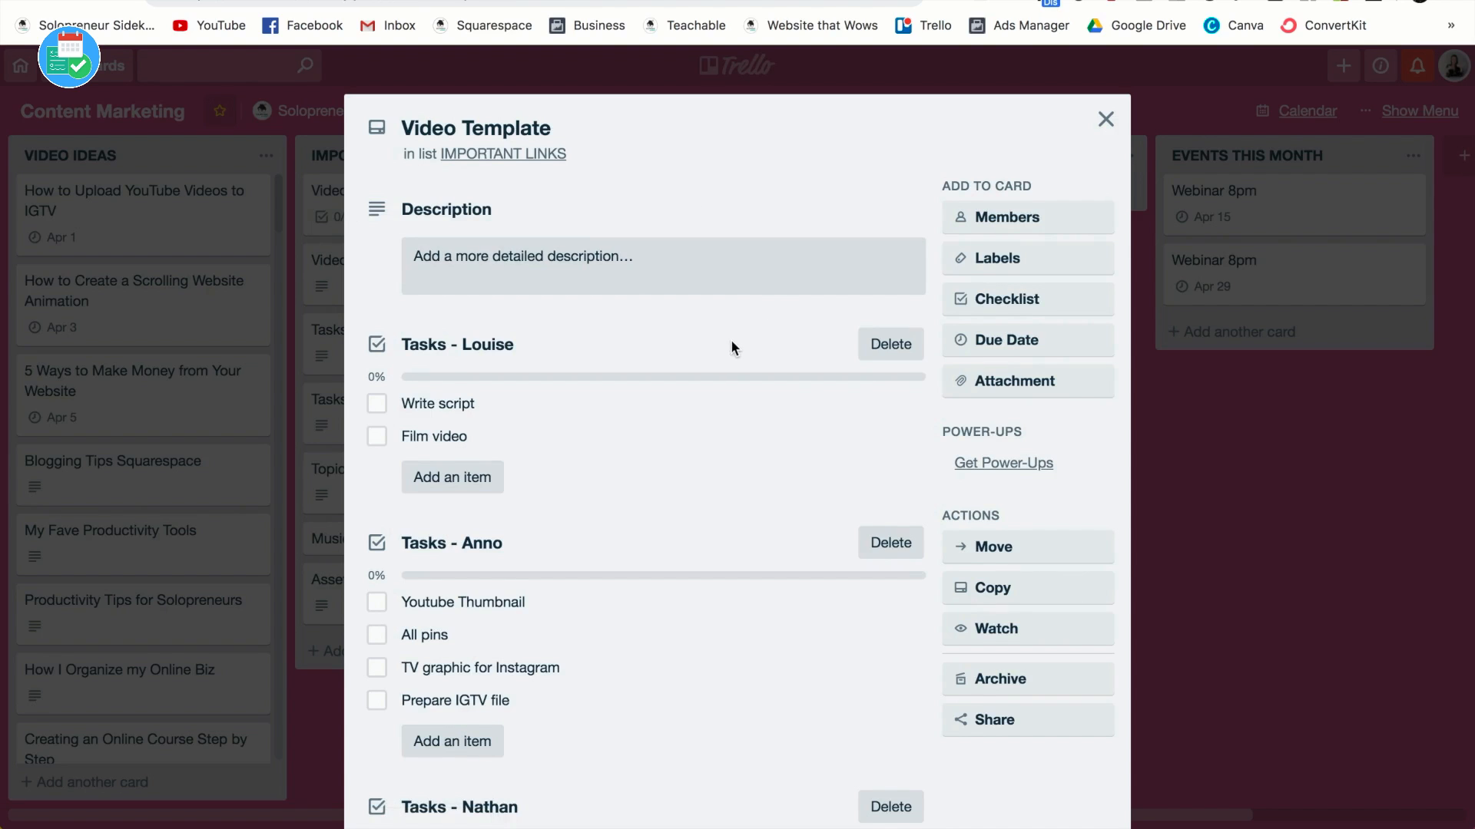
scroll("down", 3)
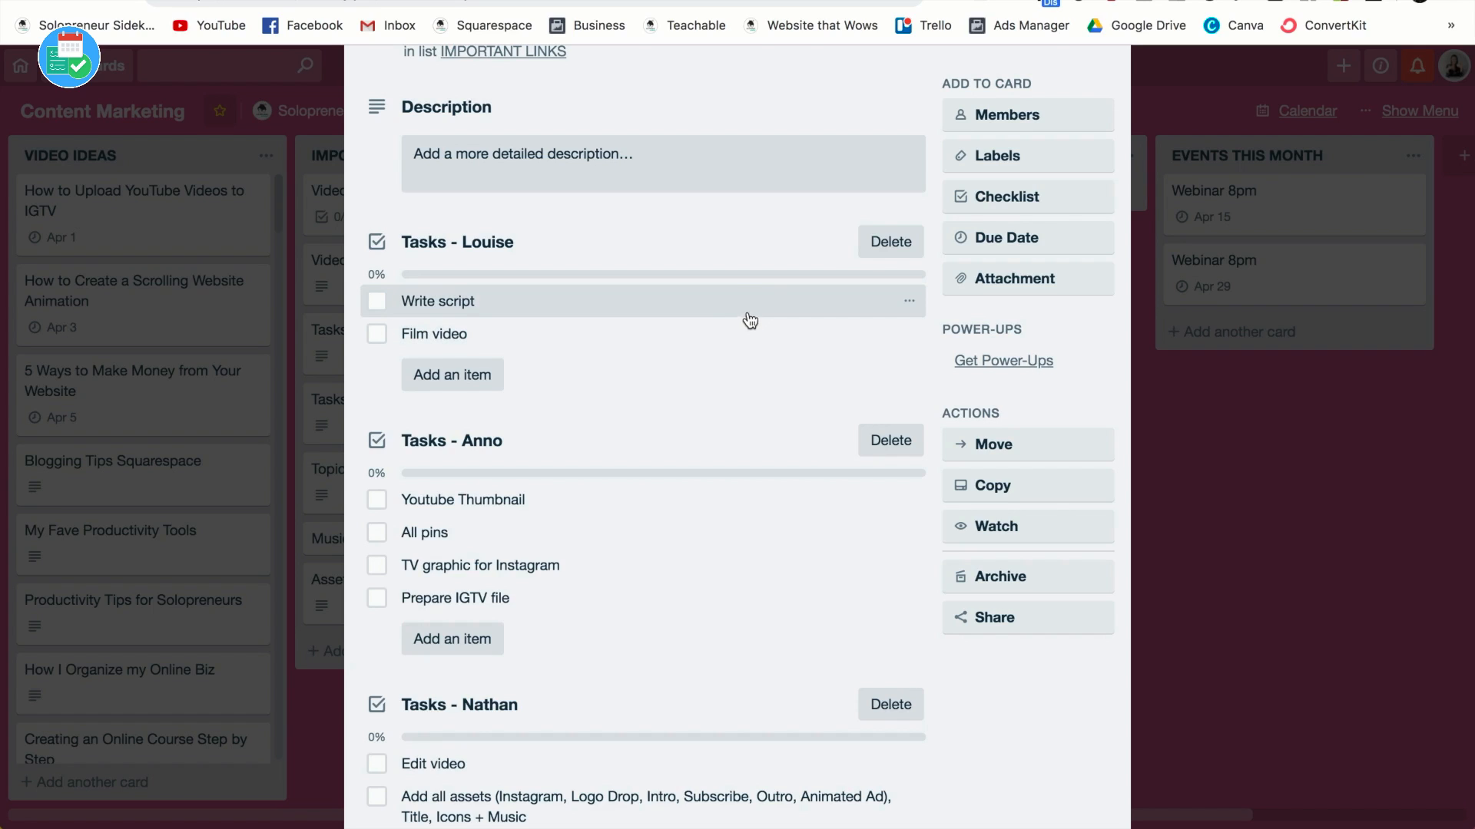
mouse_move(757, 344)
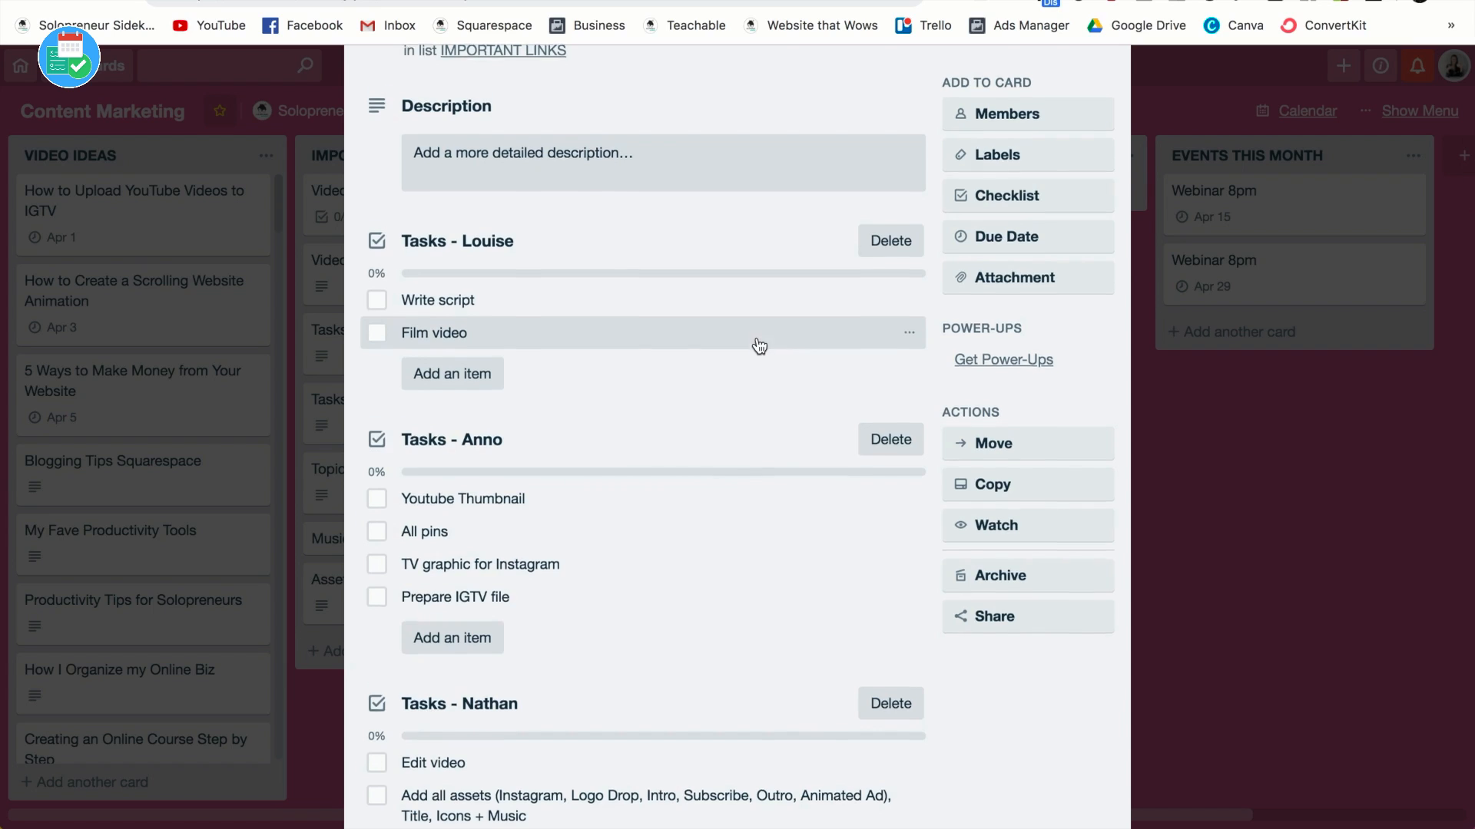
scroll("down", 3)
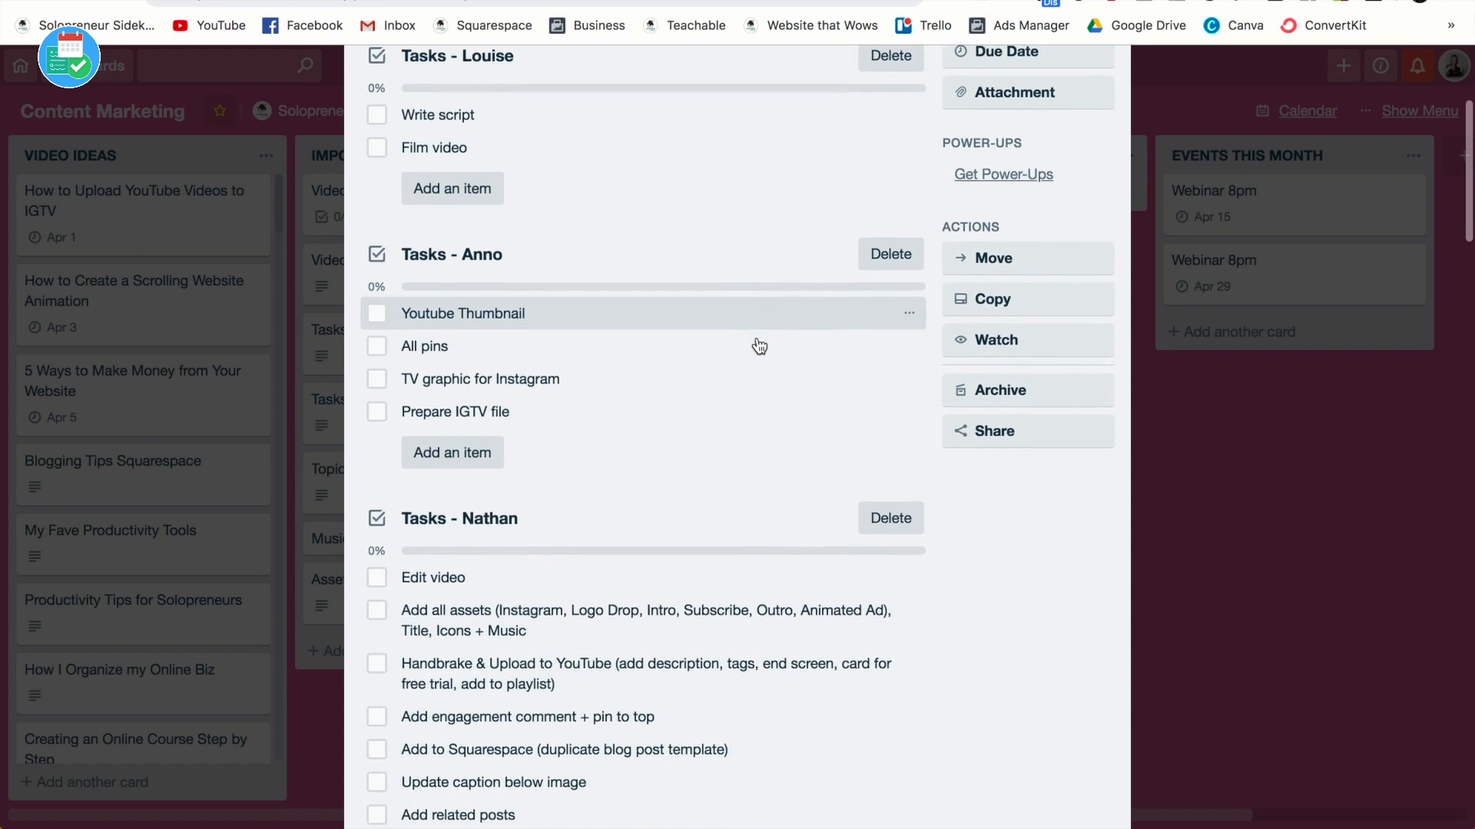
scroll("down", 3)
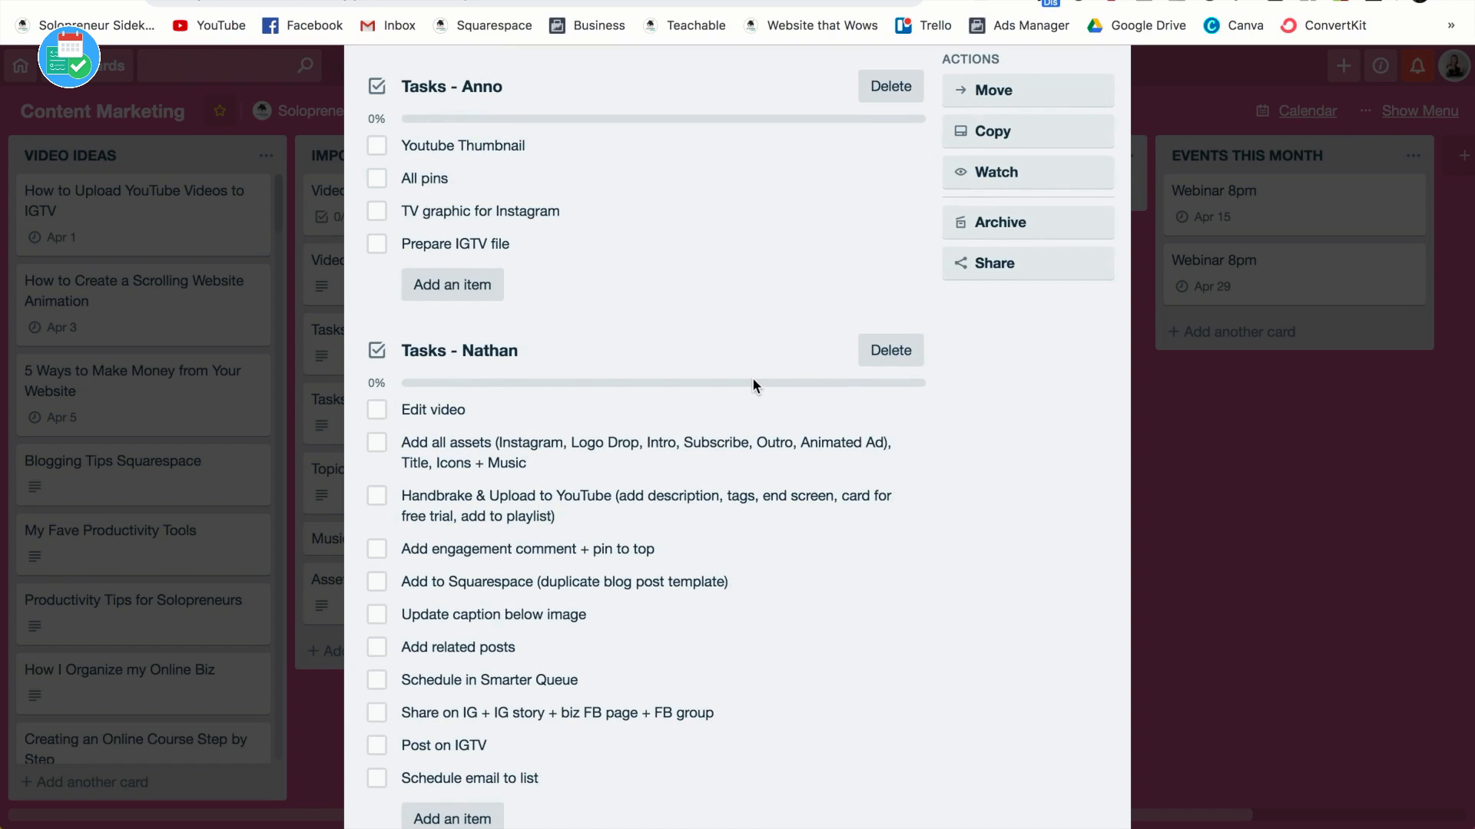
scroll("down", 3)
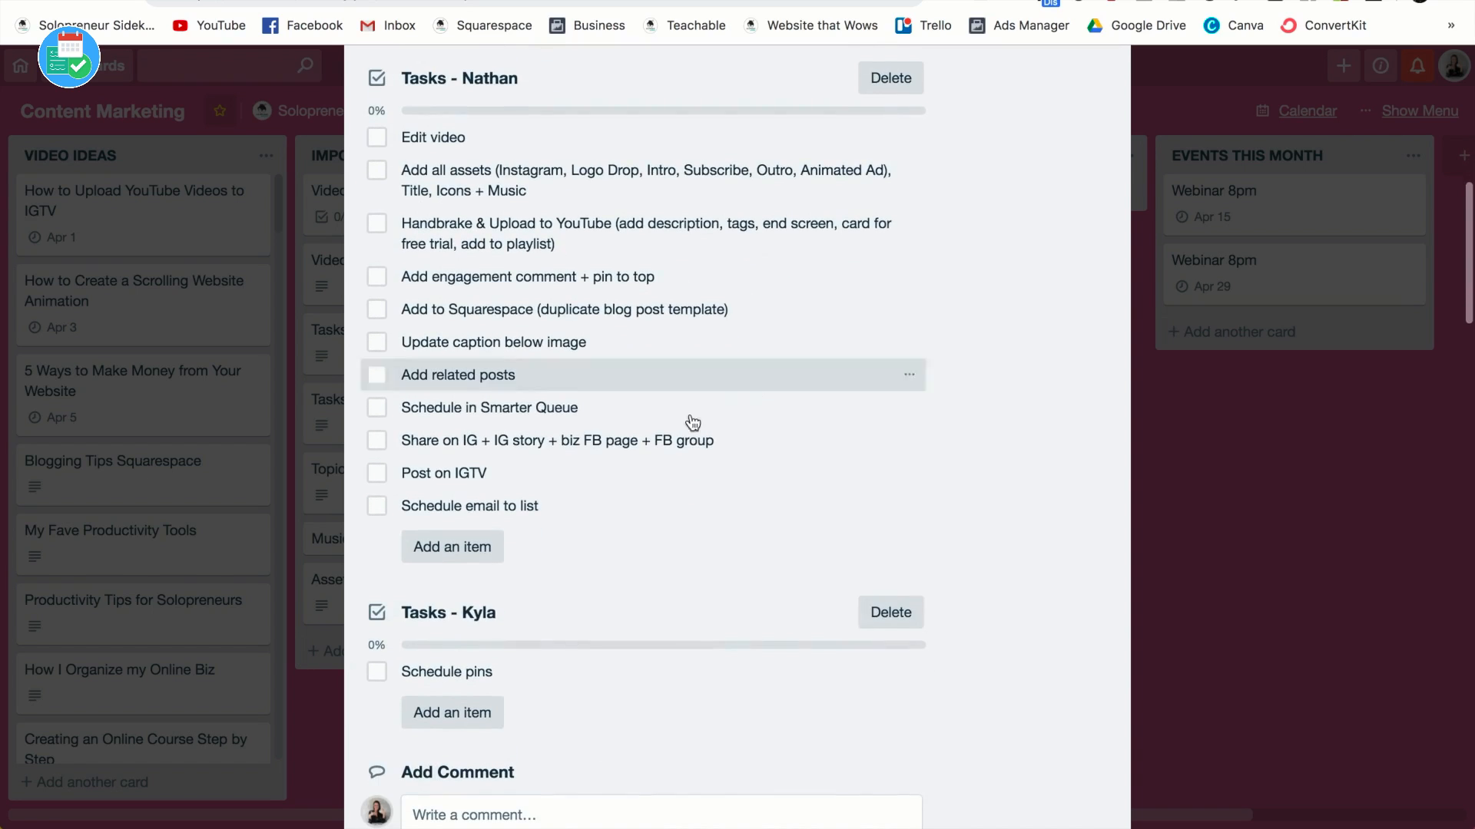
scroll("down", 3)
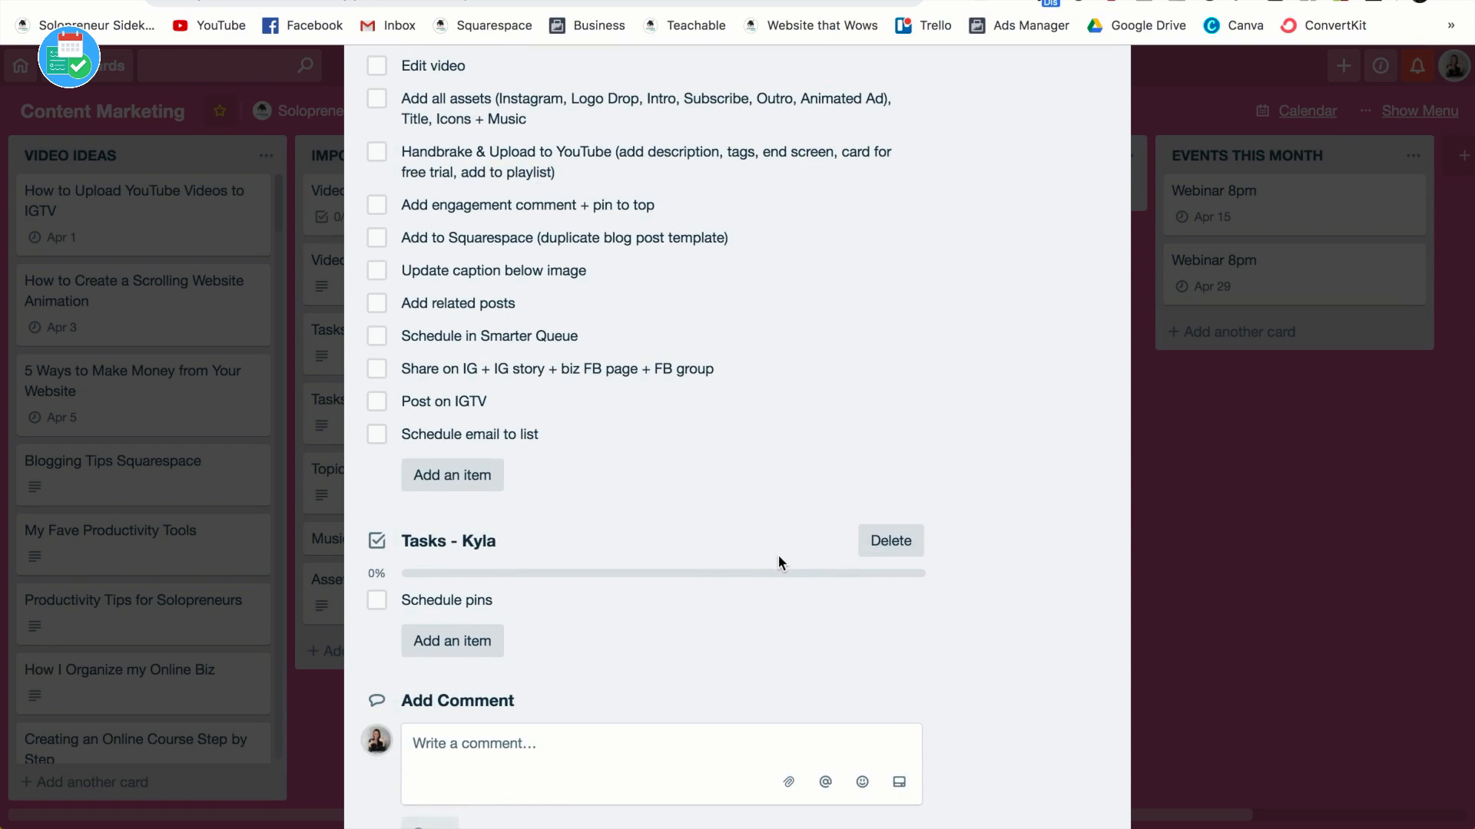
scroll("up", 3)
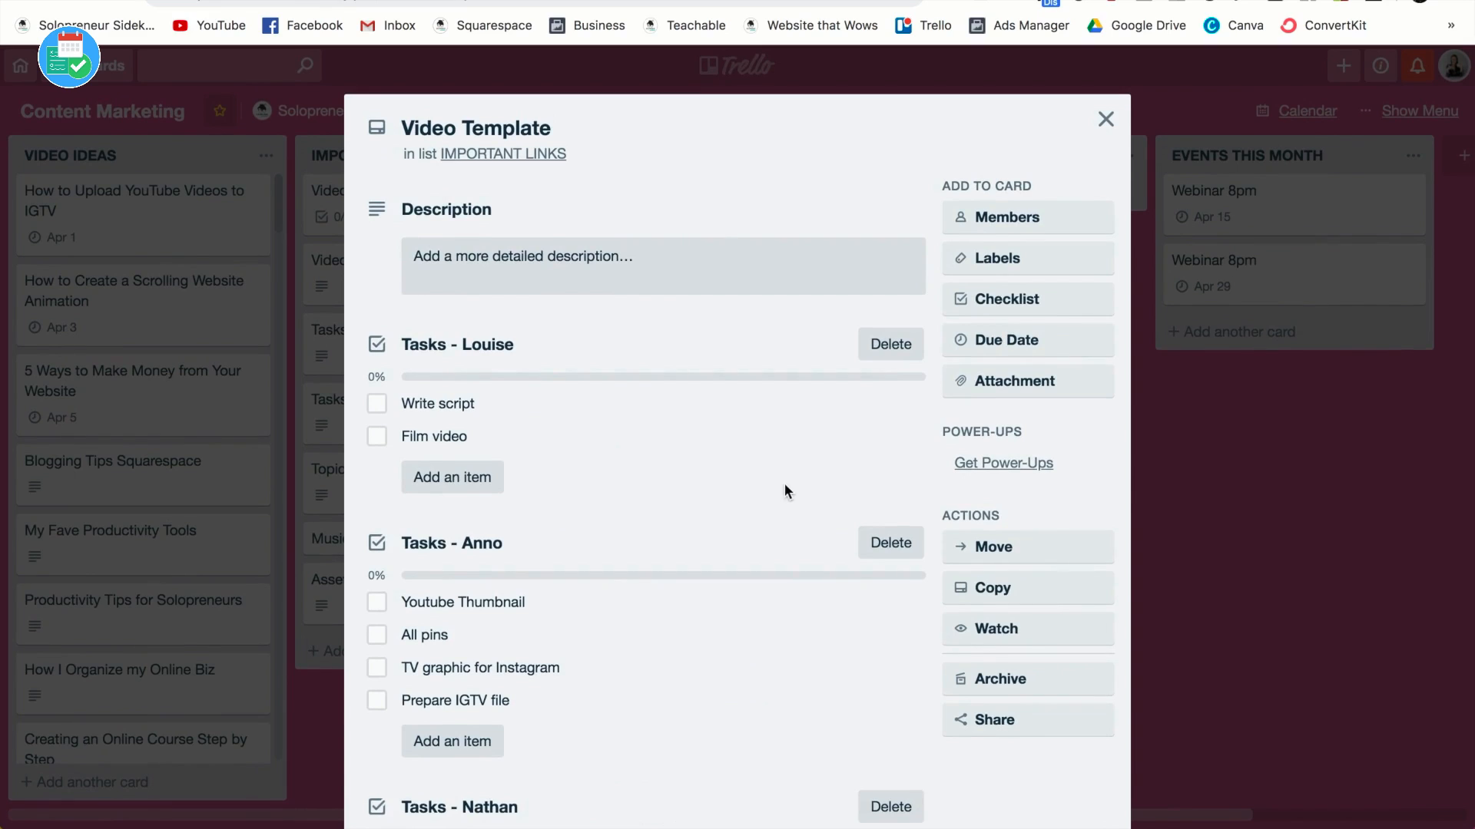
Step: Create the 'Tasks - YOU' checklist and type 'Item 1' as its first item
left_click(1006, 299)
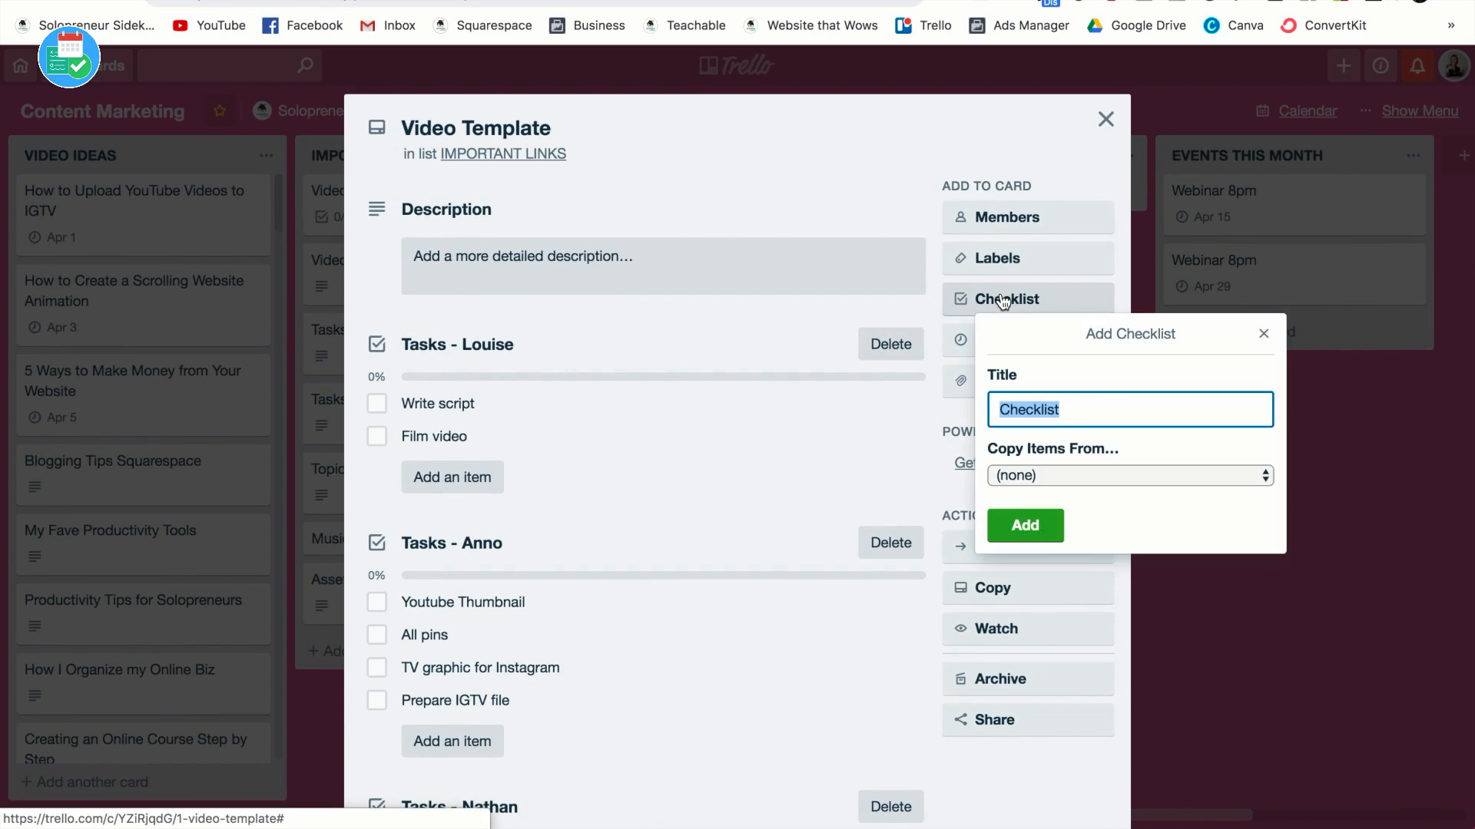
type("Tasks")
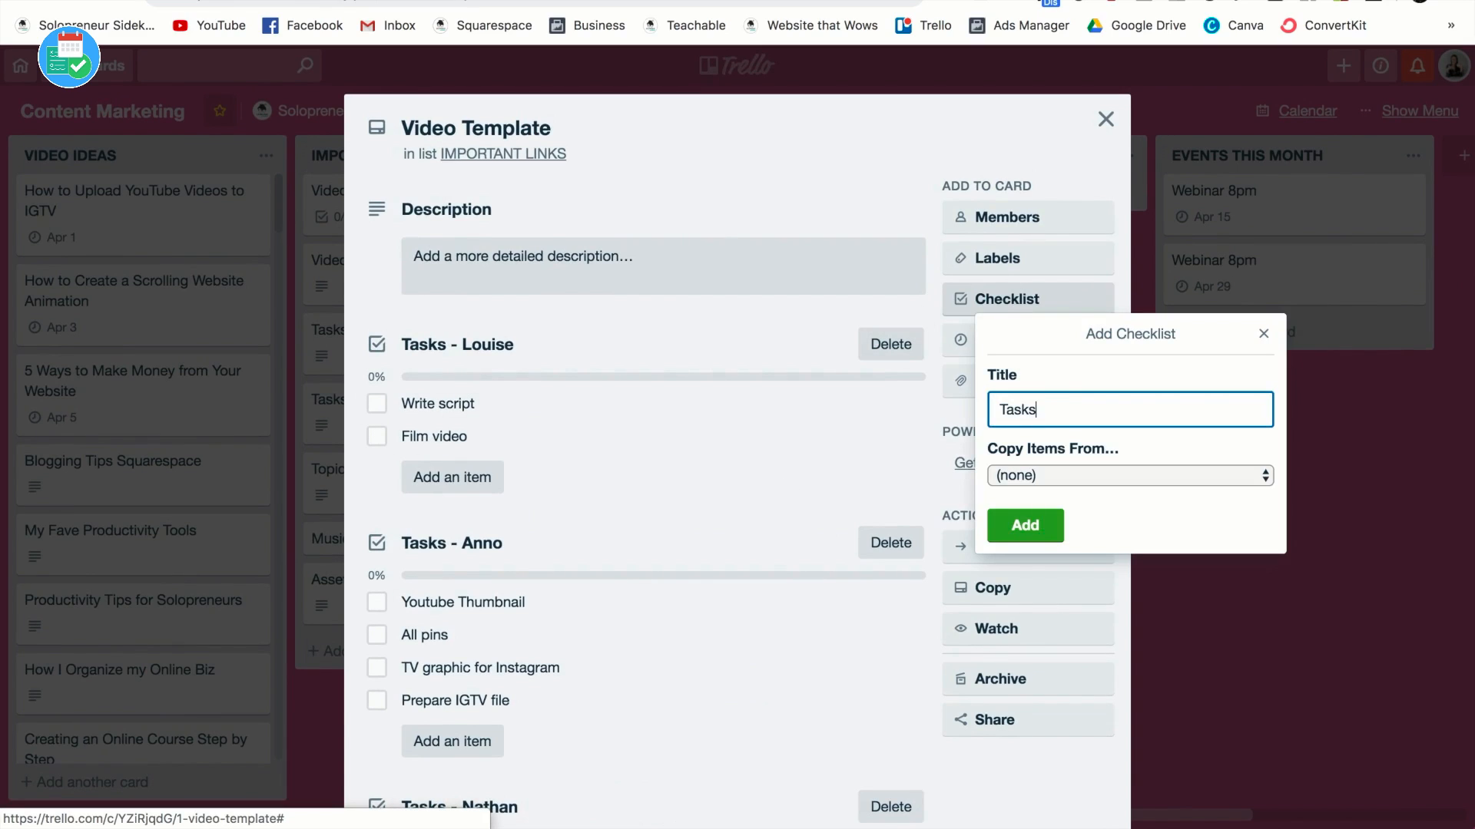
left_click(1025, 525)
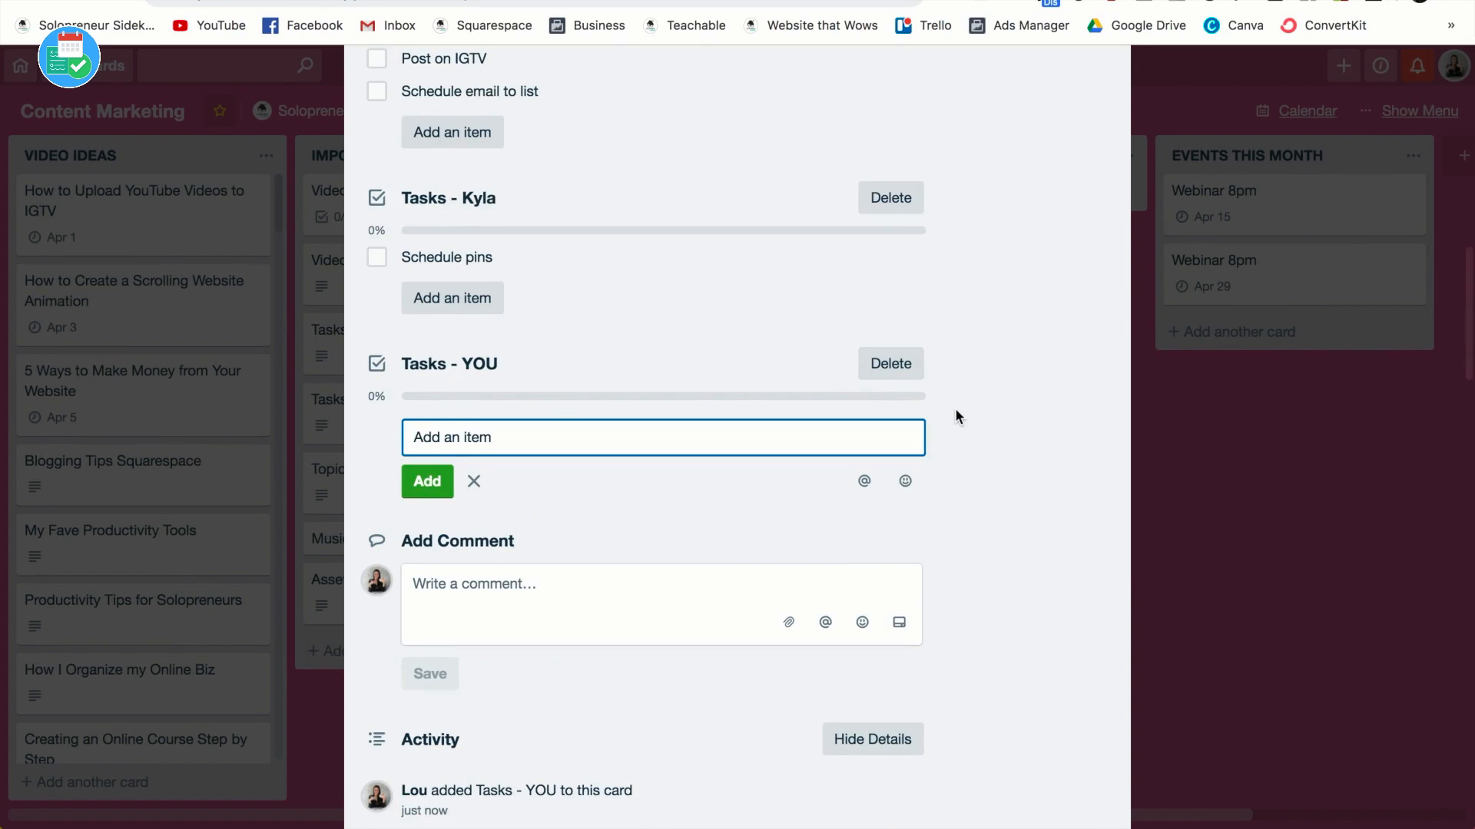
type("Item 1")
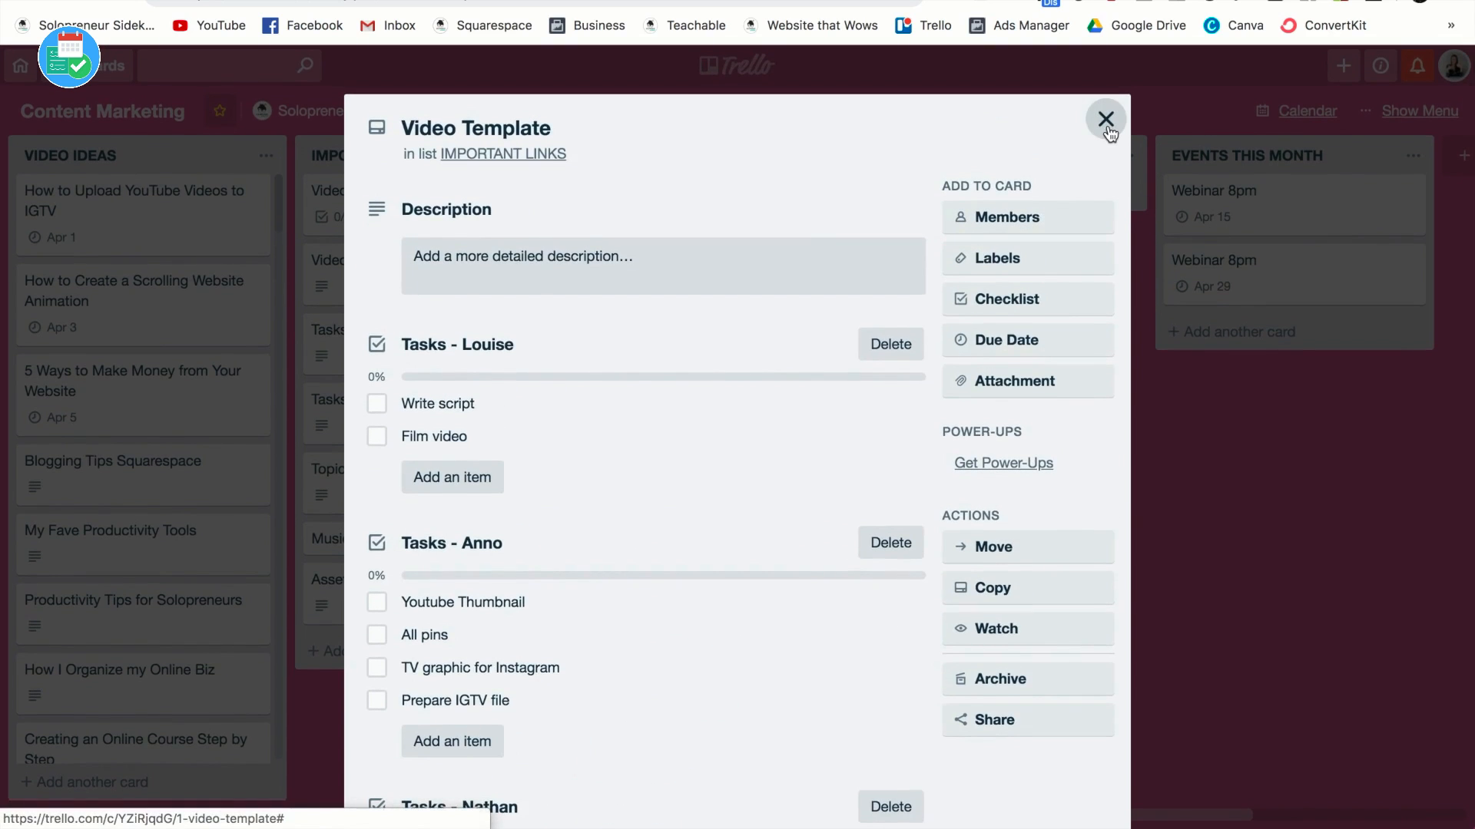
Step: Close the Video Template card window
left_click(1106, 120)
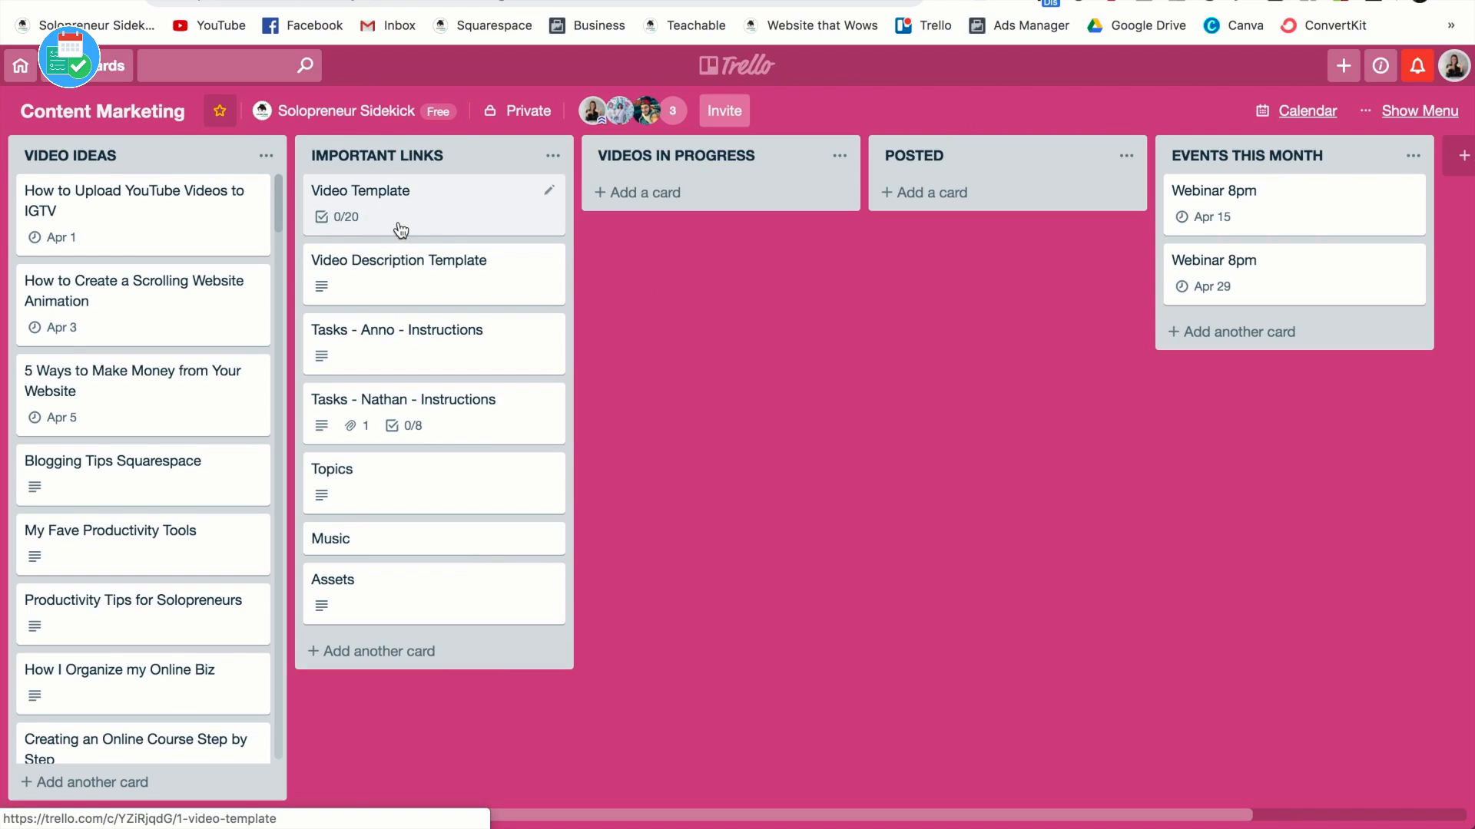
mouse_move(550, 199)
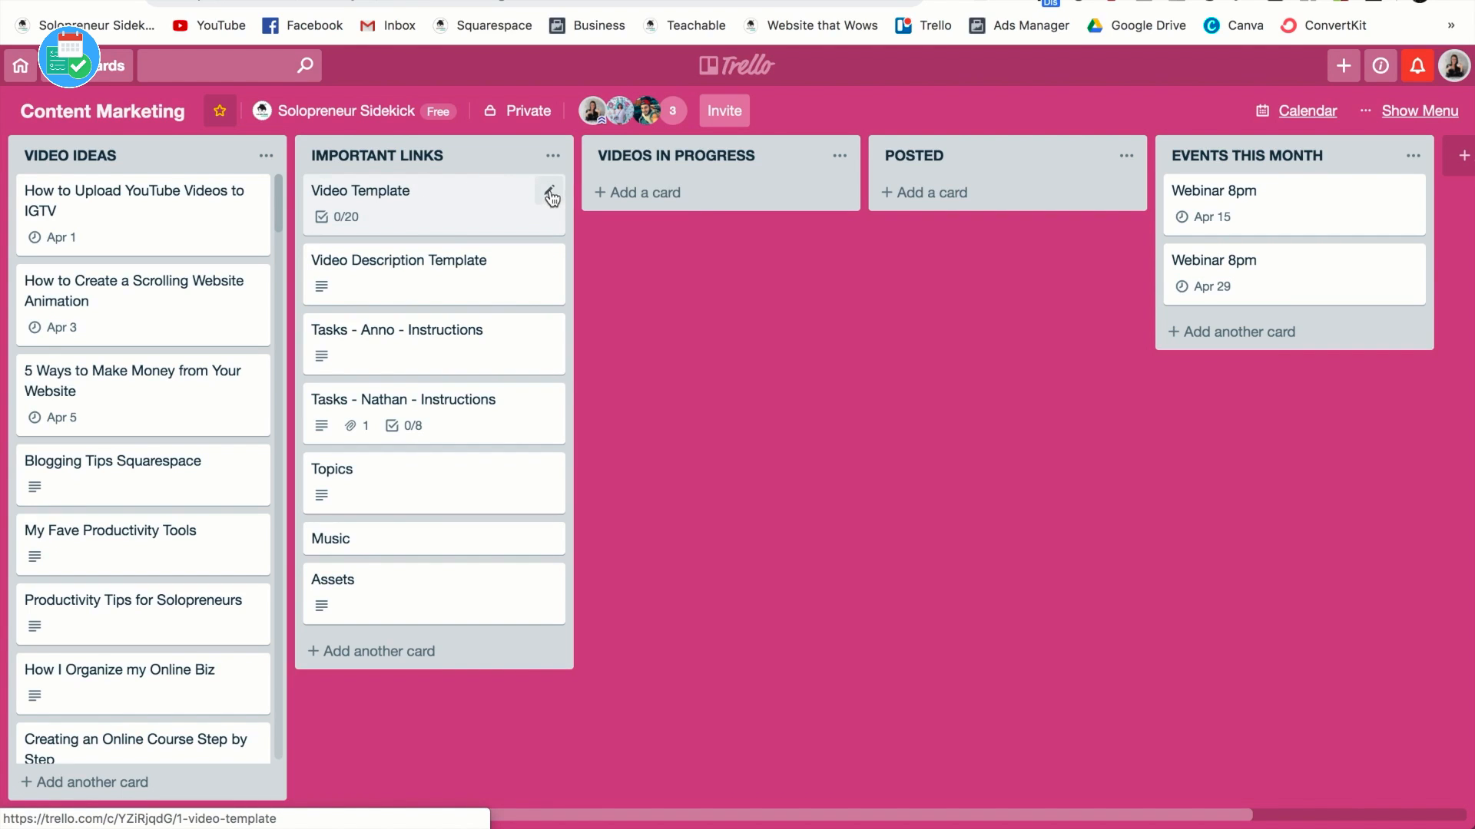
Step: Copy Video Template into VIDEOS IN PROGRESS as 'How to Upload YouTube Videos to IGTV'
left_click(550, 198)
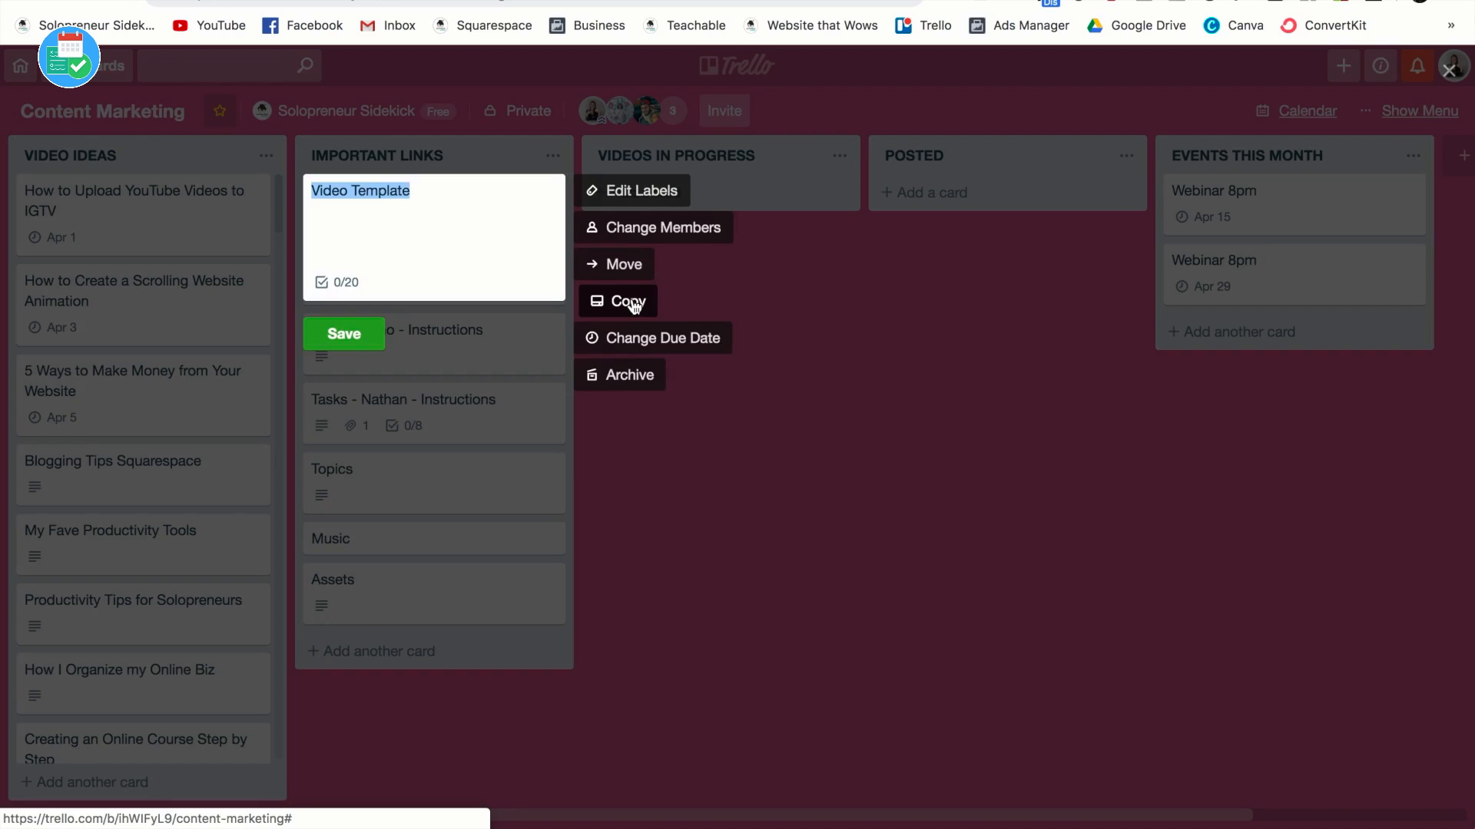
left_click(620, 300)
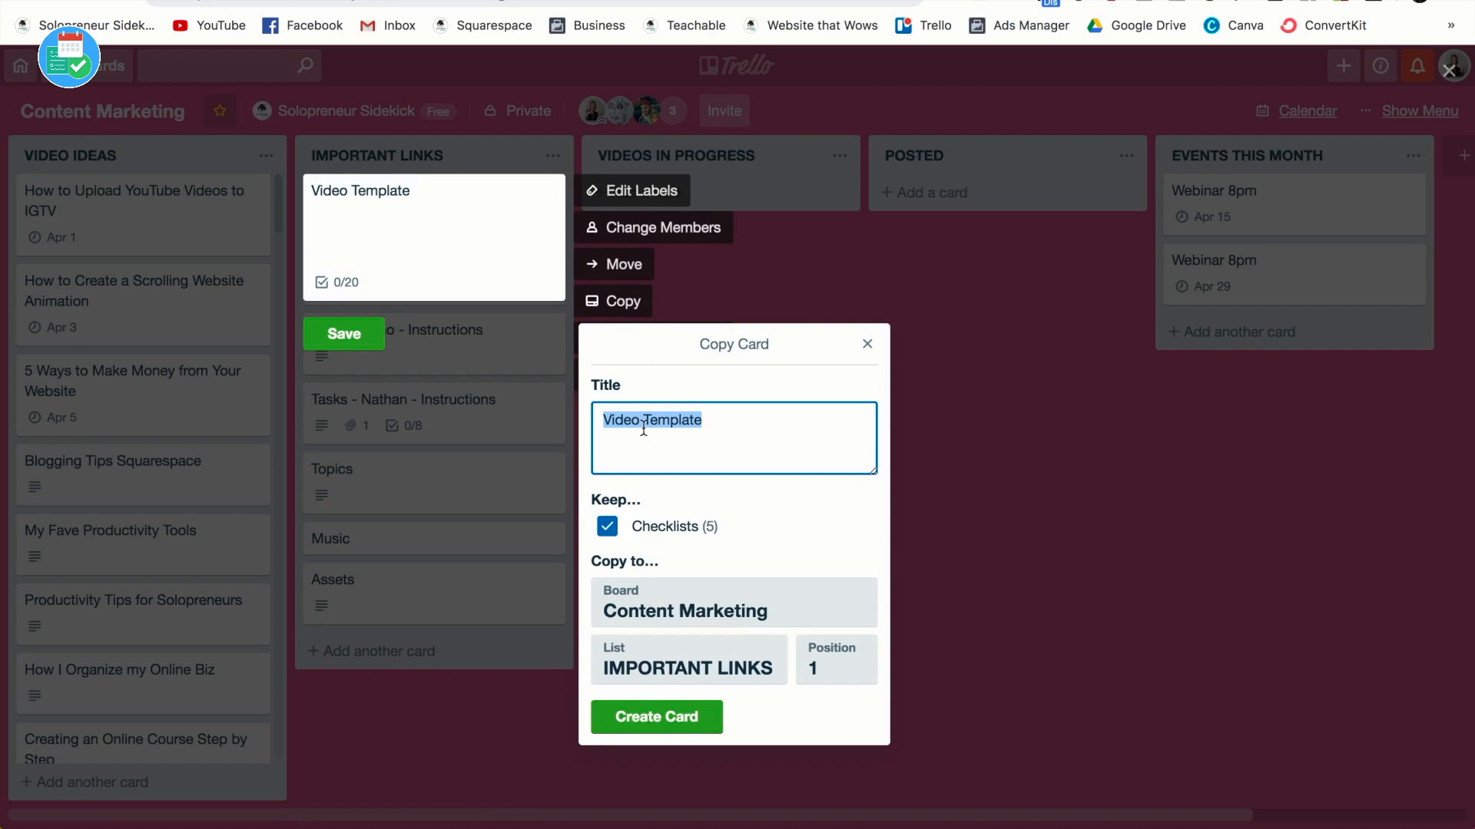
type("How to Upload YouTube")
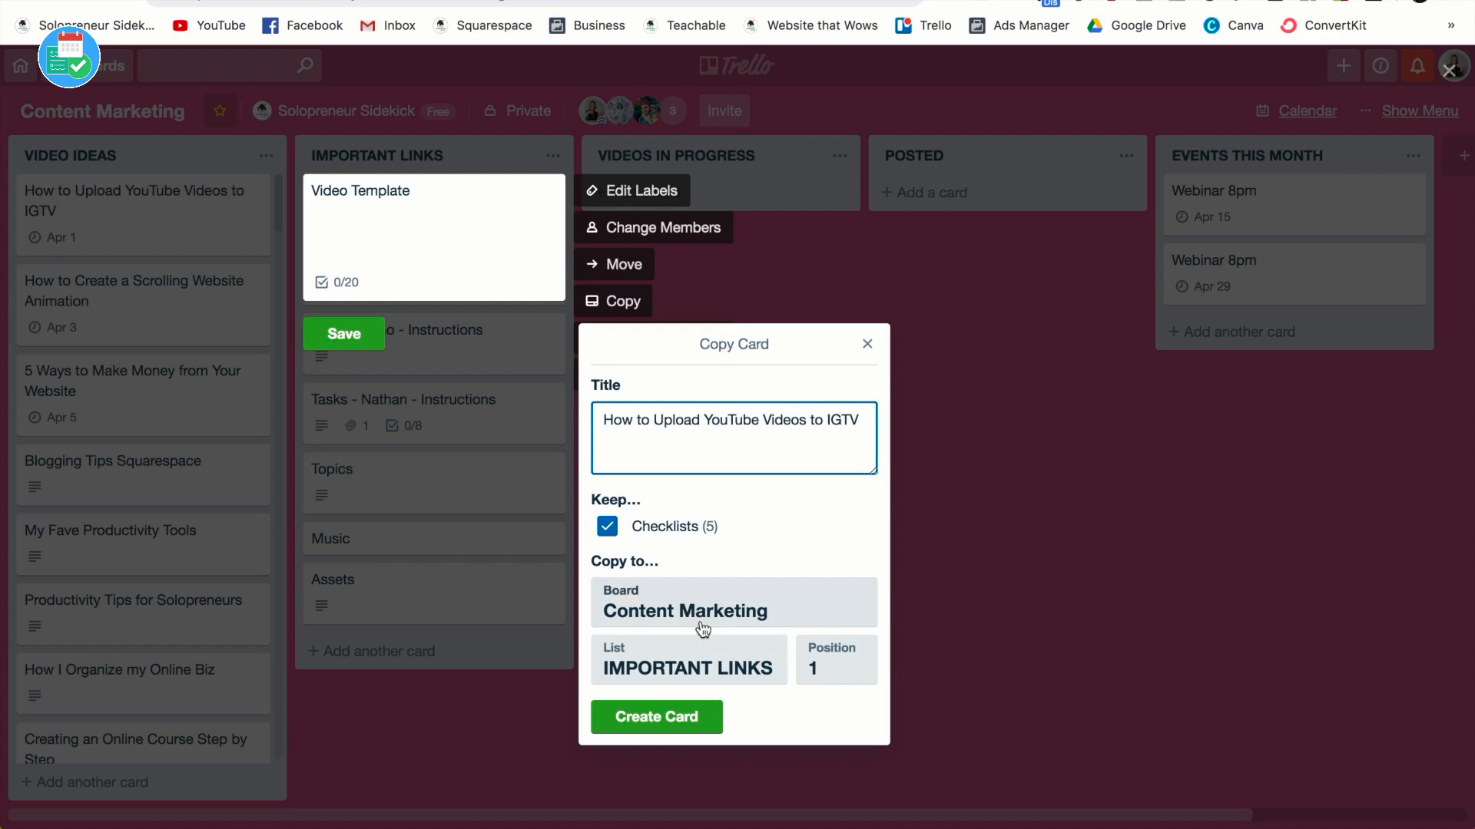
left_click(687, 667)
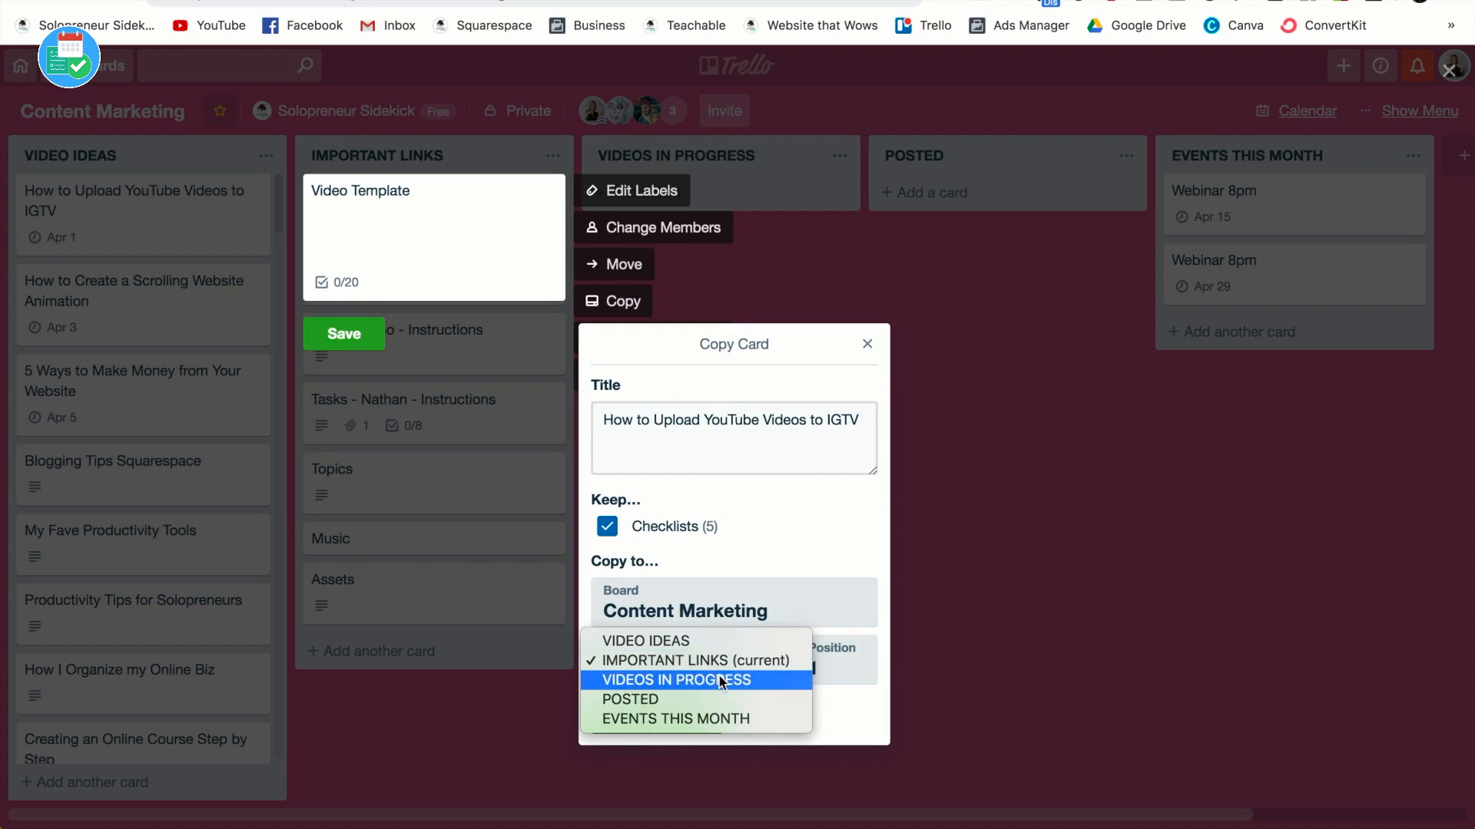
left_click(675, 680)
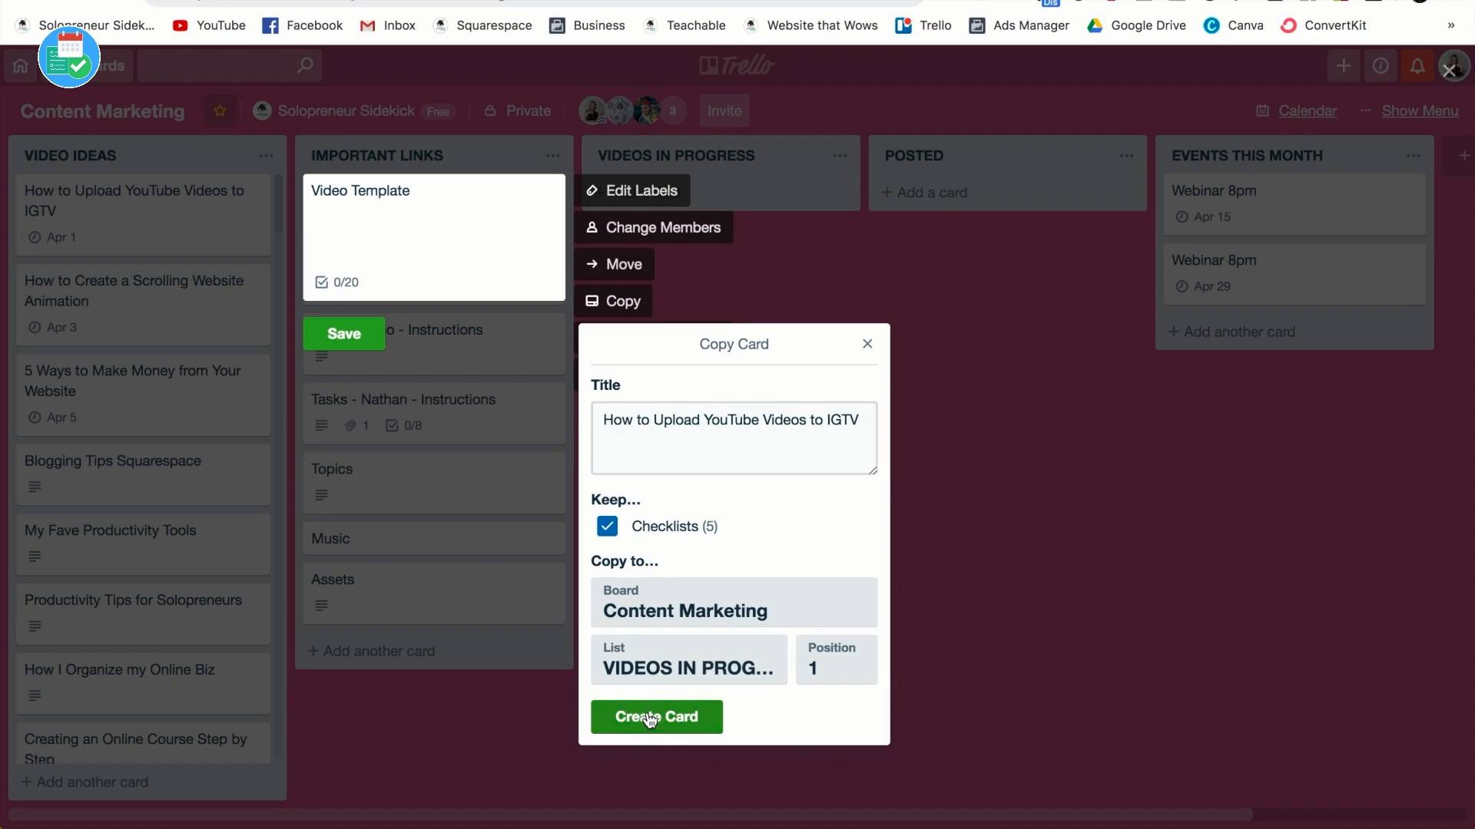
left_click(656, 717)
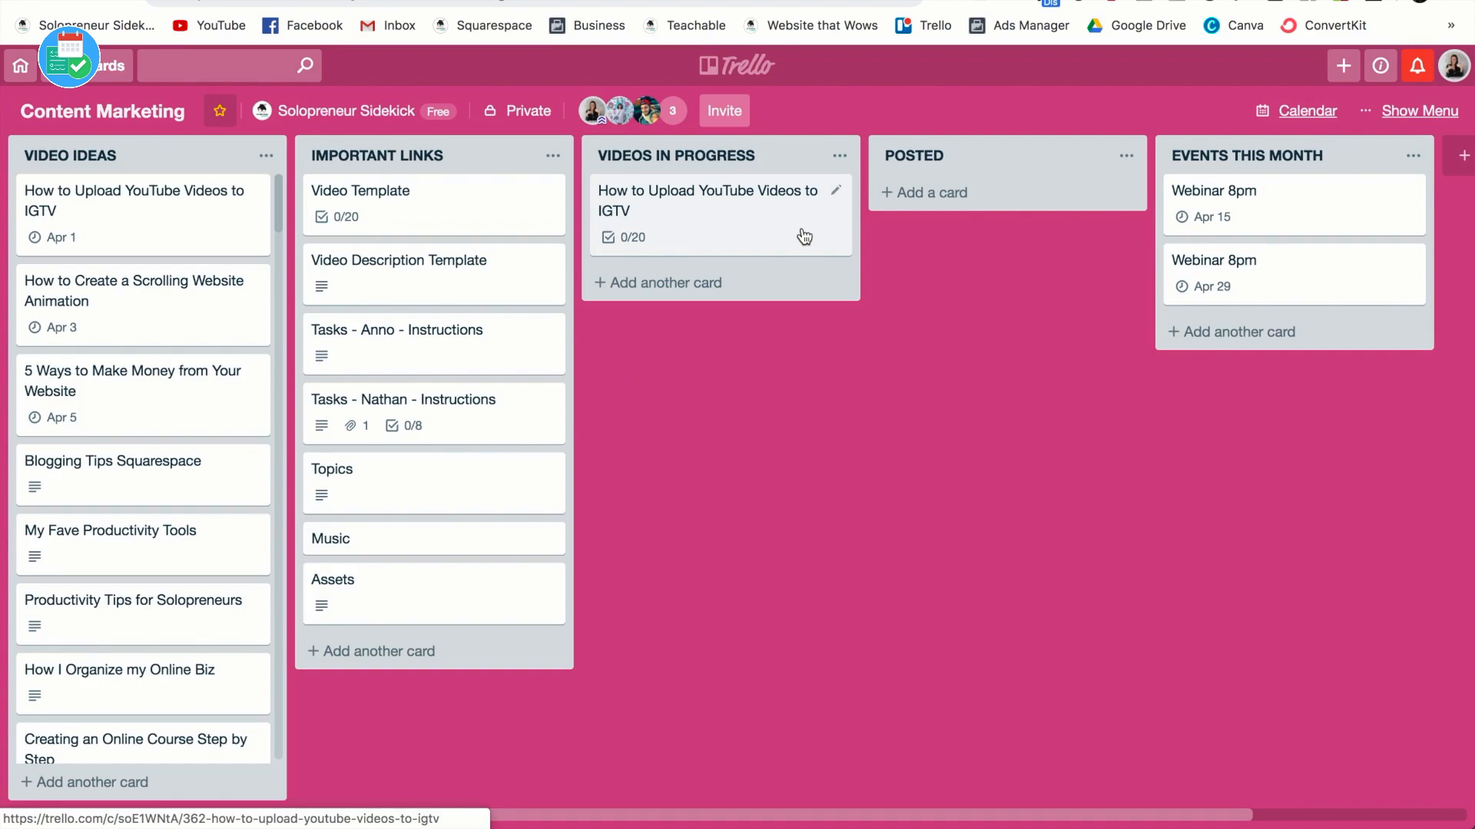
mouse_move(787, 227)
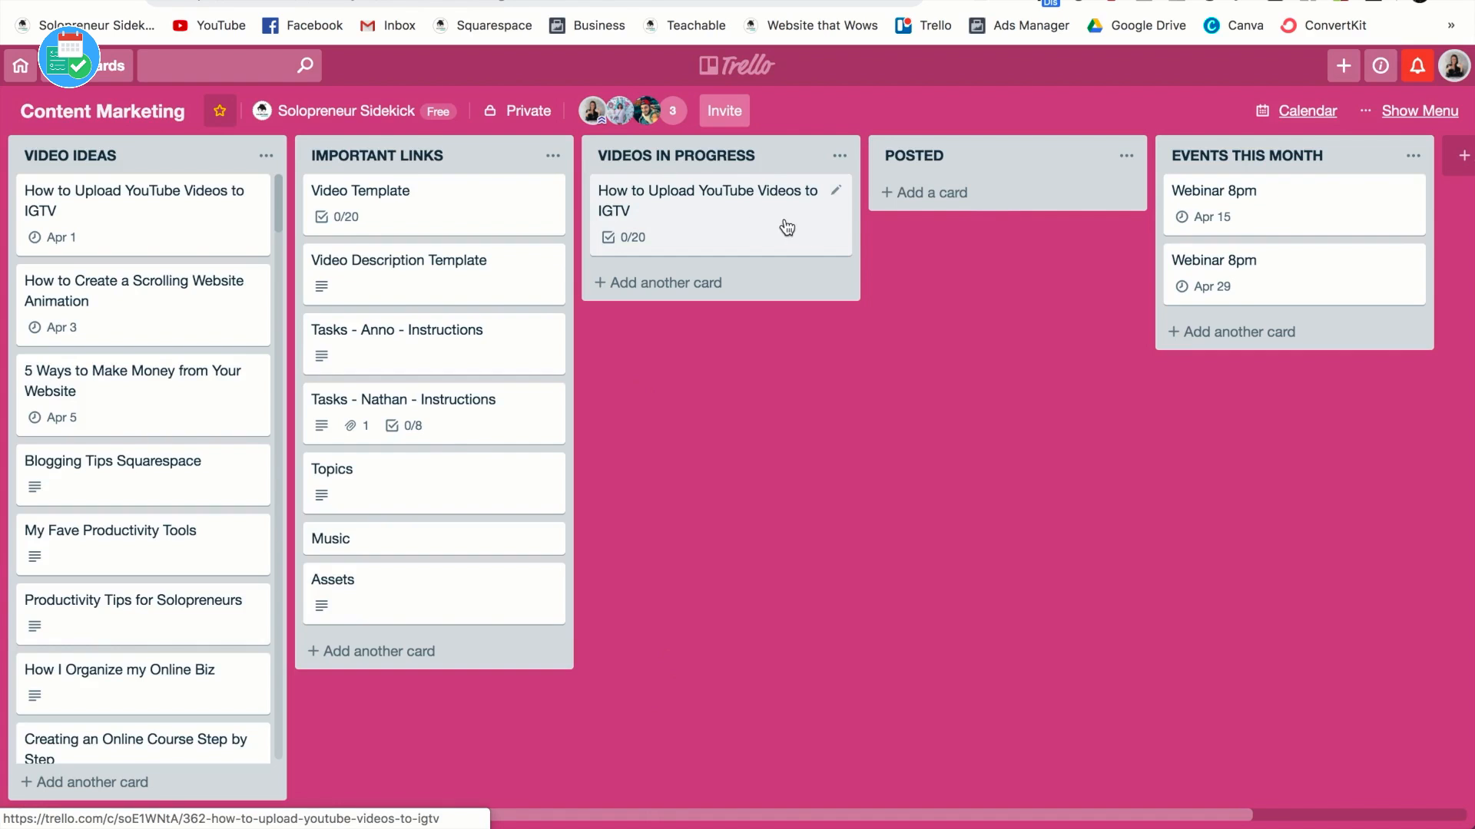
Step: Set an April 1, 8:00 PM due date on the IGTV card and close it
left_click(722, 211)
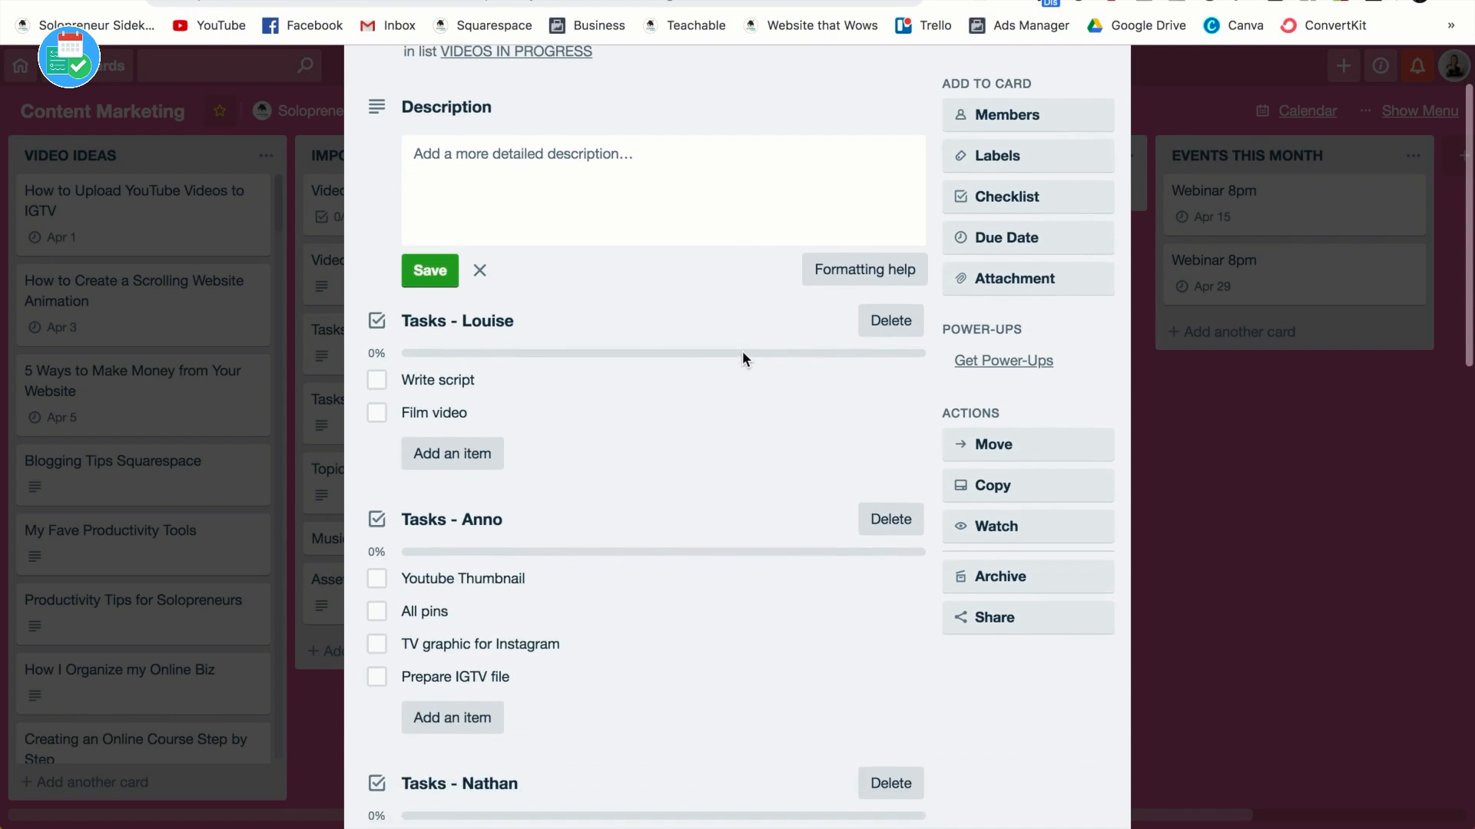
scroll("down", 3)
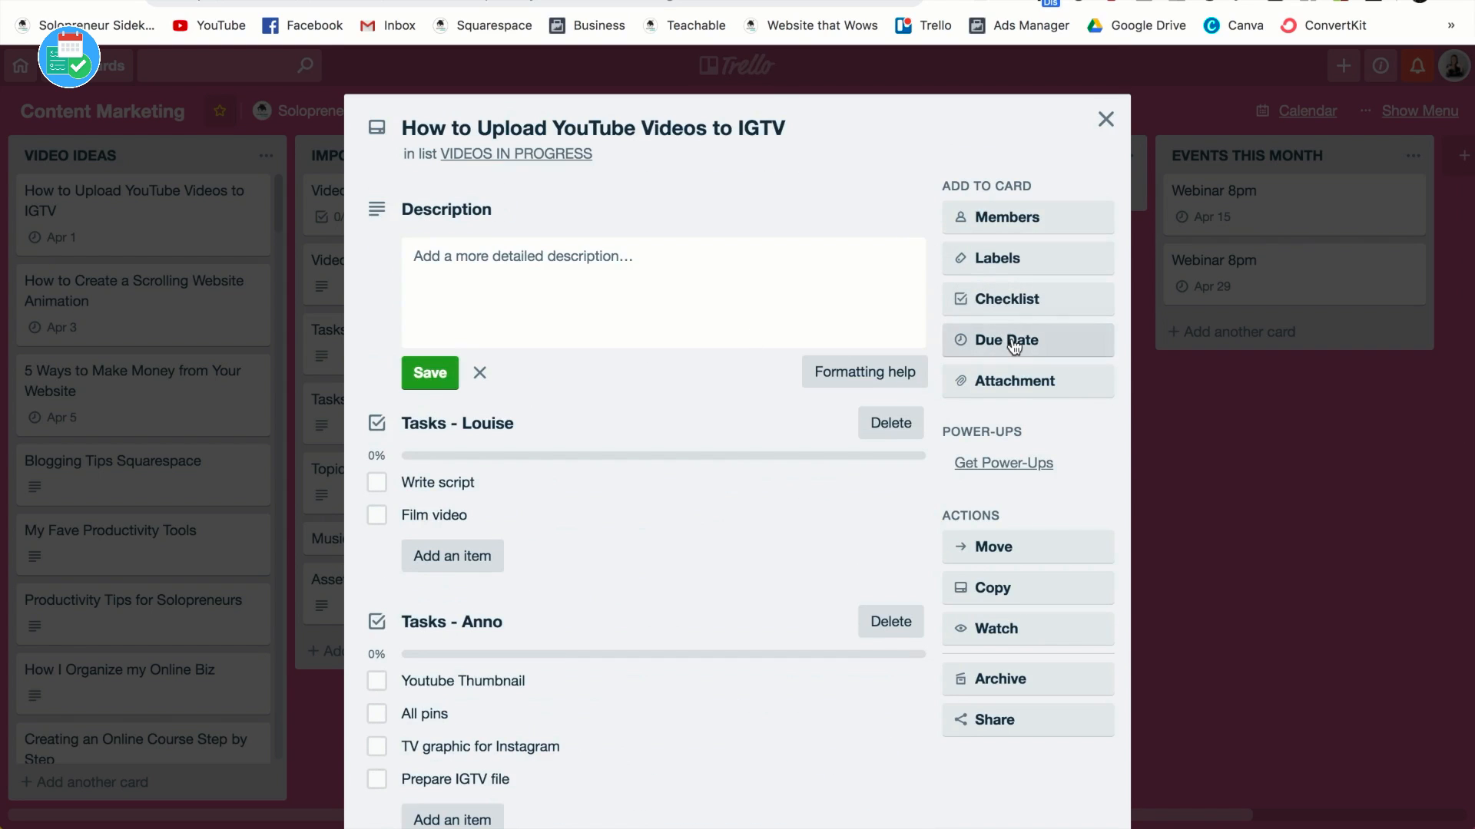
left_click(1006, 340)
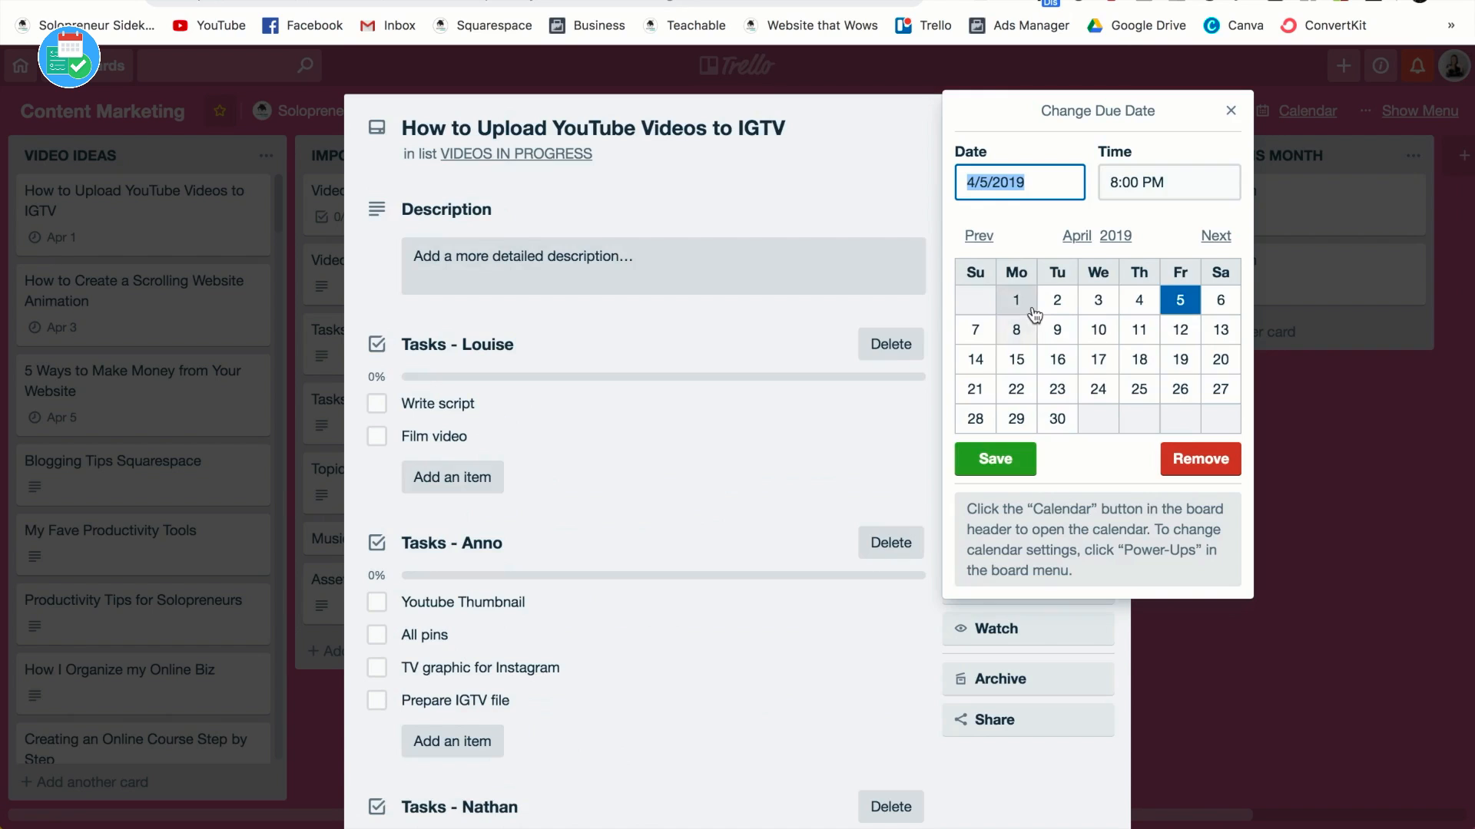
left_click(1015, 301)
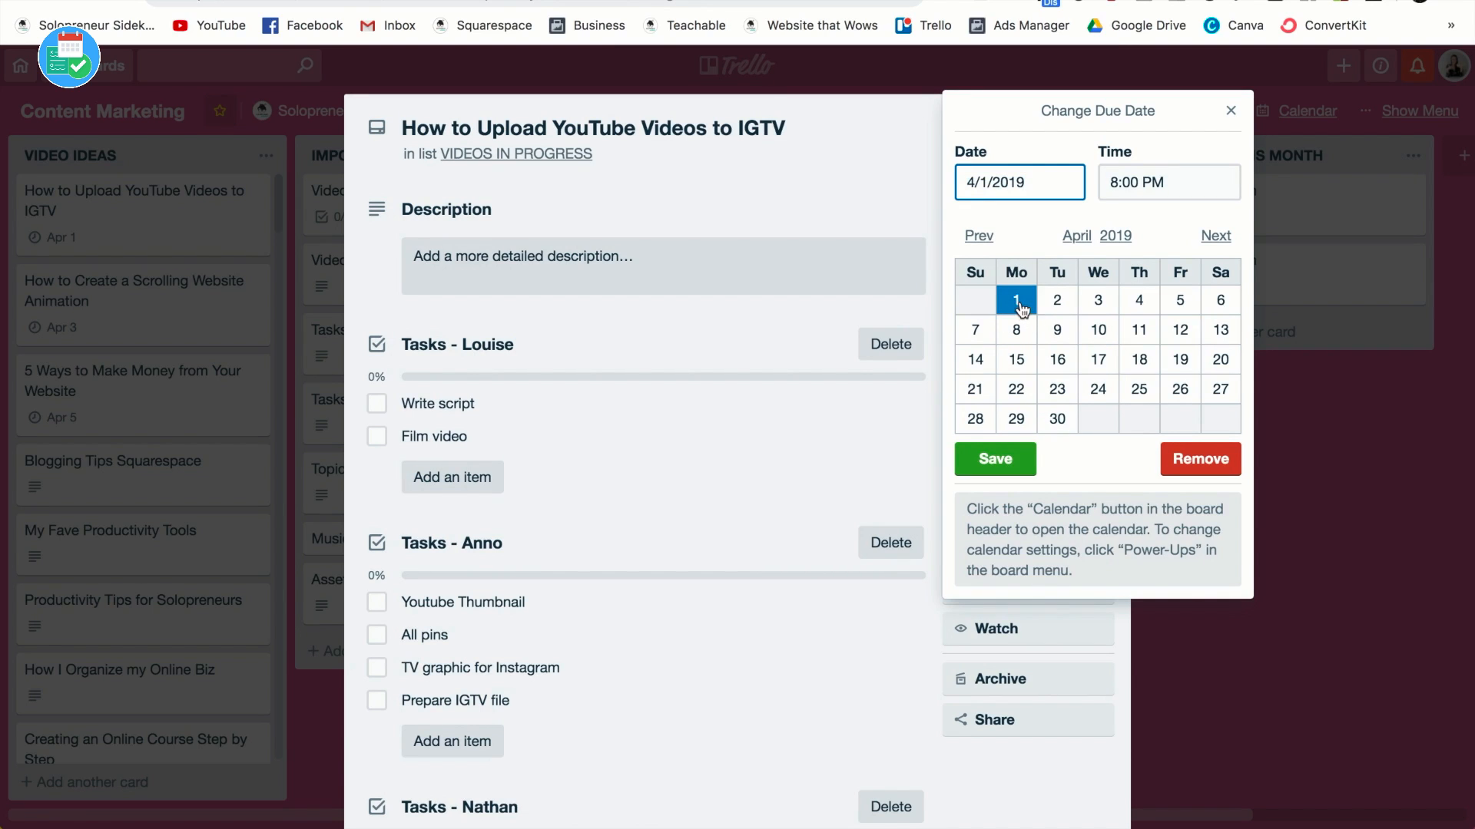
left_click(995, 458)
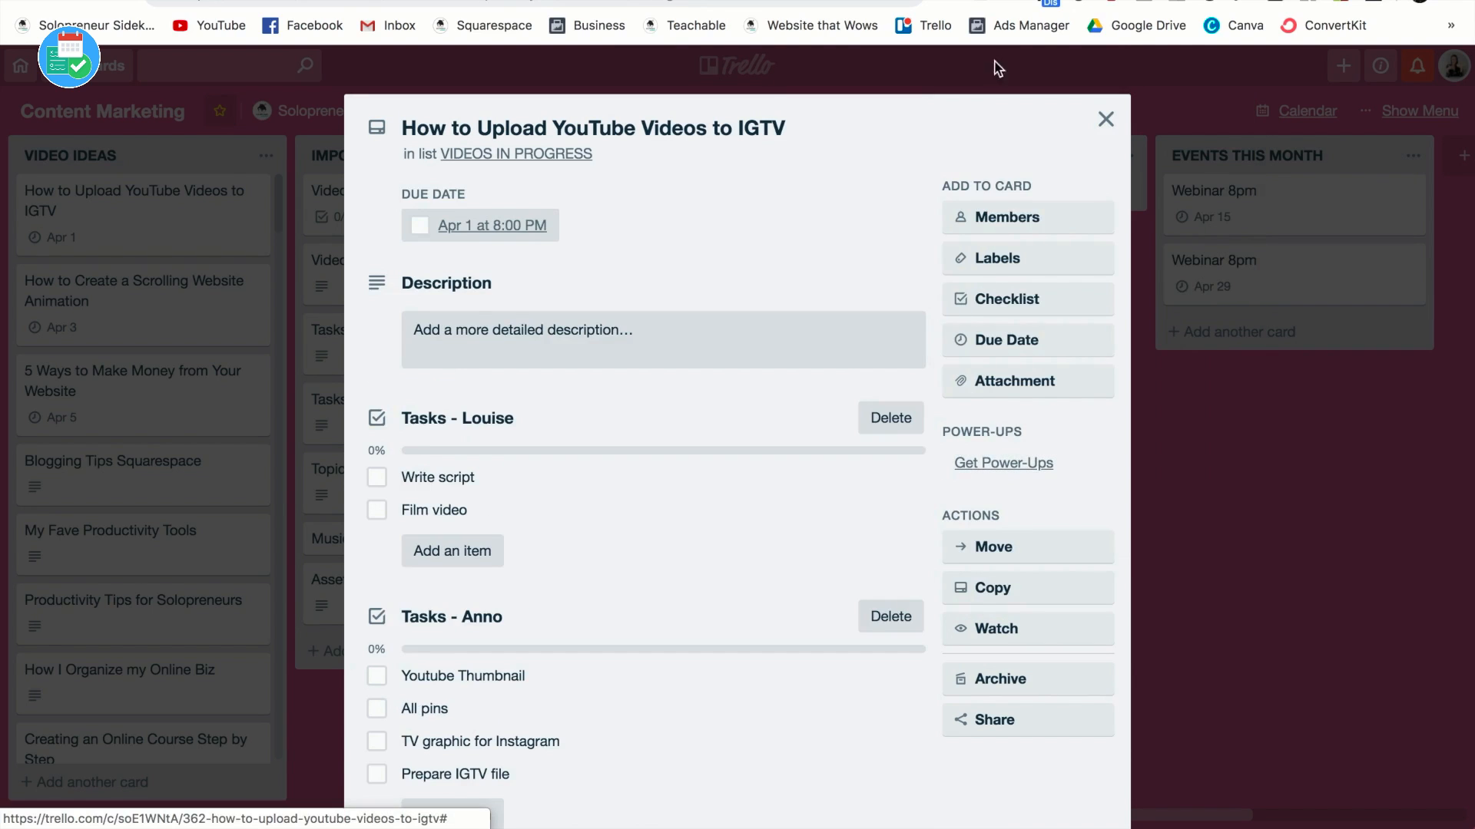
left_click(1105, 118)
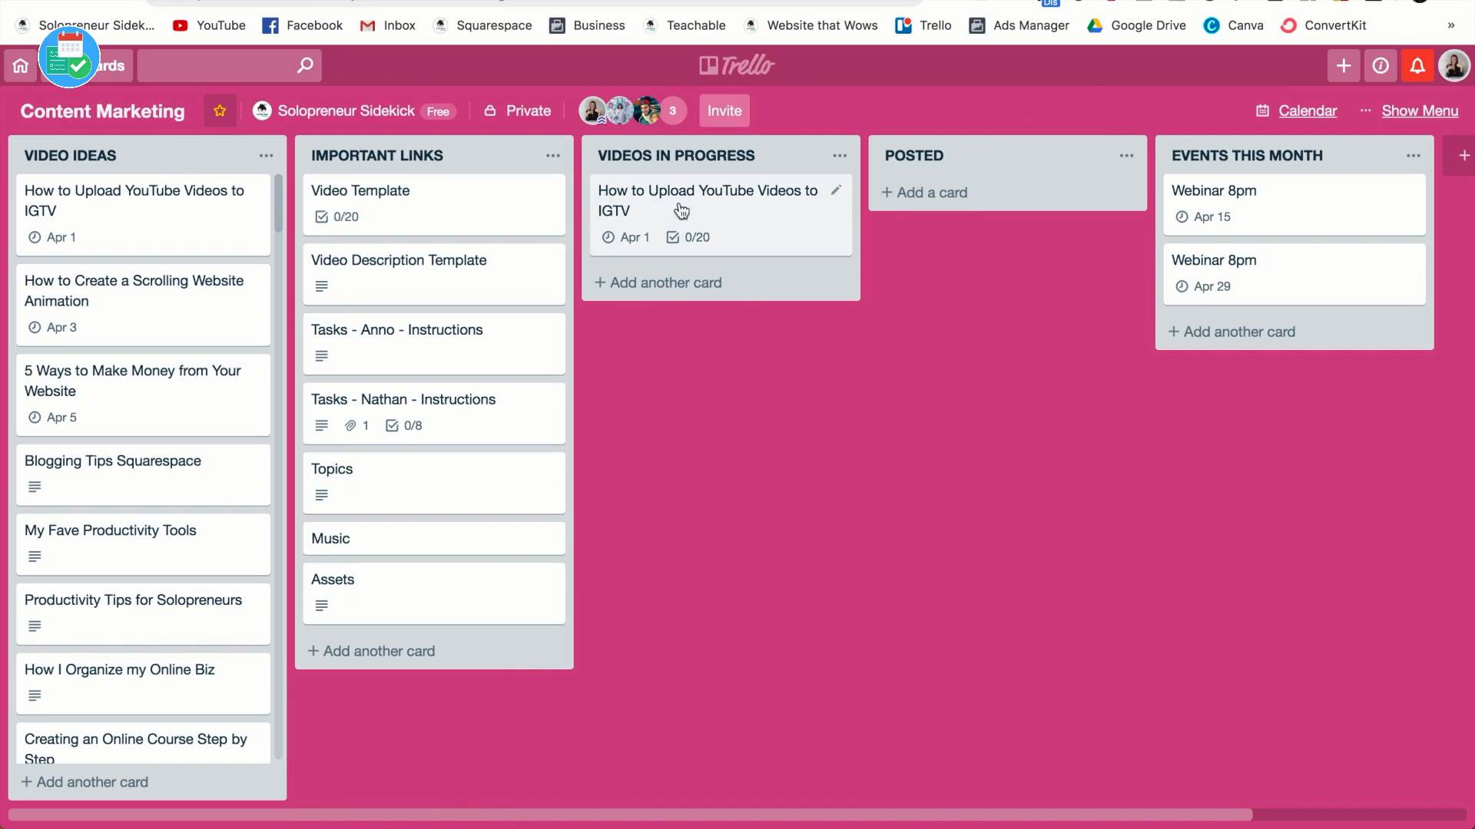
mouse_move(809, 245)
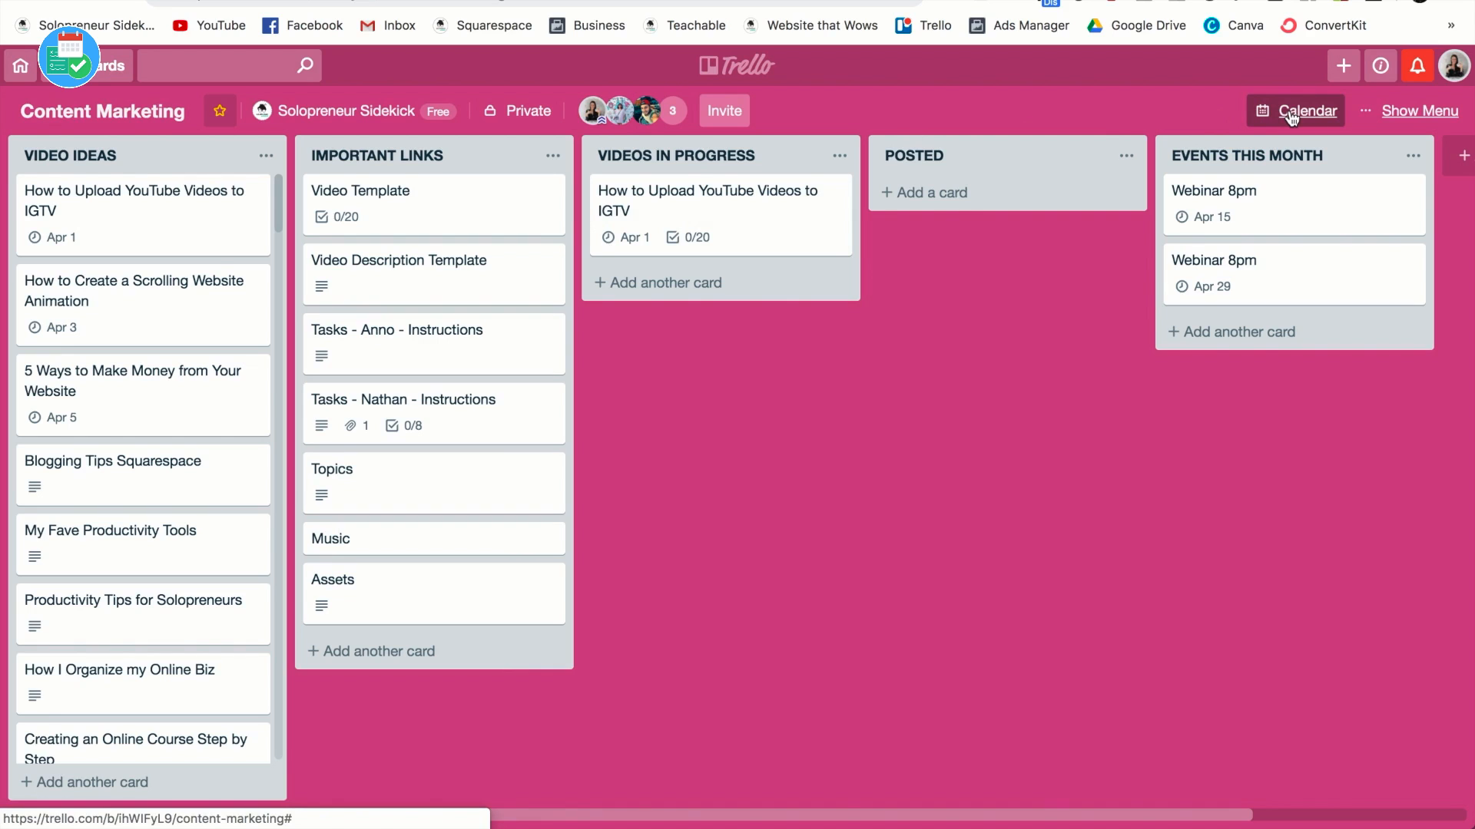
Step: Show April in the board's Calendar view and open the IGTV card there
left_click(1310, 110)
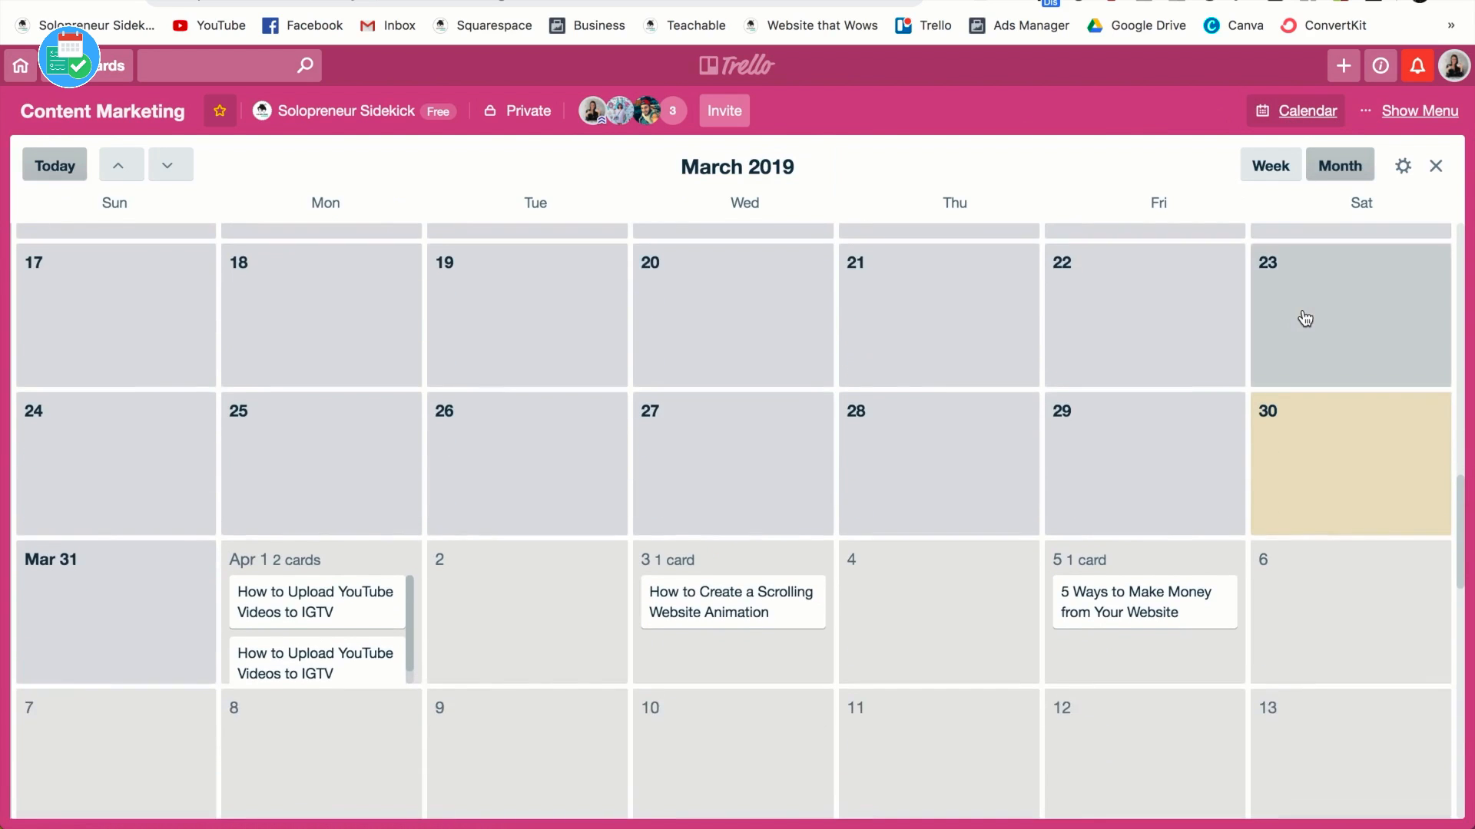
left_click(170, 165)
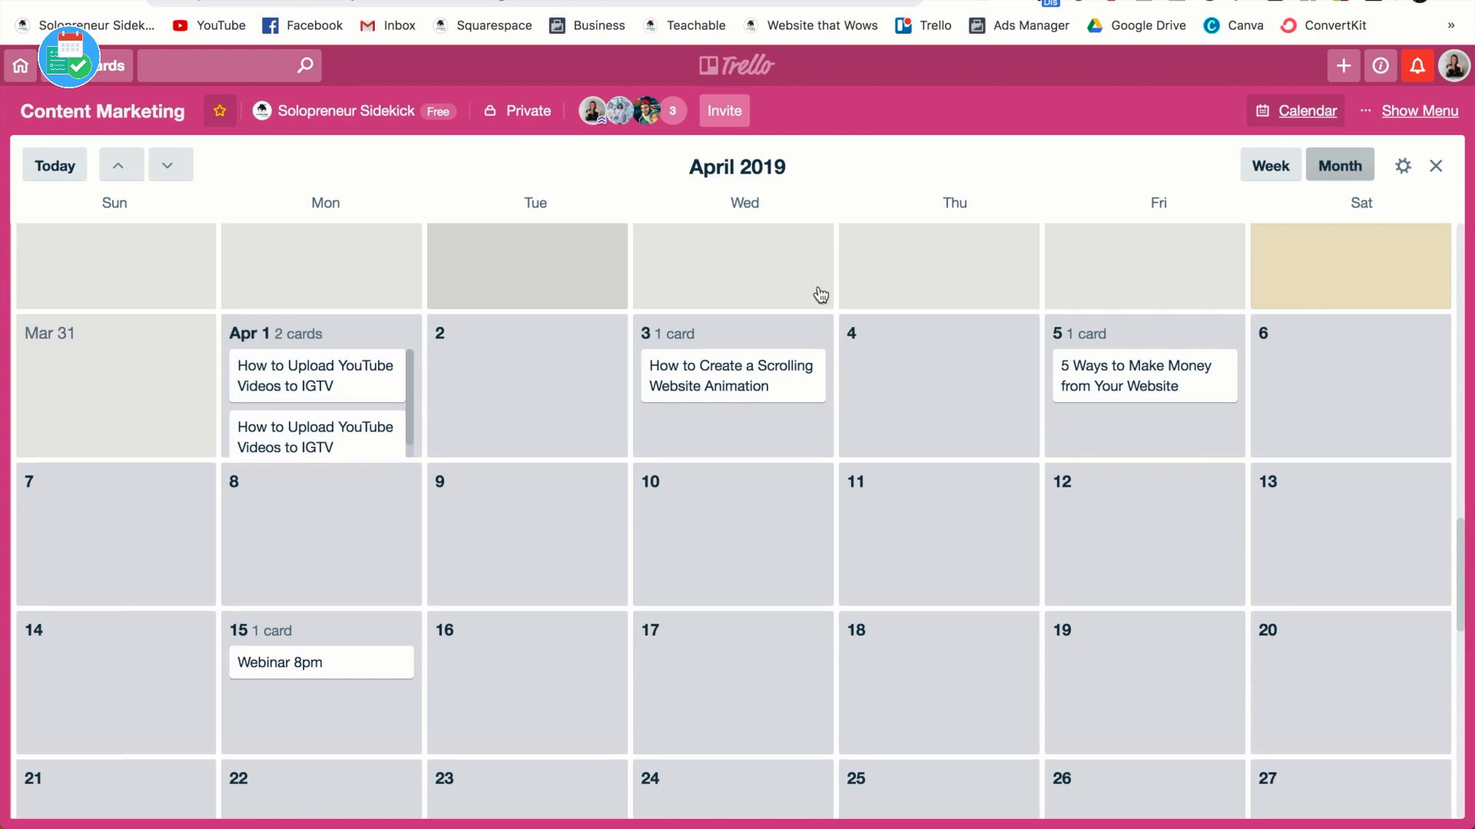
mouse_move(1265, 397)
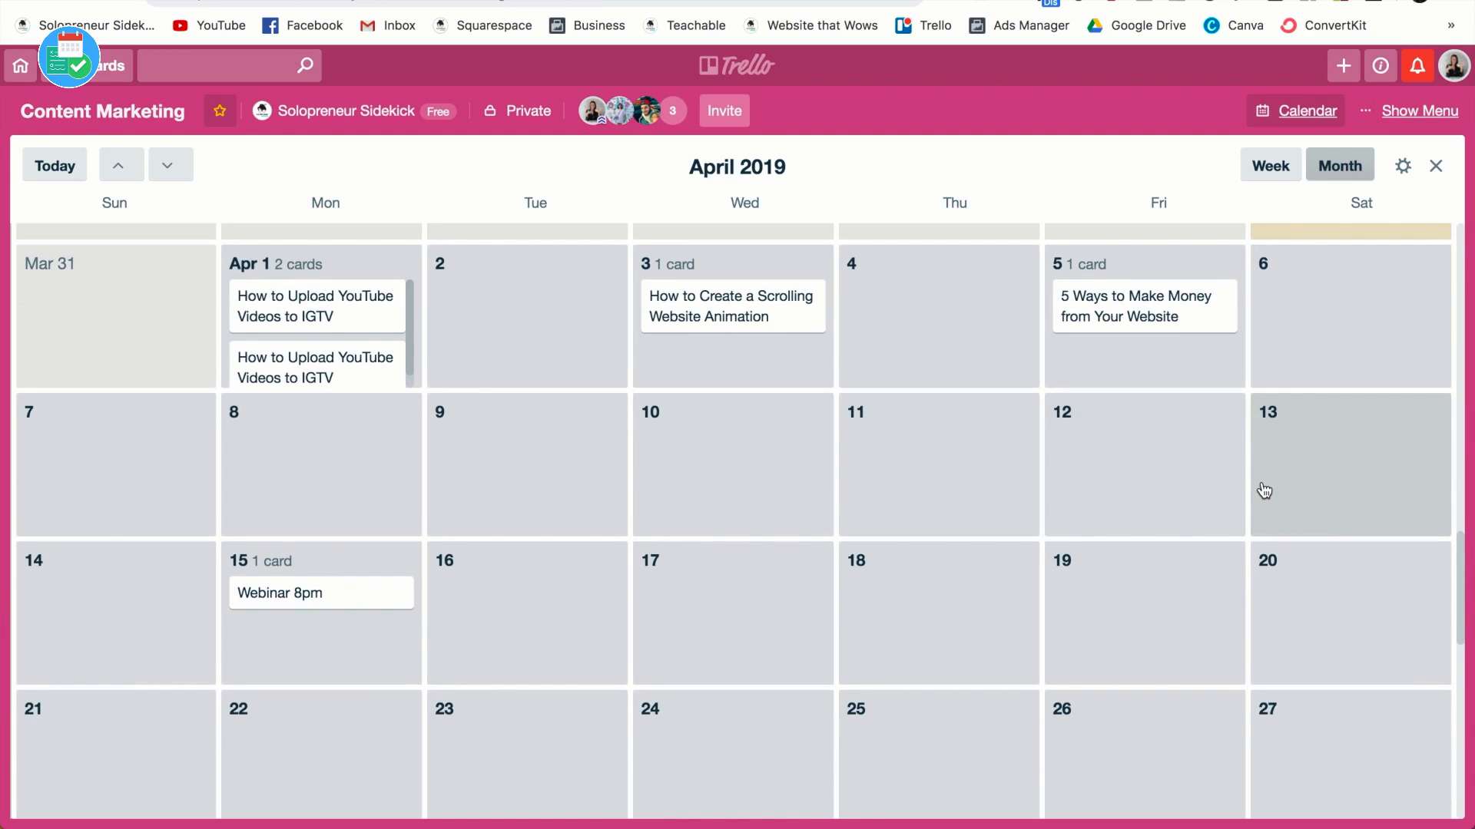
left_click(1436, 166)
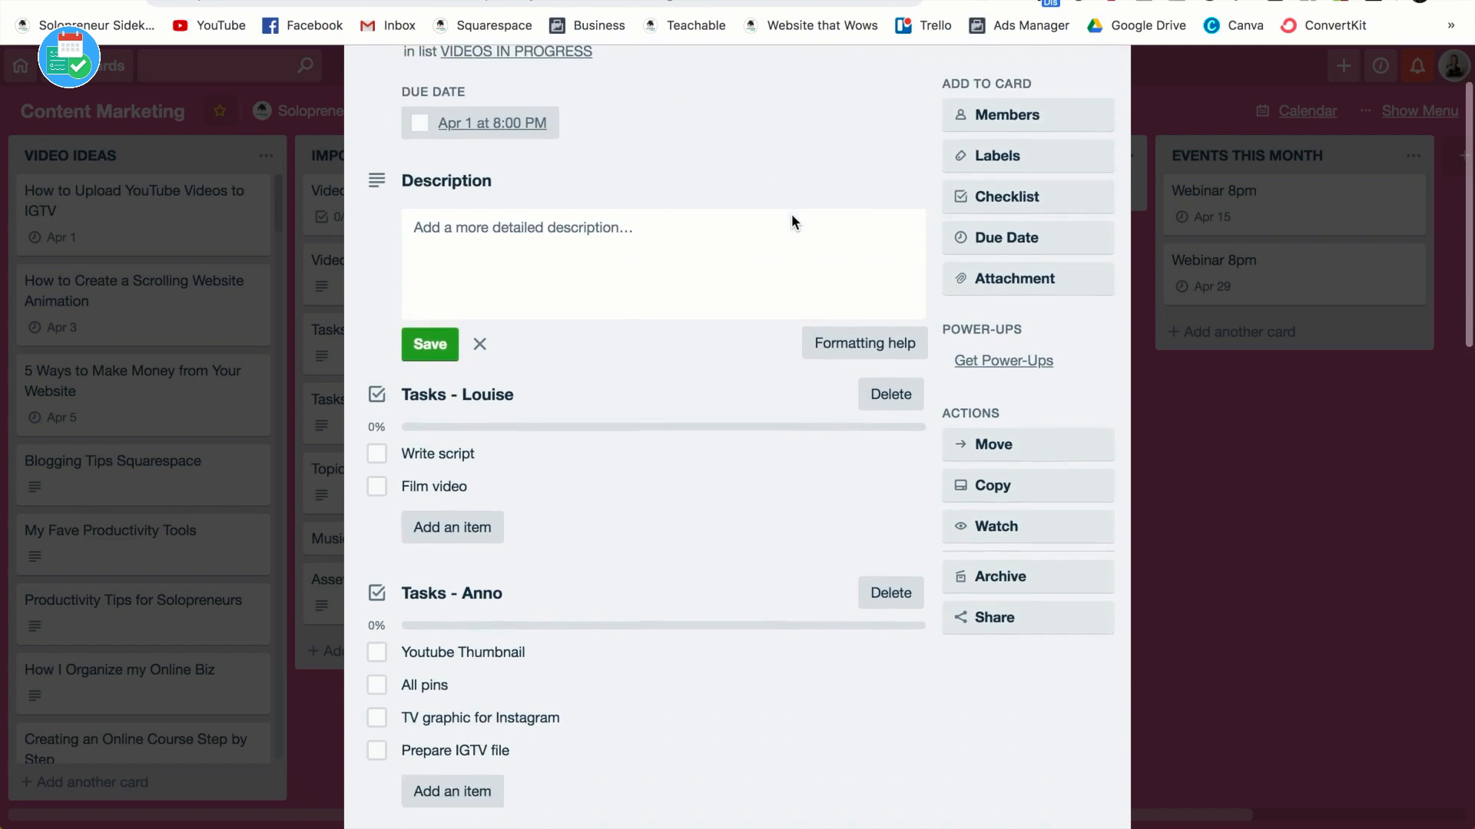
Step: Check off the Tasks - Anno items on the IGTV card, then close the card
scroll("down", 3)
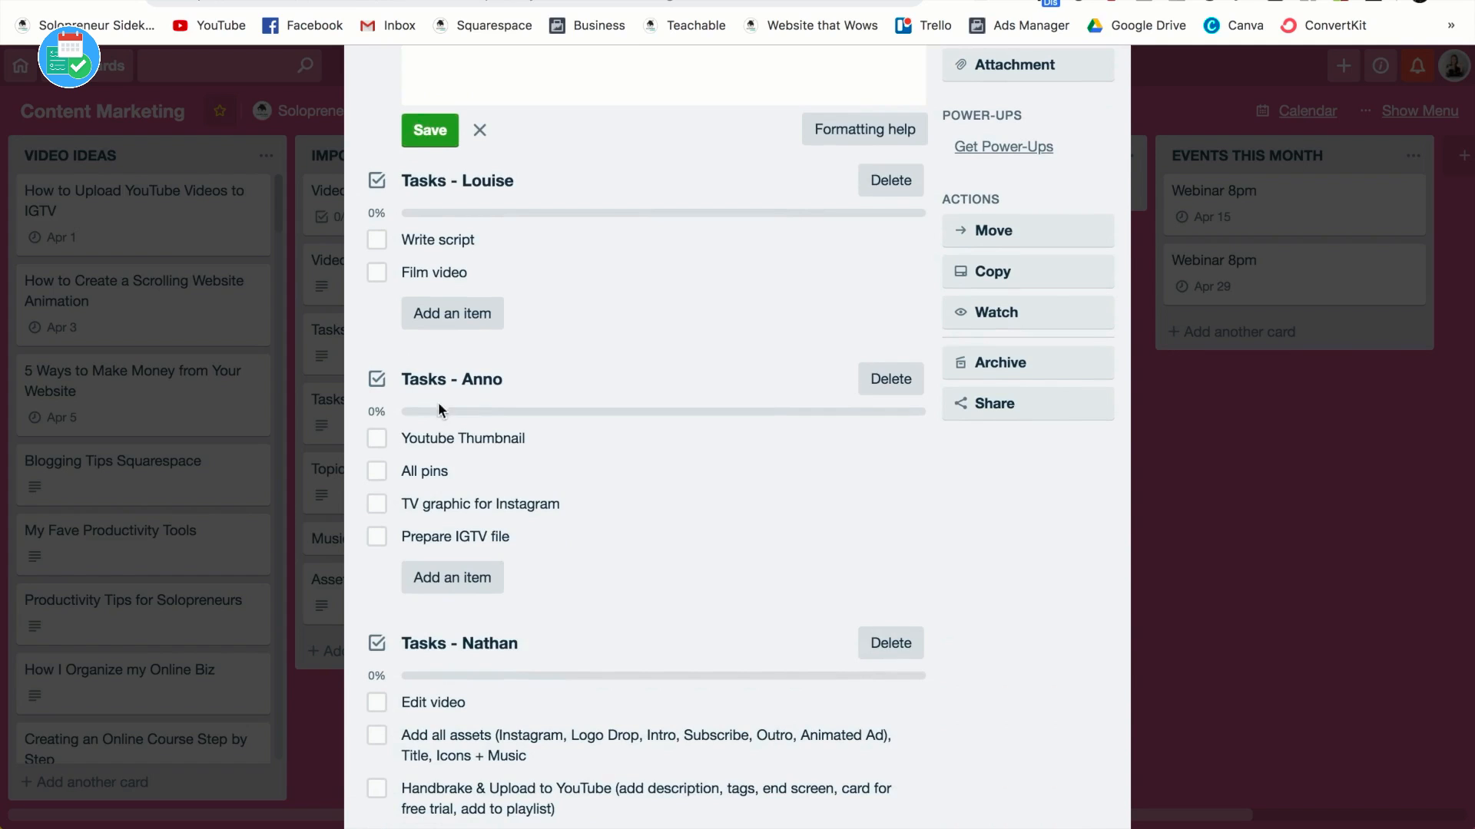
left_click(376, 470)
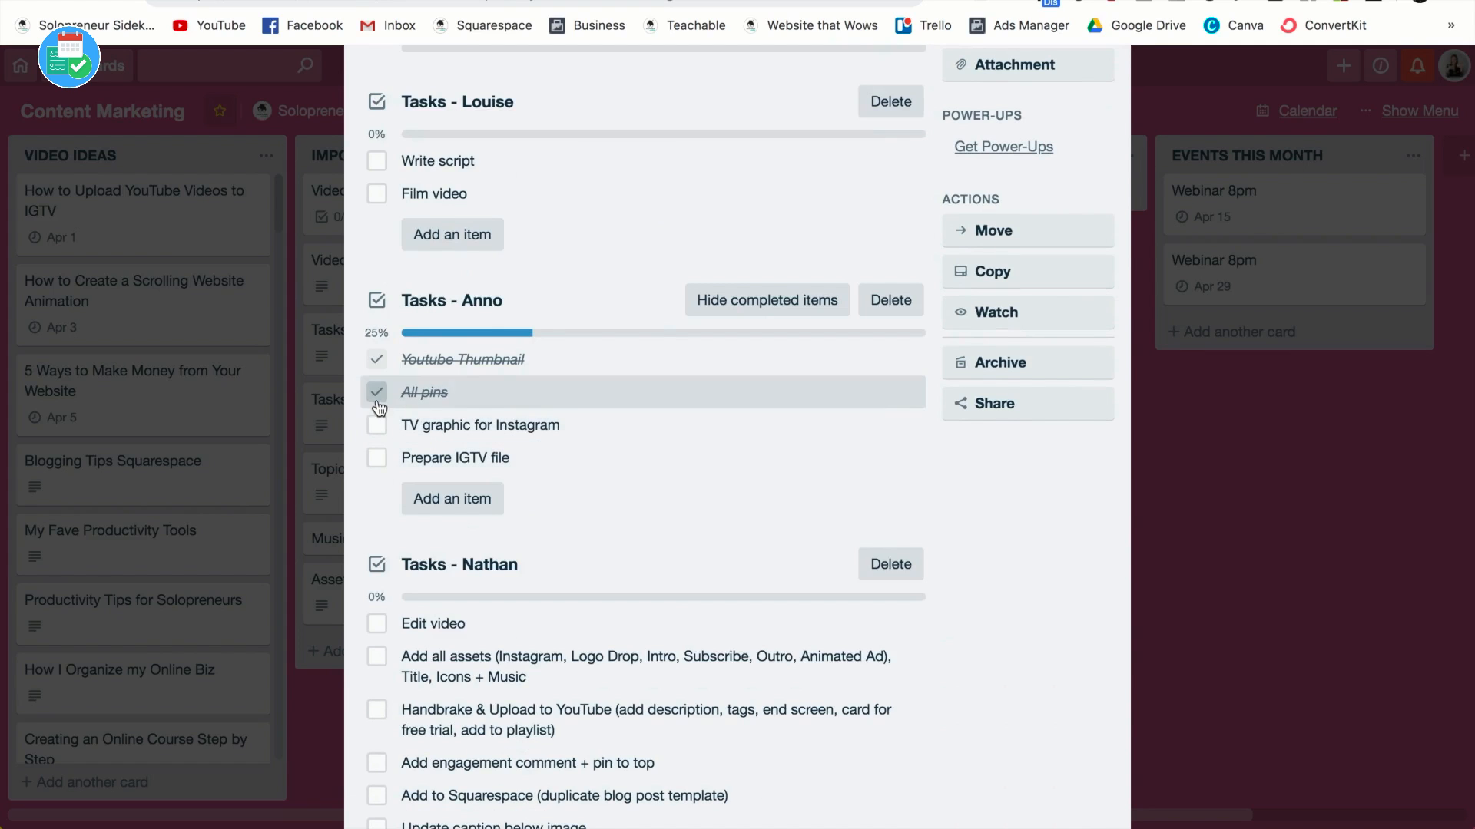
left_click(376, 426)
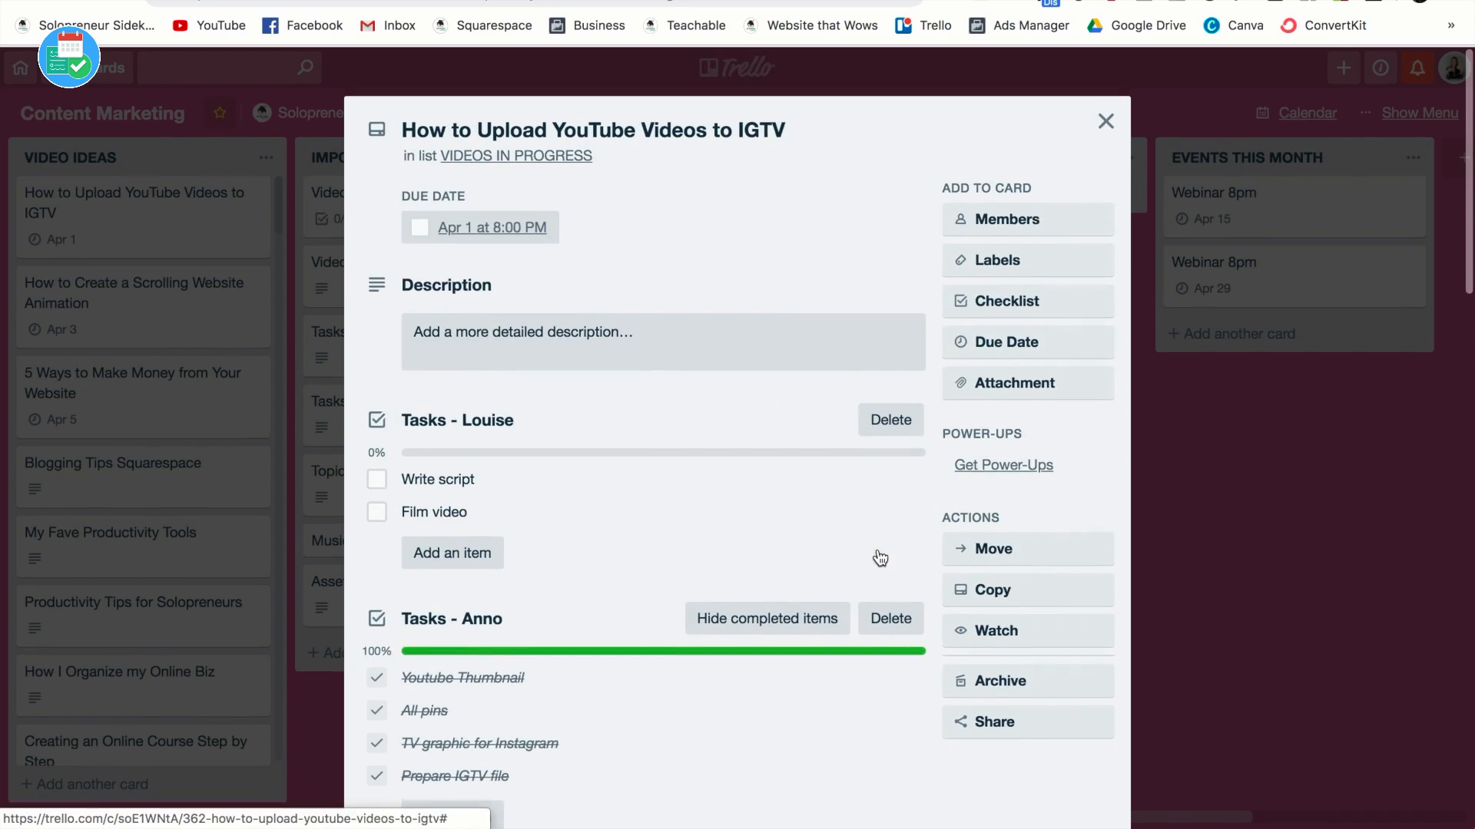
left_click(1106, 122)
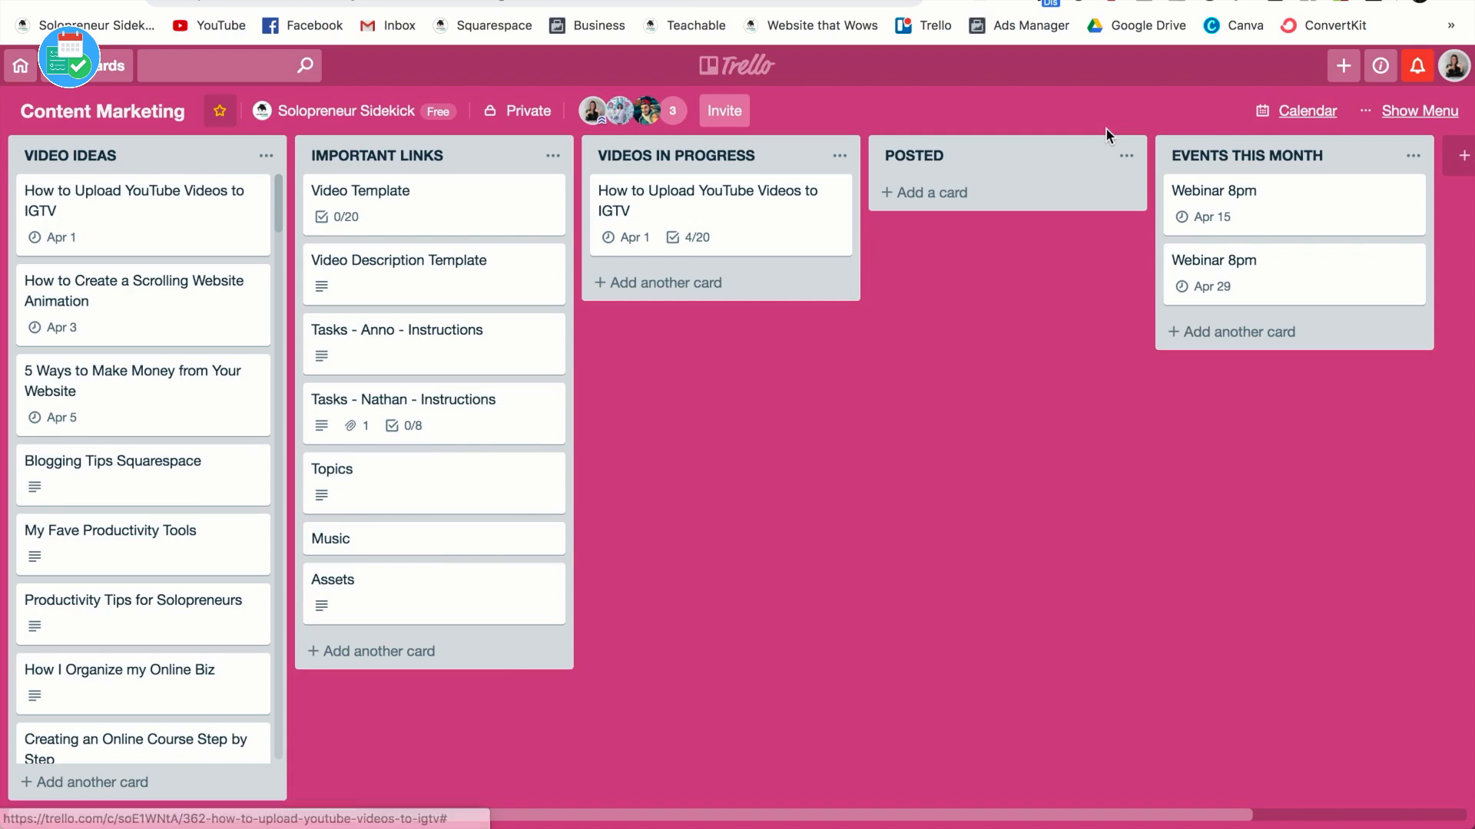
mouse_move(650, 250)
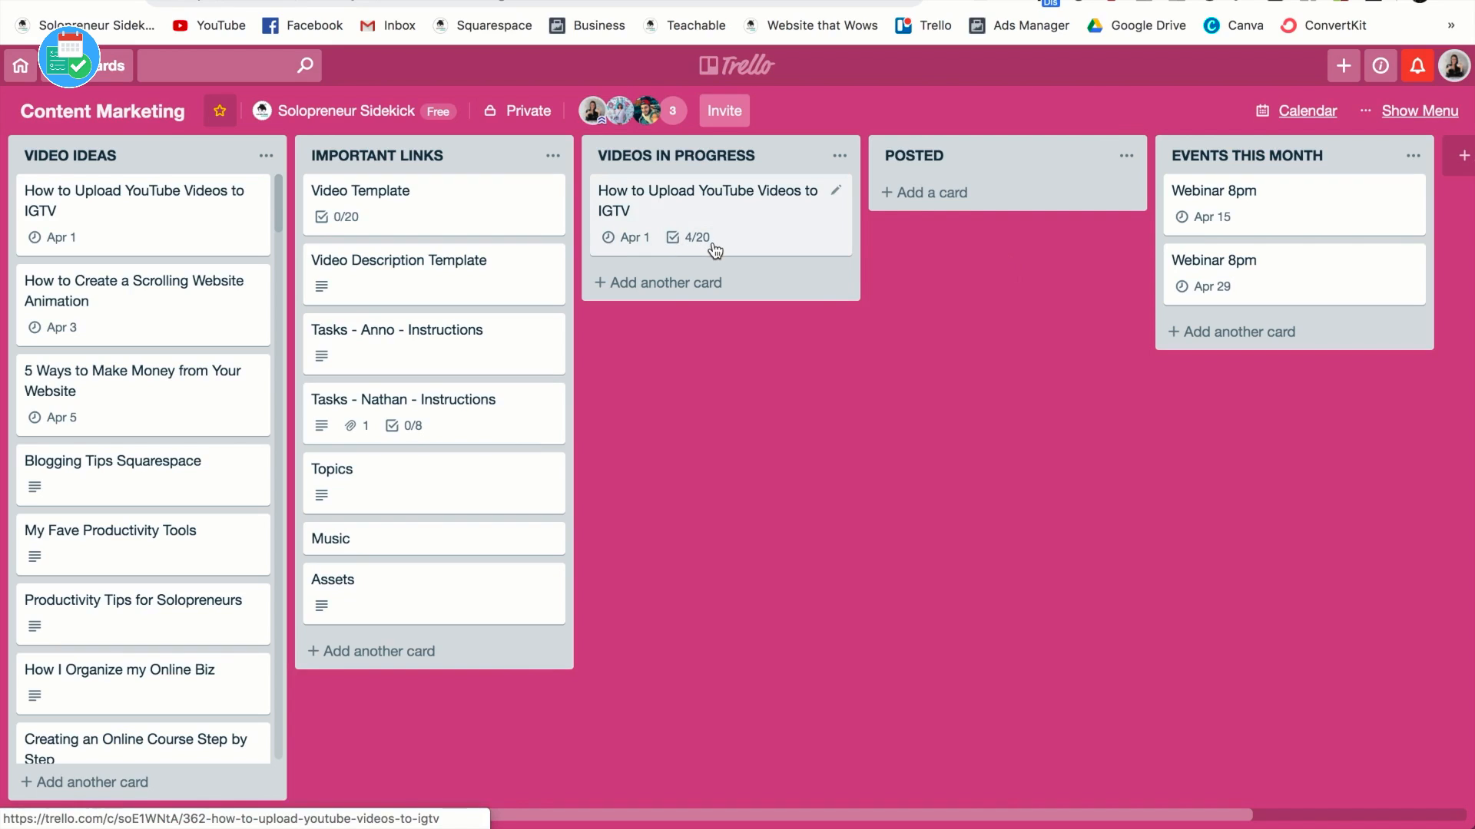
mouse_move(836, 198)
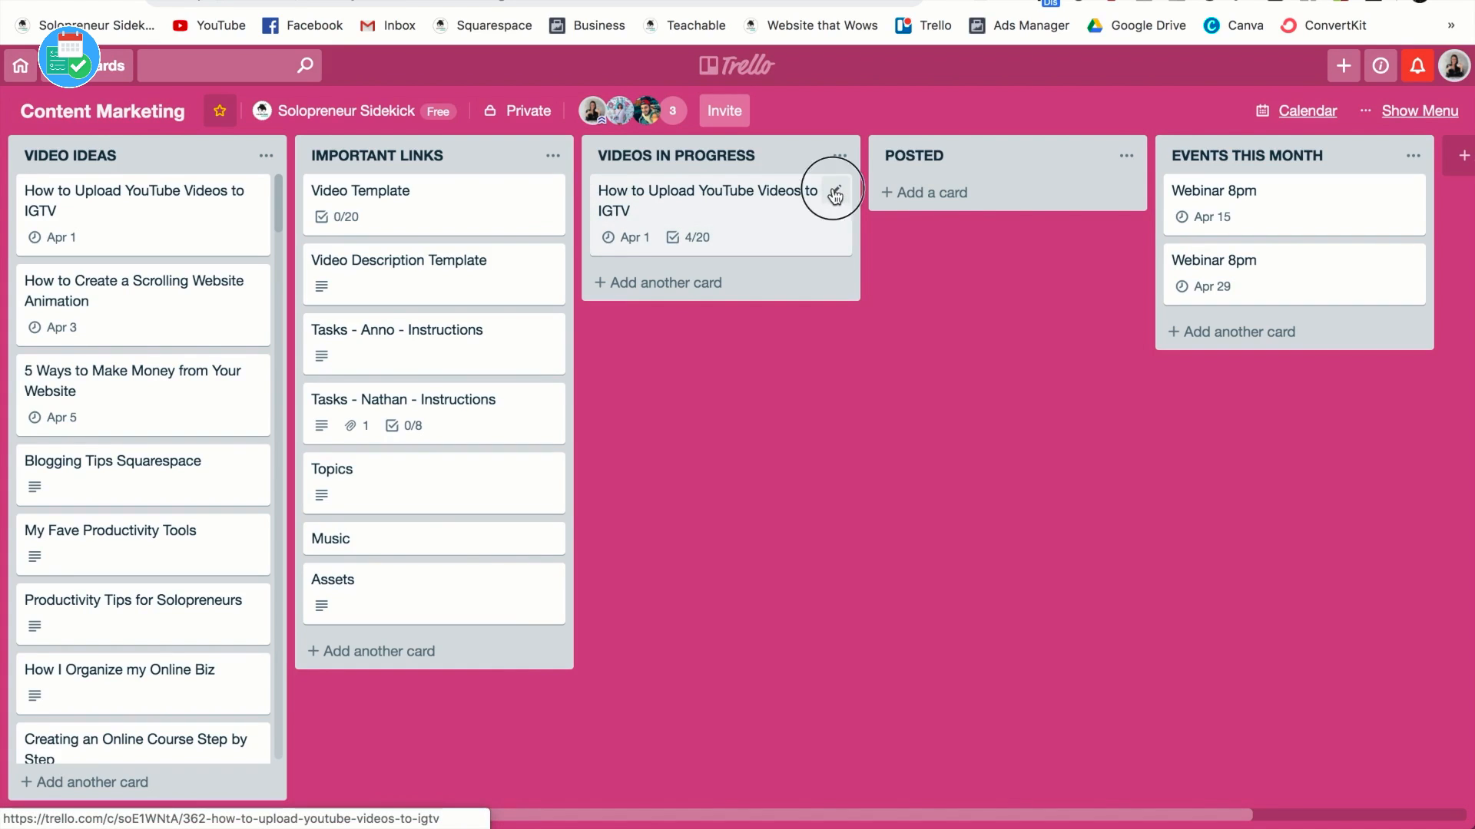
Step: Apply the purple ANNO DONE label to the IGTV card through quick edit
left_click(835, 195)
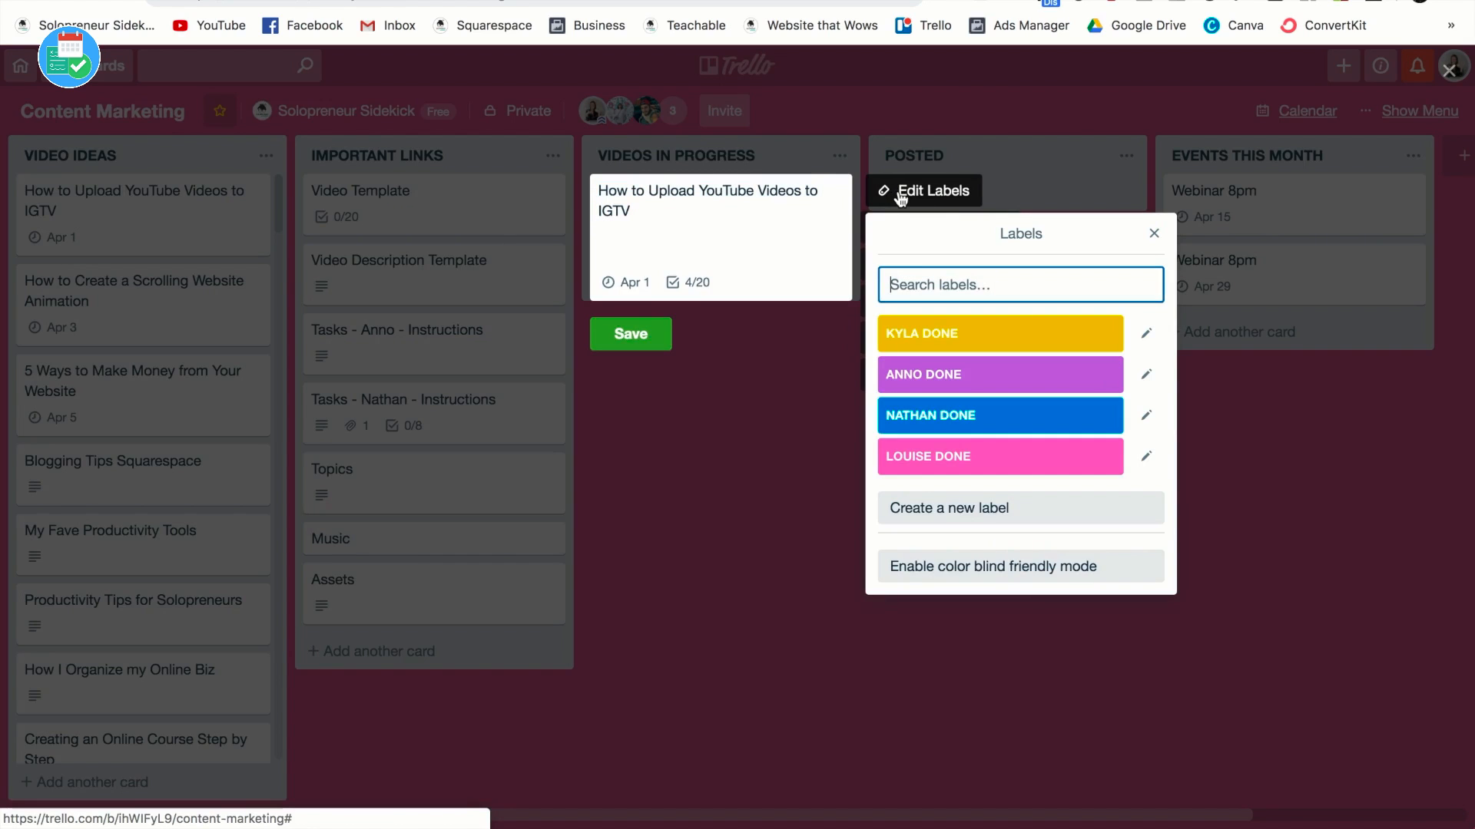
mouse_move(1022, 320)
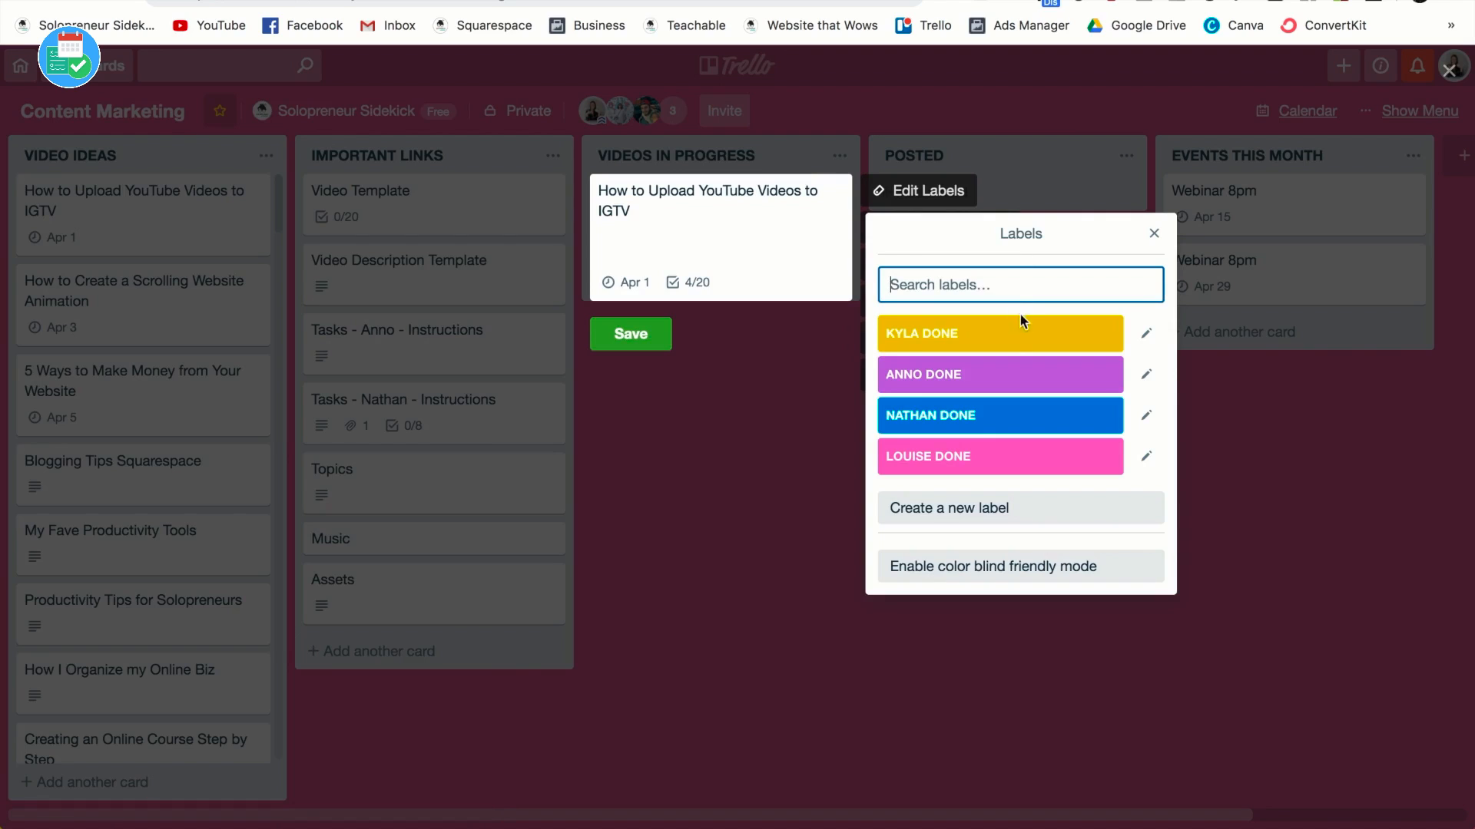
mouse_move(1015, 497)
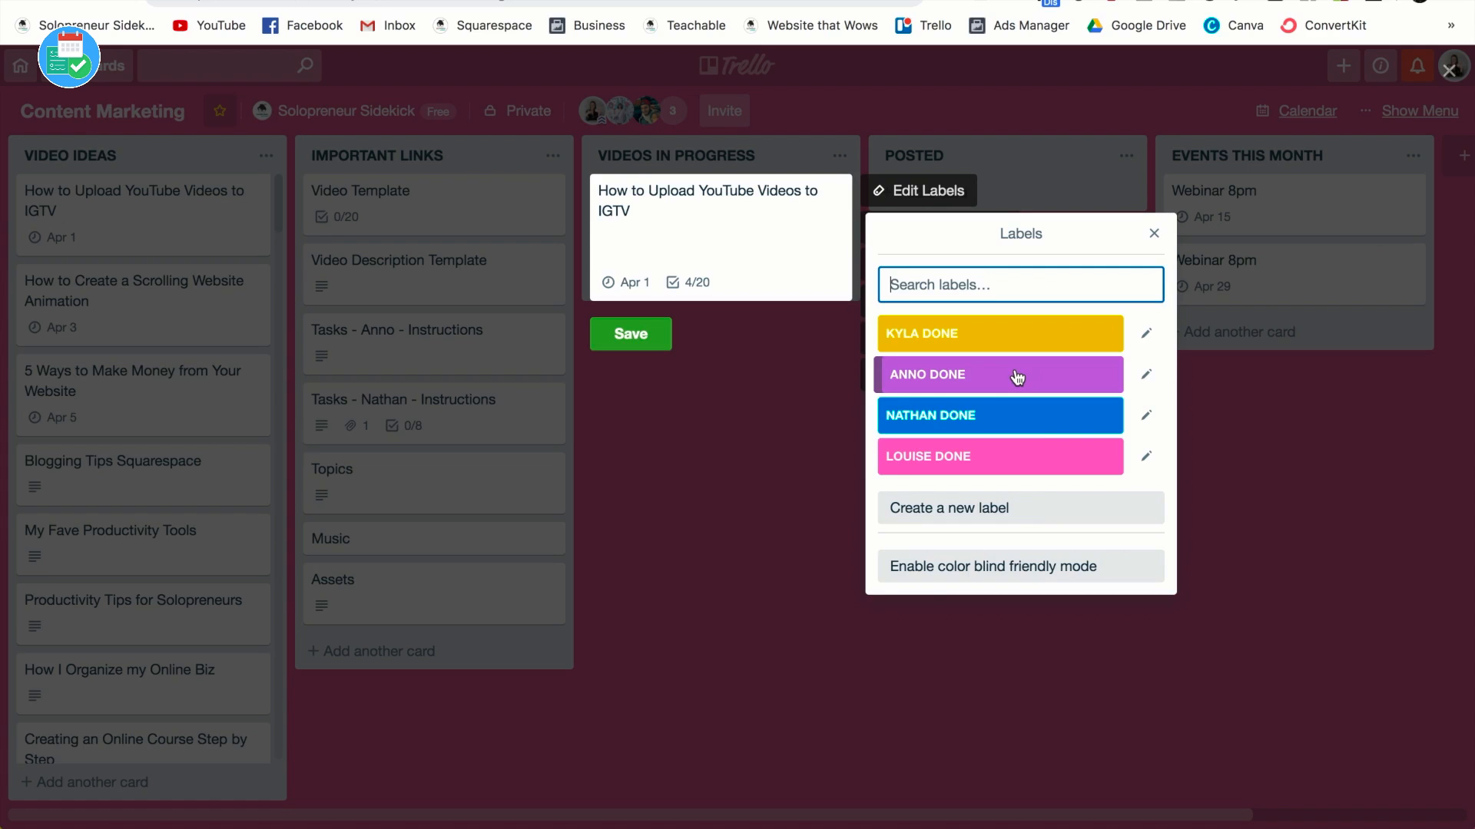
left_click(999, 375)
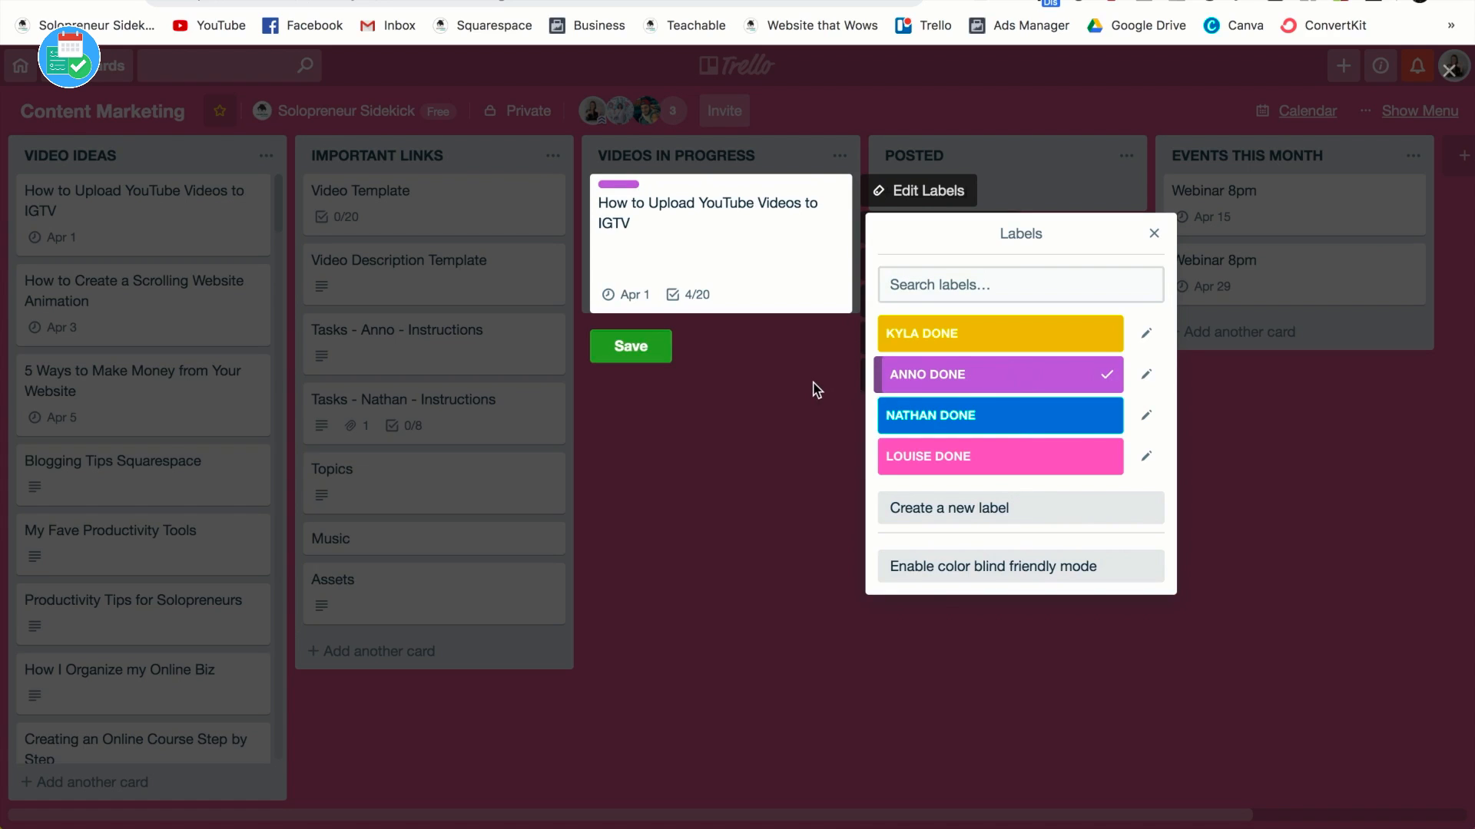
left_click(1155, 234)
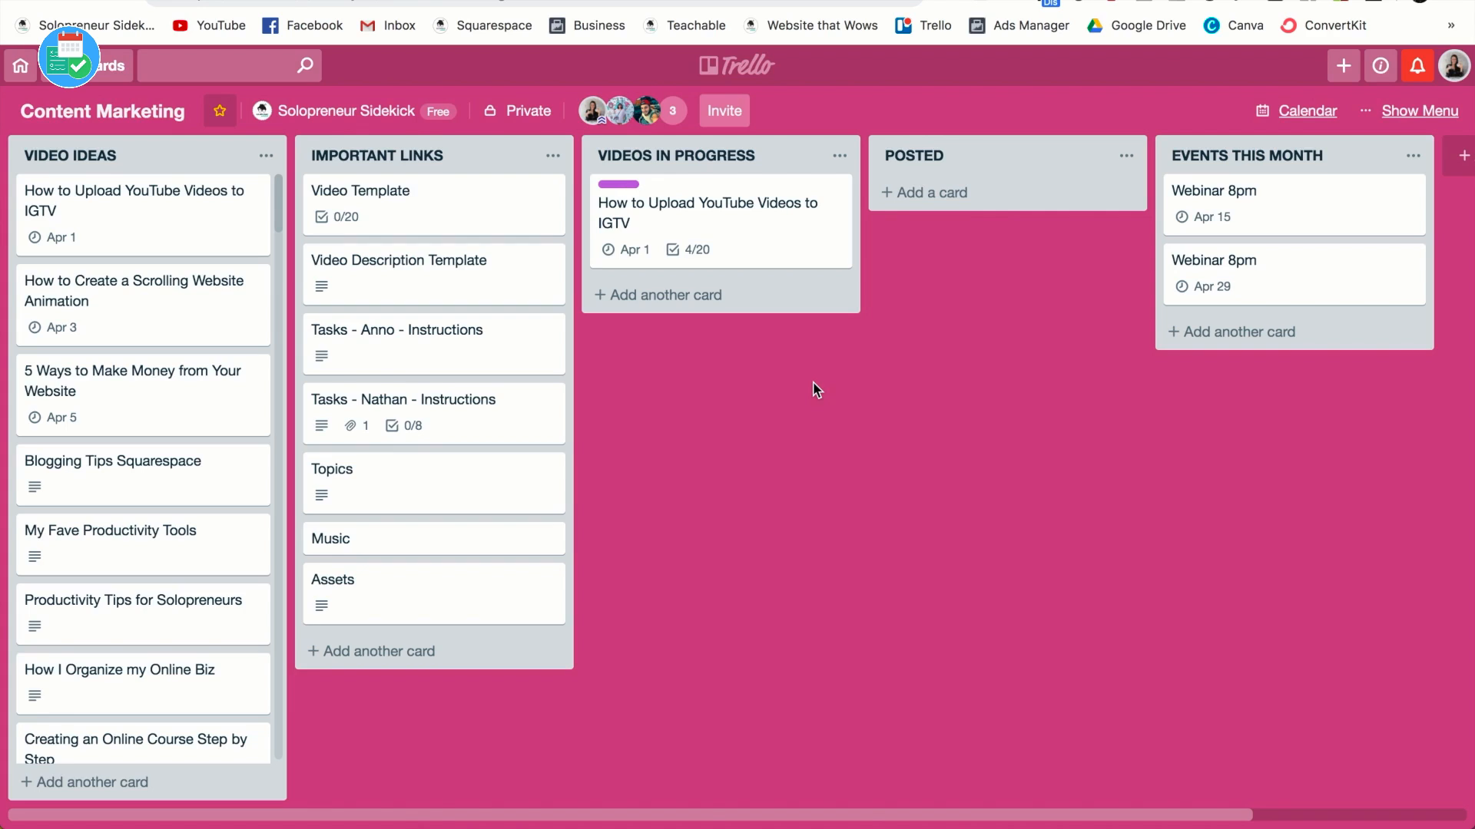
Step: Review the IGTV card, then drag it from Videos in Progress into Posted
left_click(705, 214)
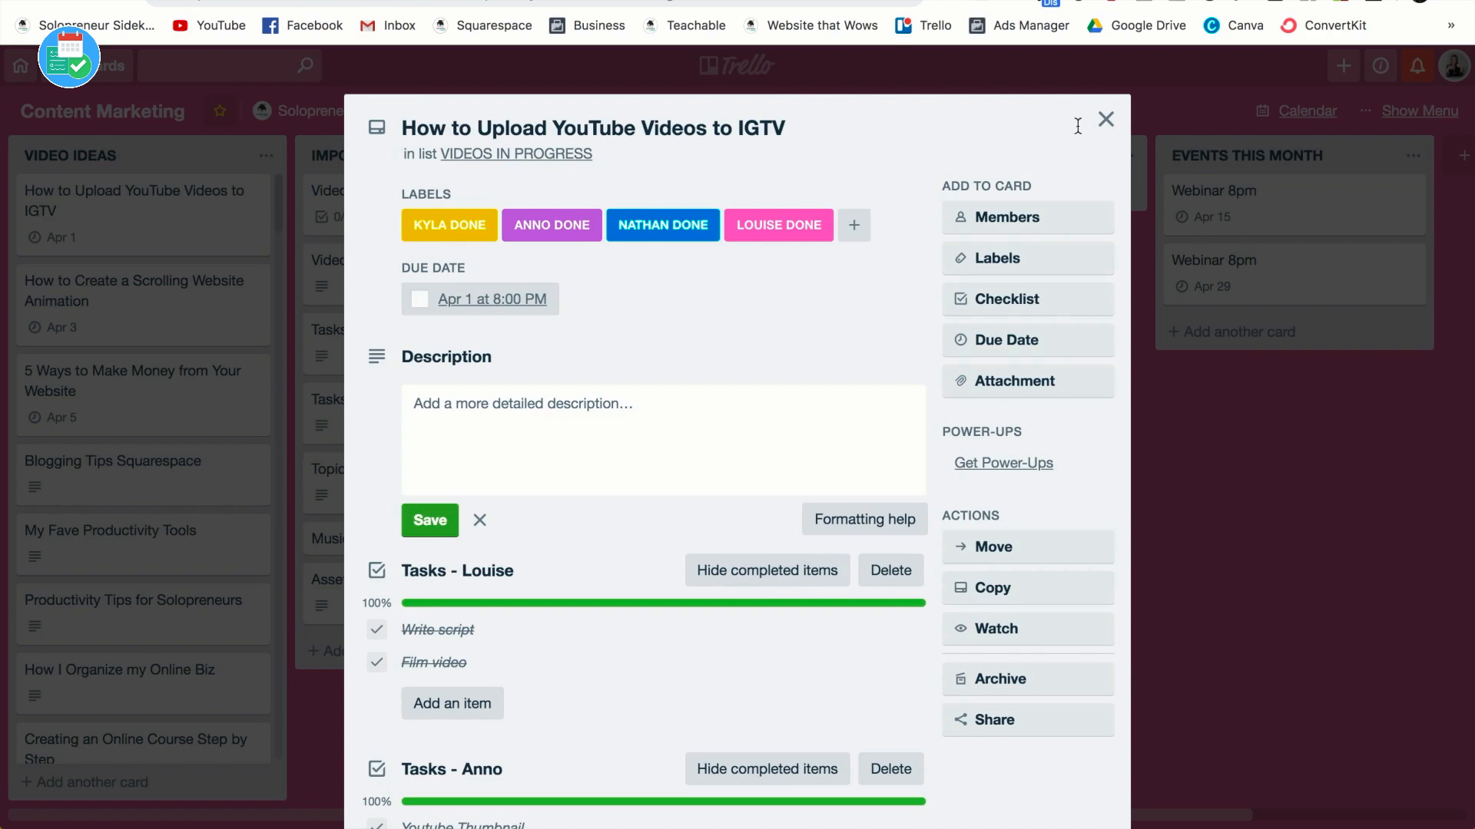
left_click(1106, 119)
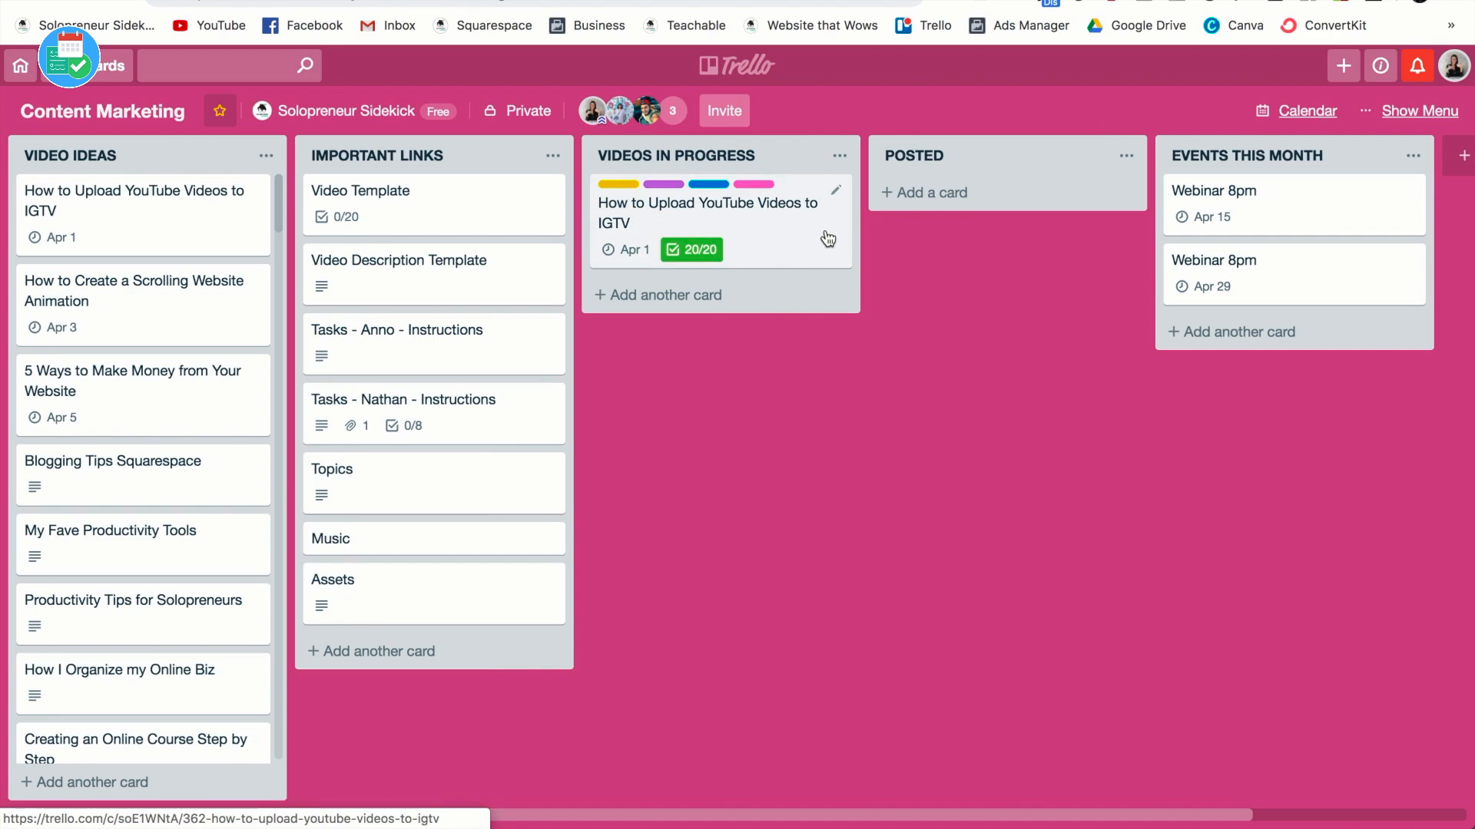
mouse_move(752, 242)
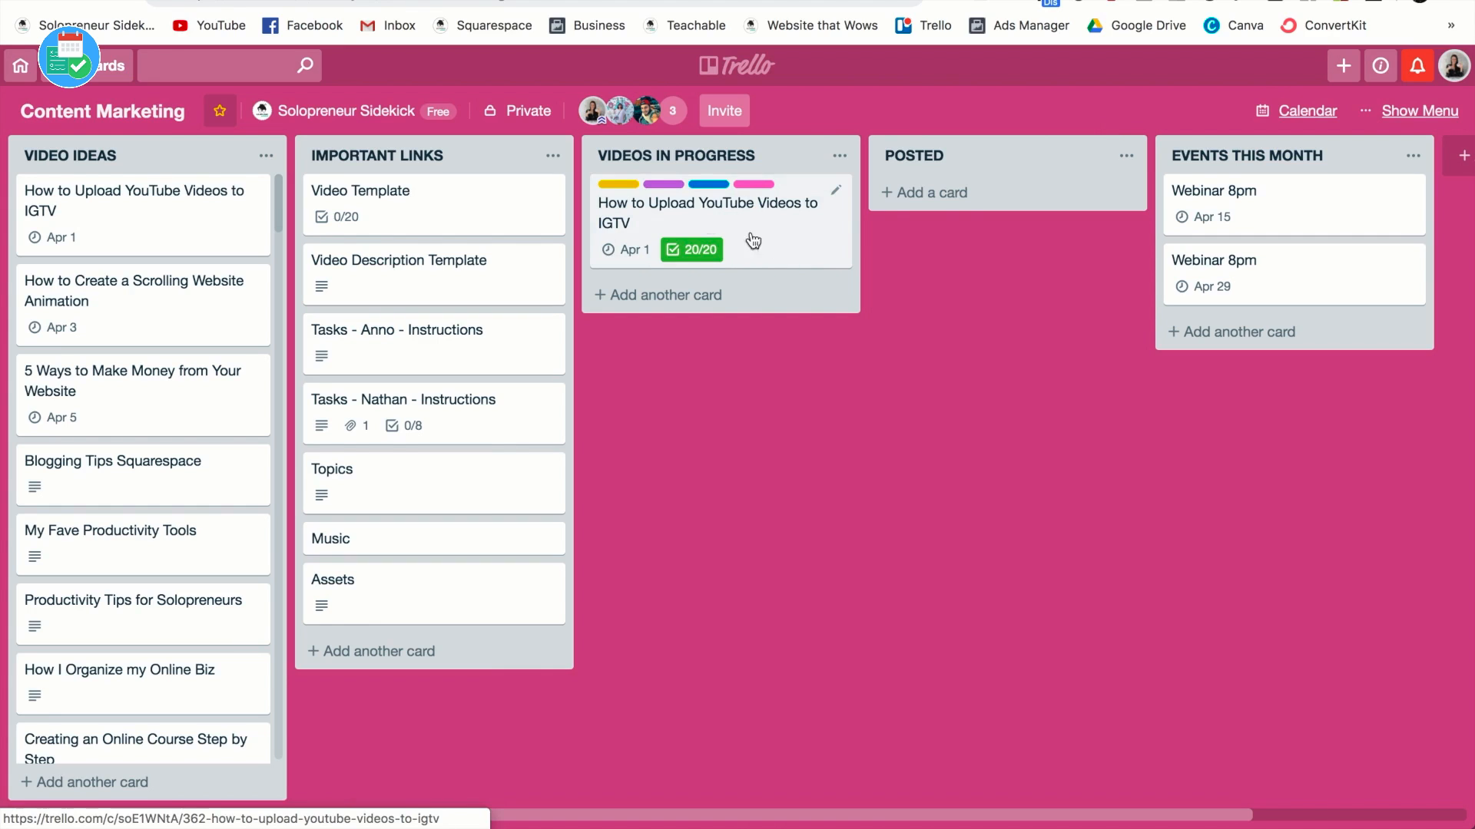
left_click_drag(720, 223, 1006, 223)
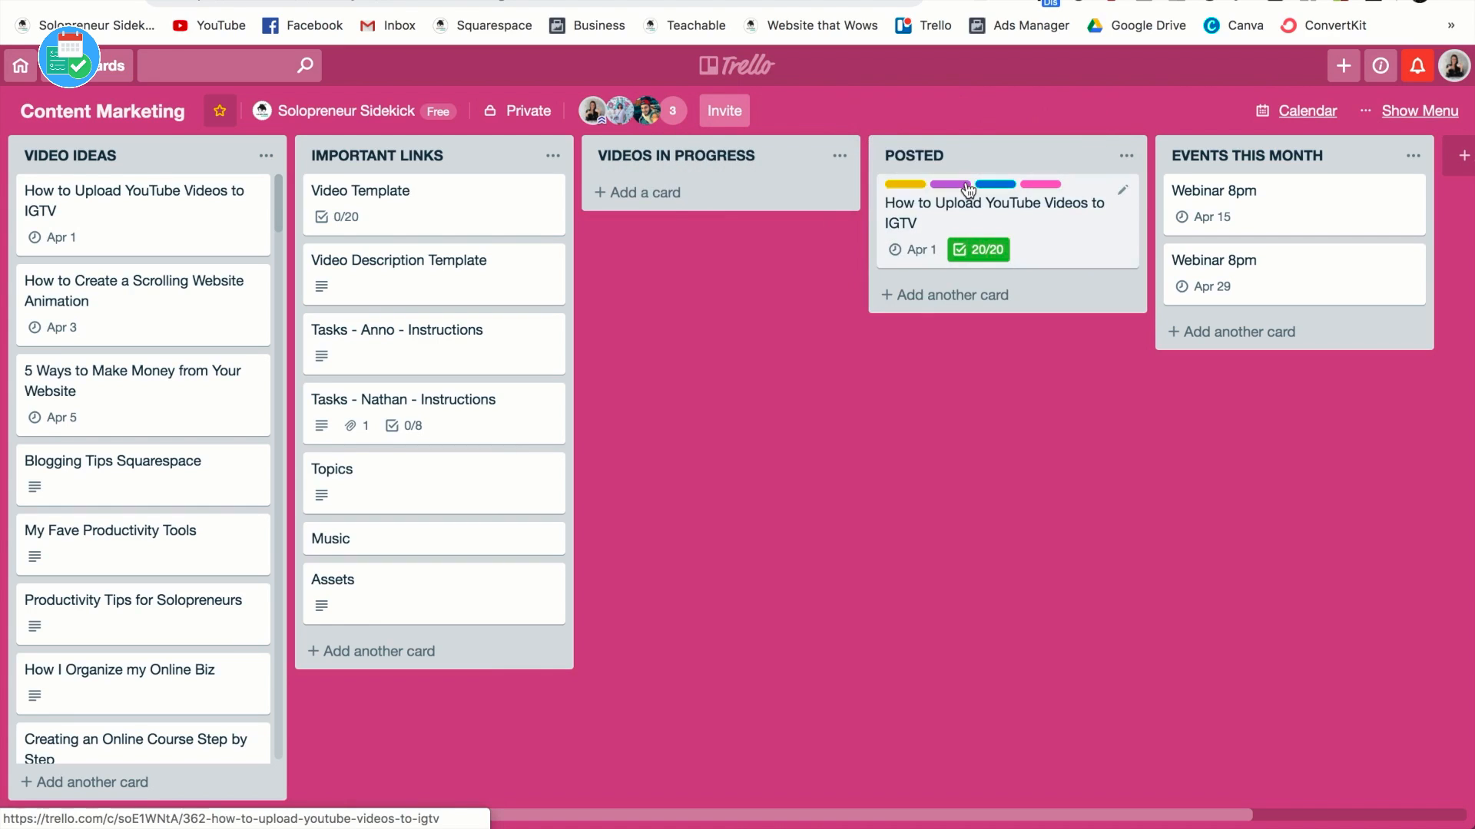
mouse_move(1060, 338)
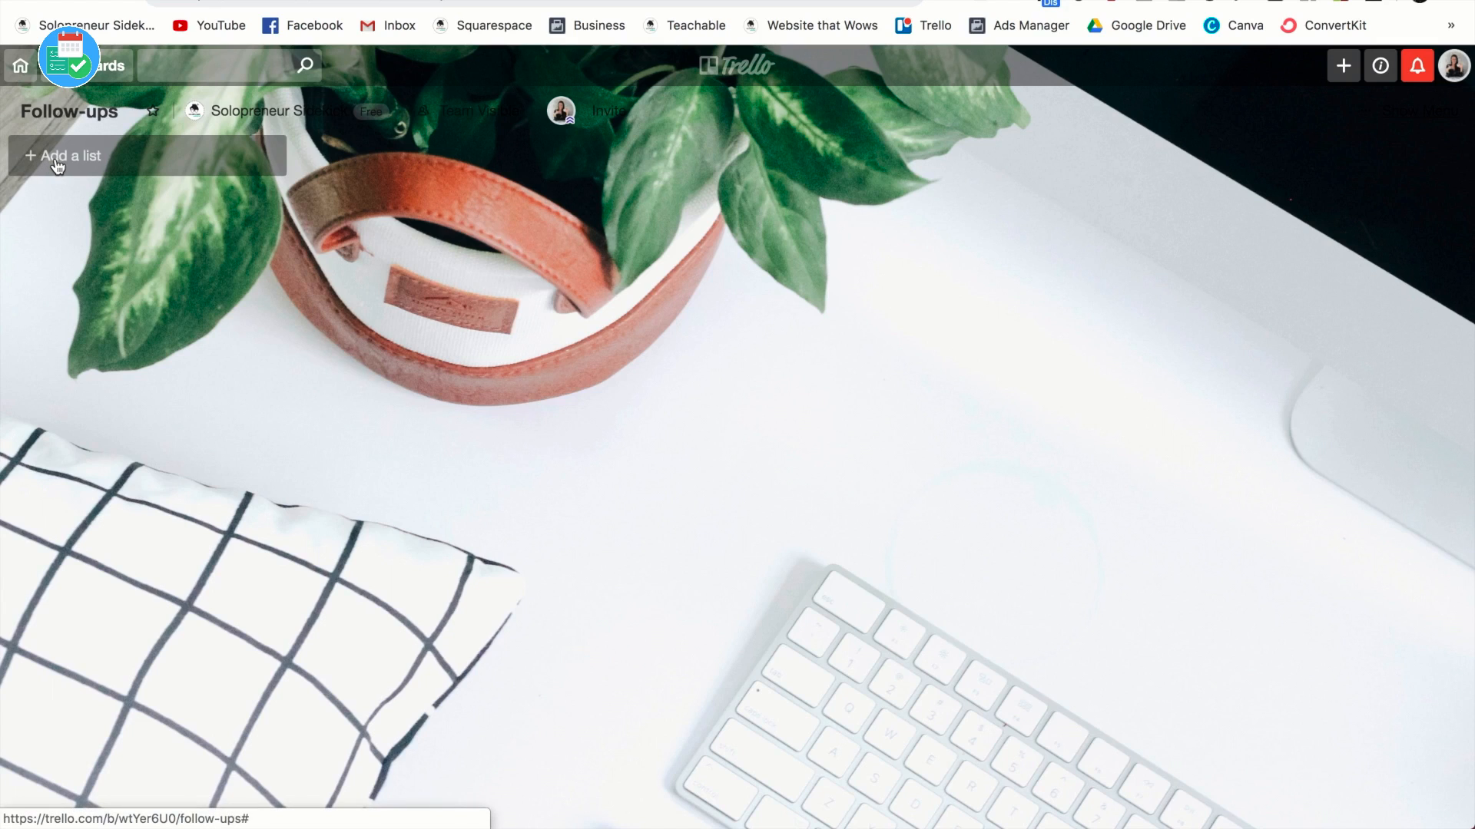
Step: Create the TO PITCH list on the Follow-ups board
left_click(70, 155)
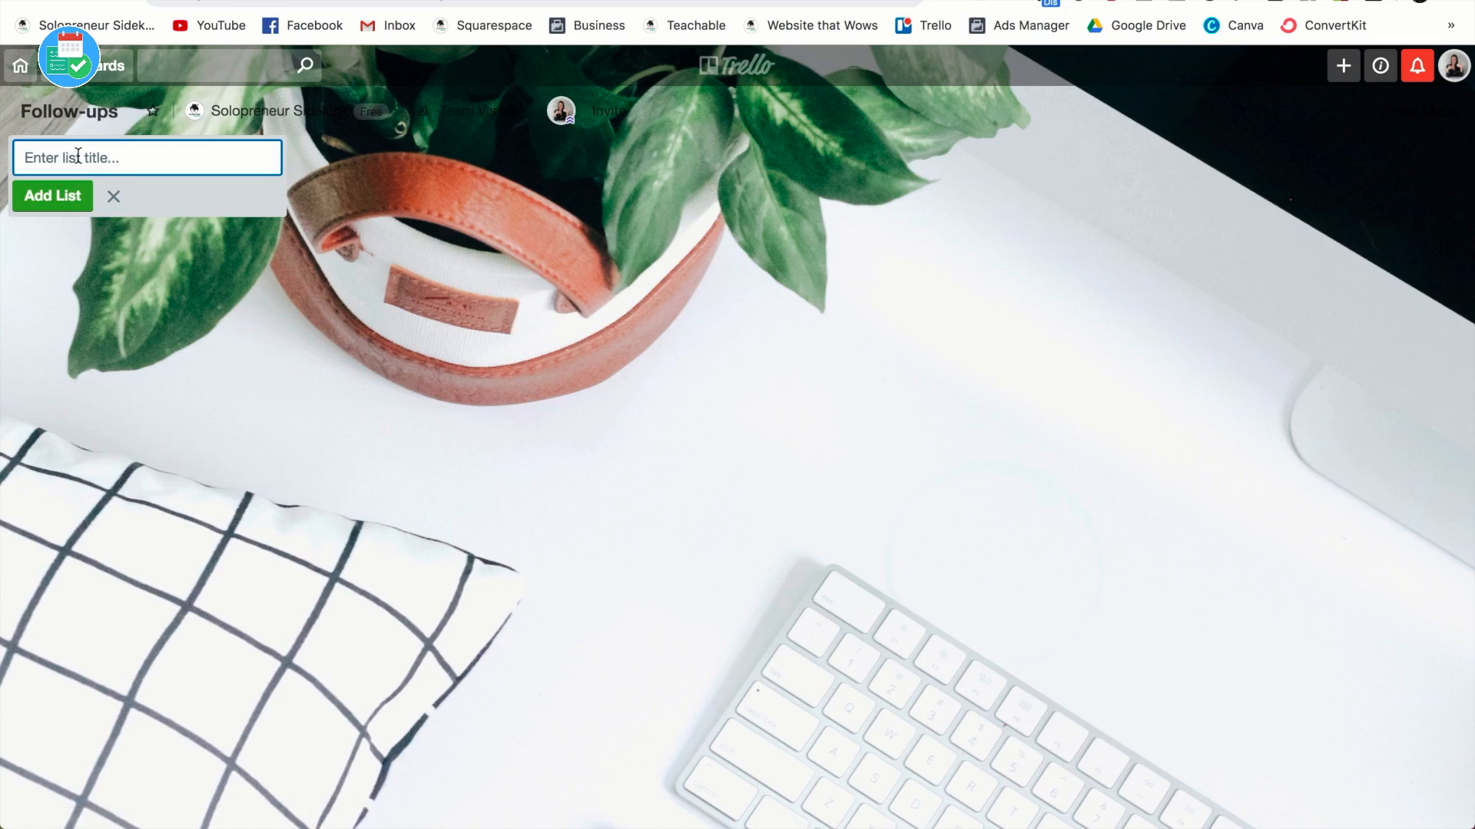
type("TO PITCH")
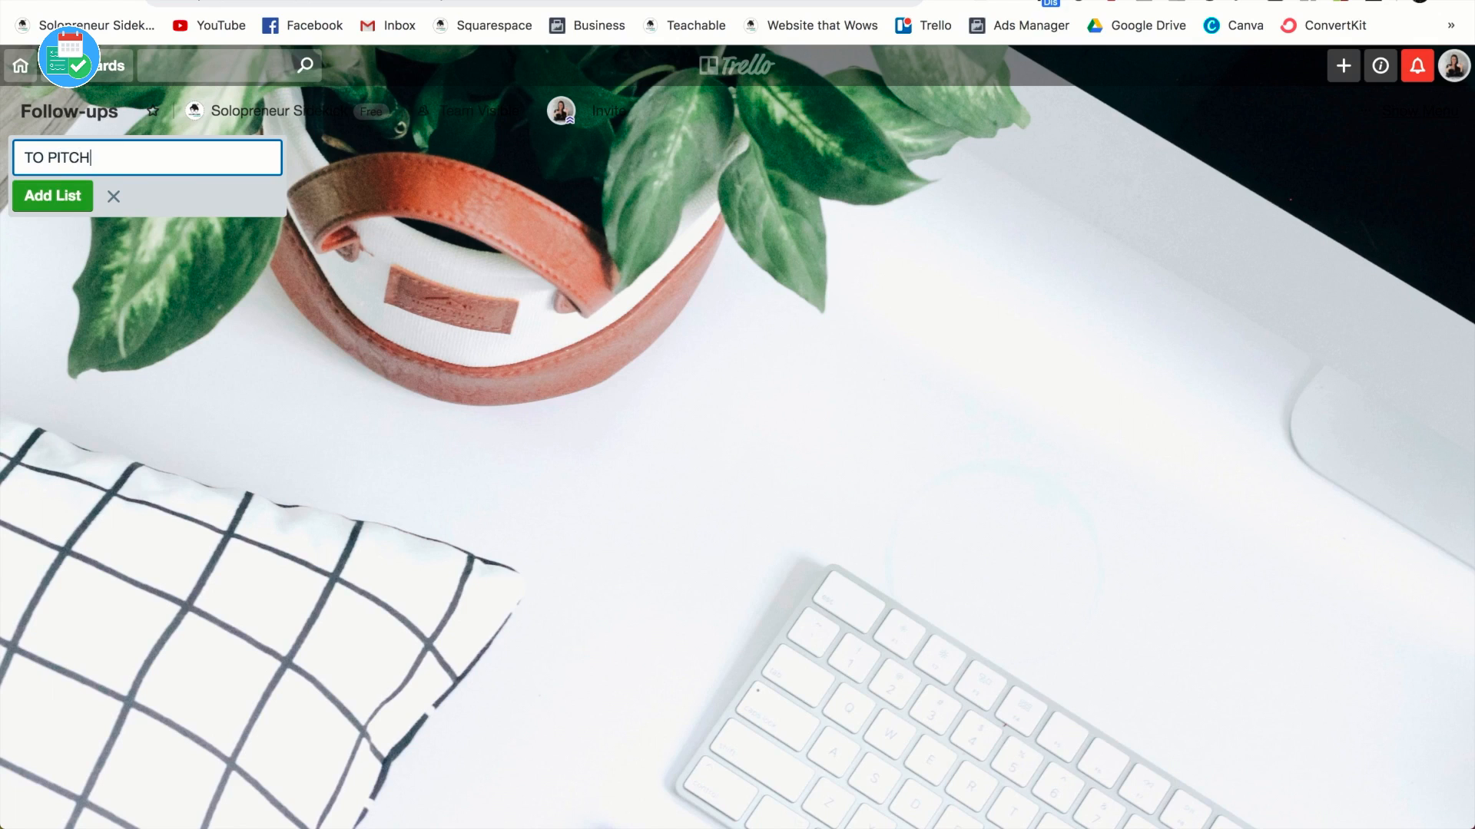
left_click(52, 195)
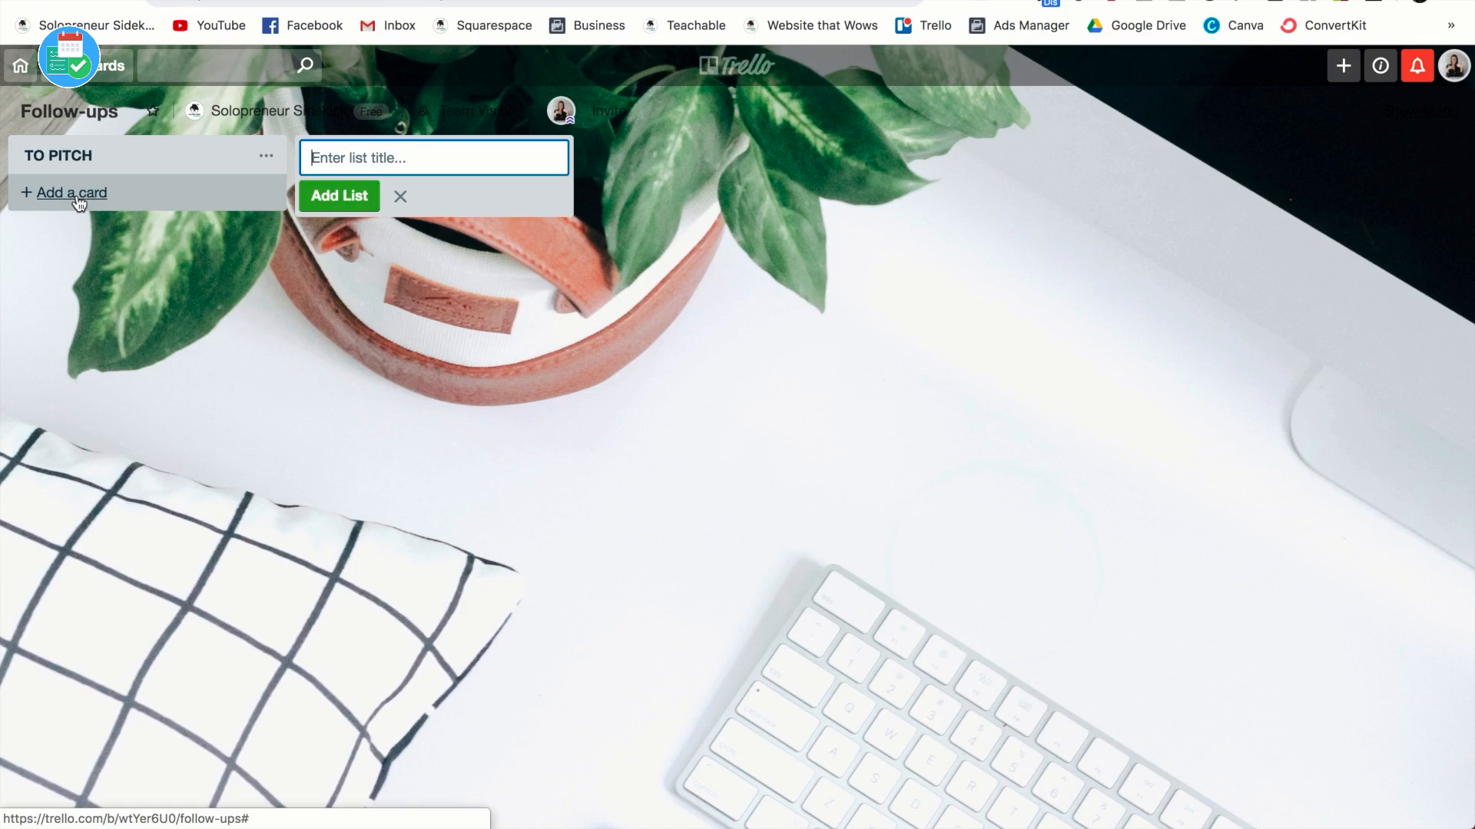
Step: Add a Keep Productive card to TO PITCH with a short description
left_click(71, 193)
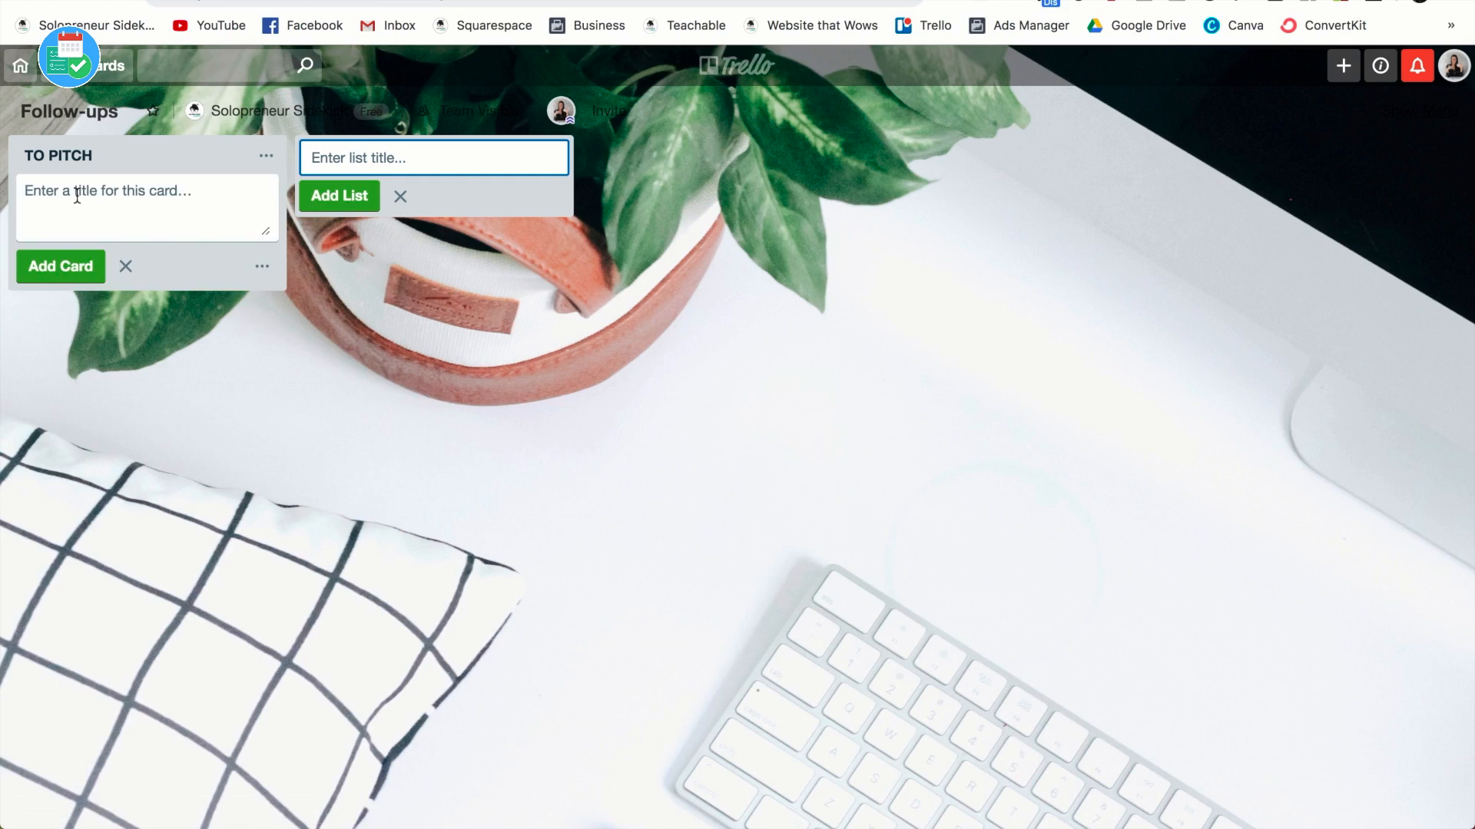
type("K")
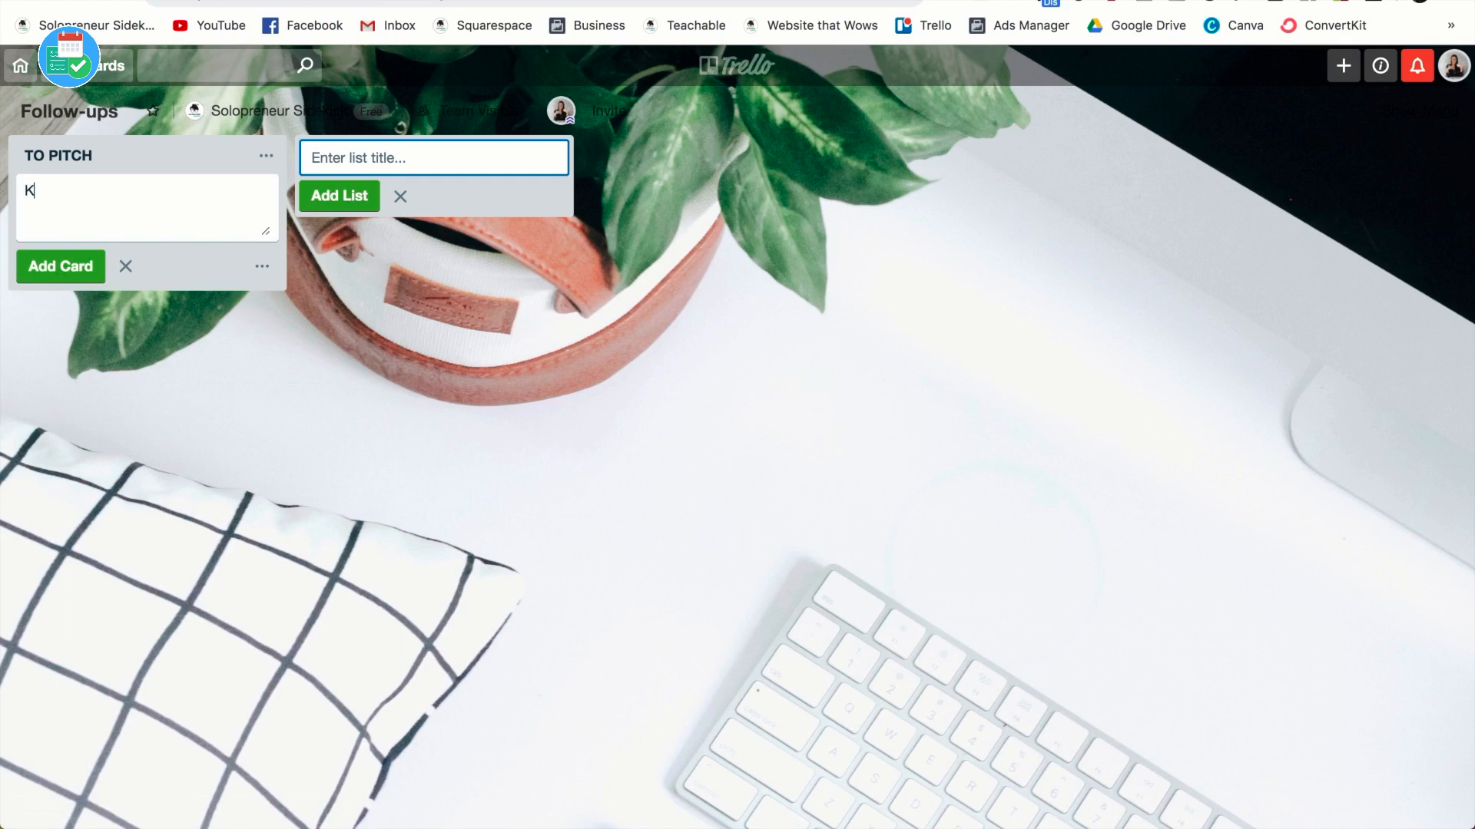
type("eep Productive")
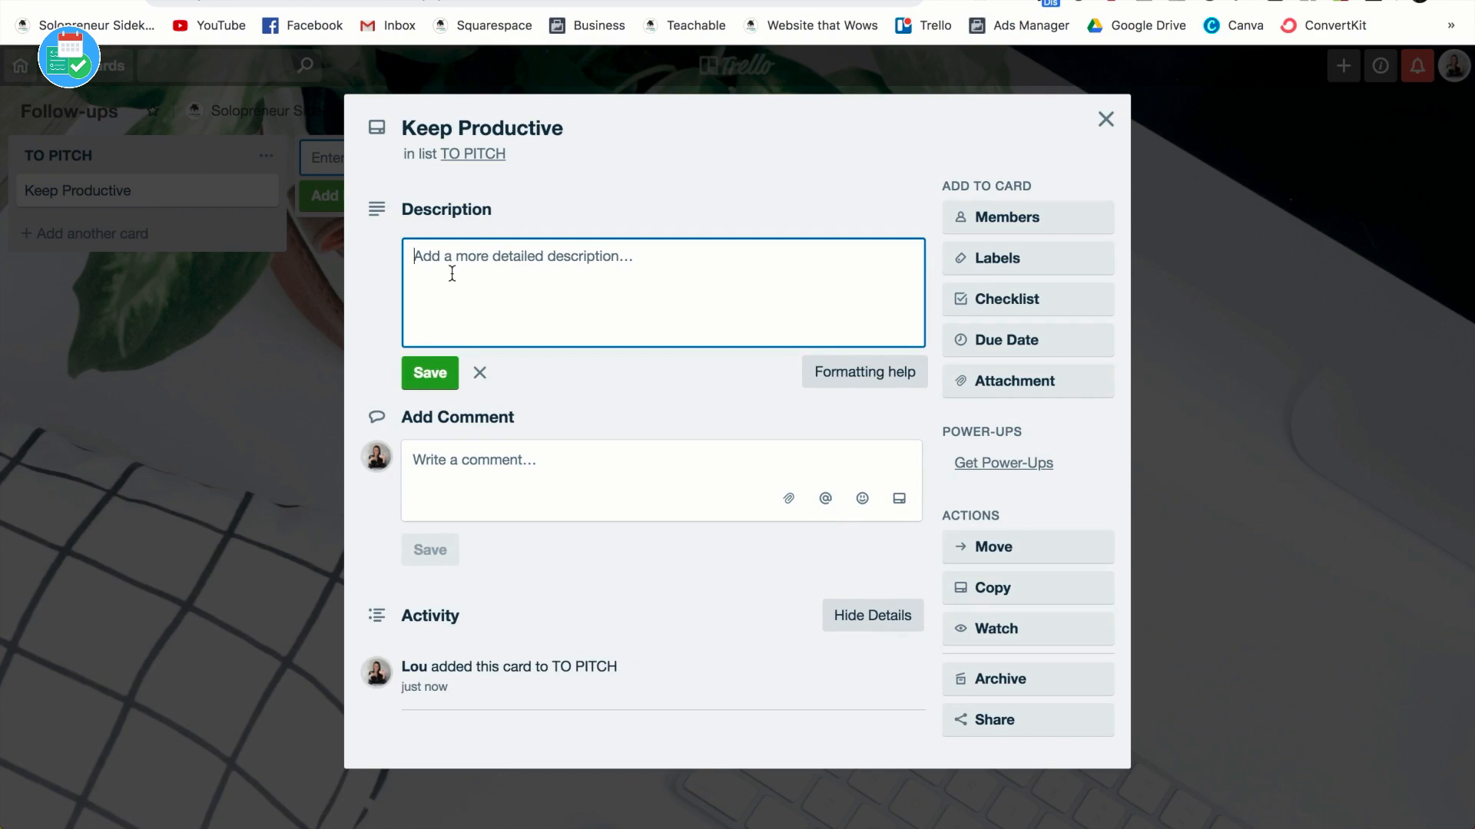
type("details")
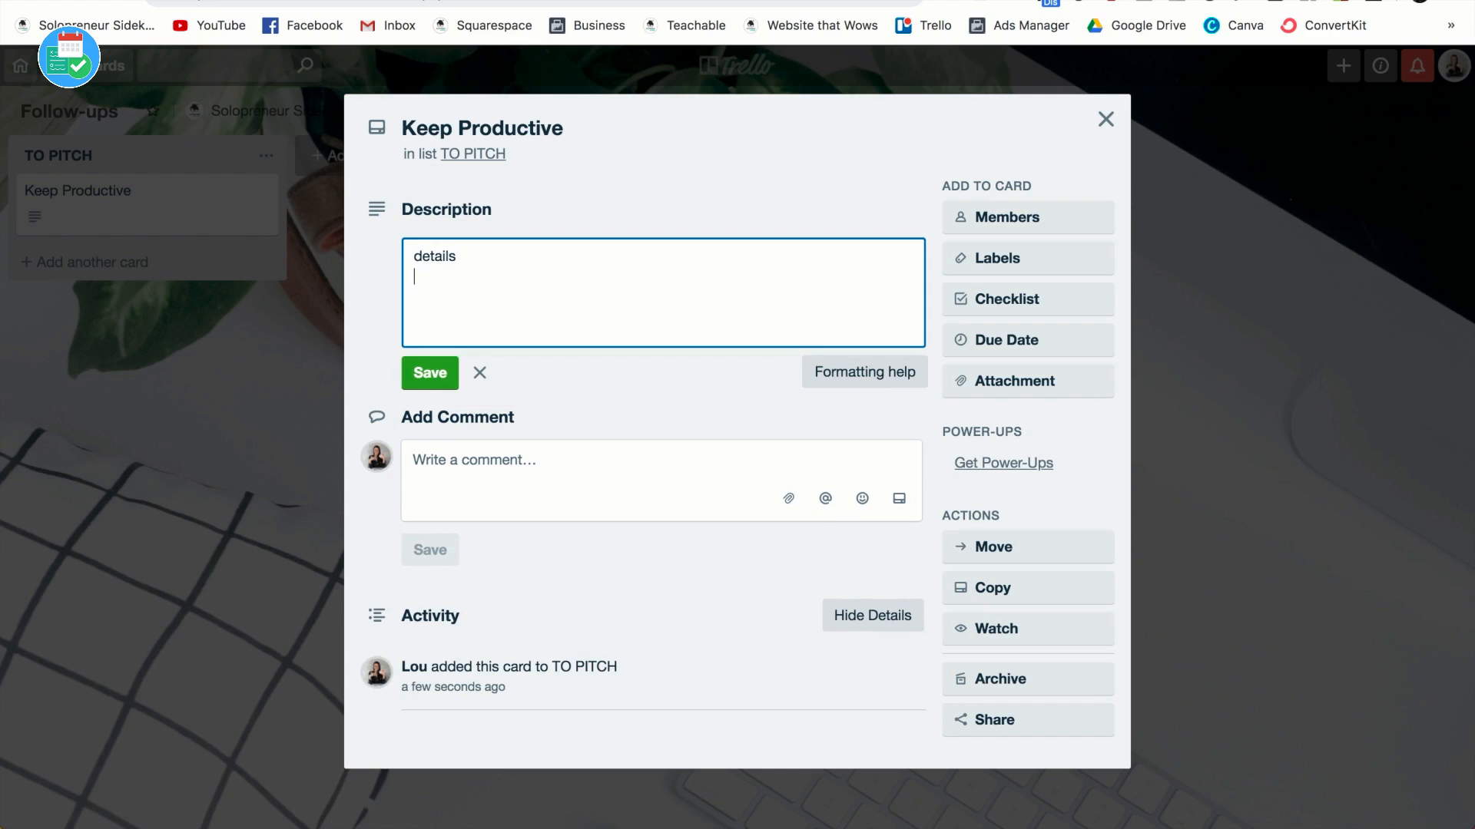
left_click(1105, 119)
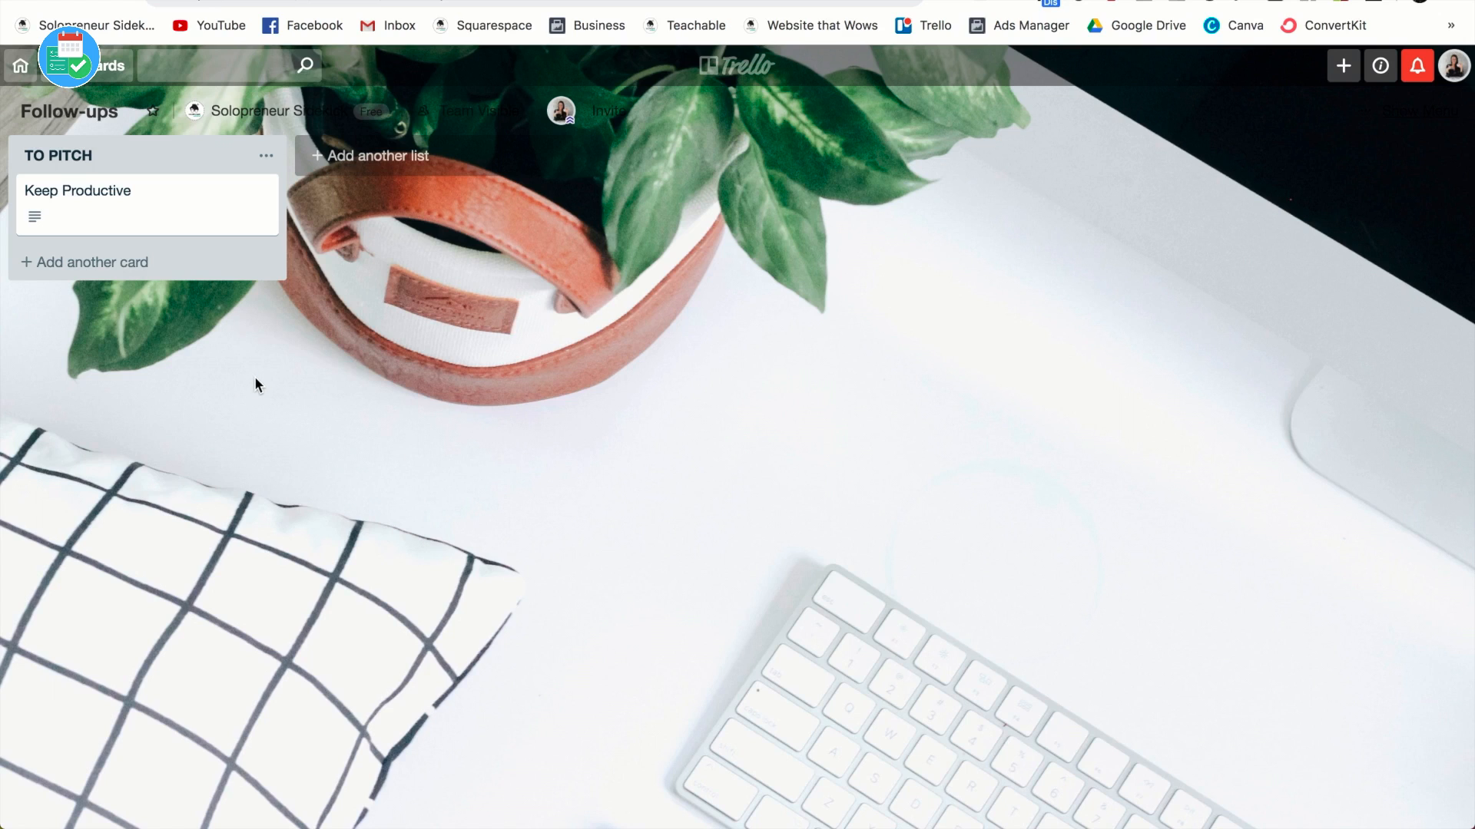
Step: Create the WAITING ON RESPONSE, FOLLOWED UP and BOOKED lists after TO PITCH
left_click(374, 156)
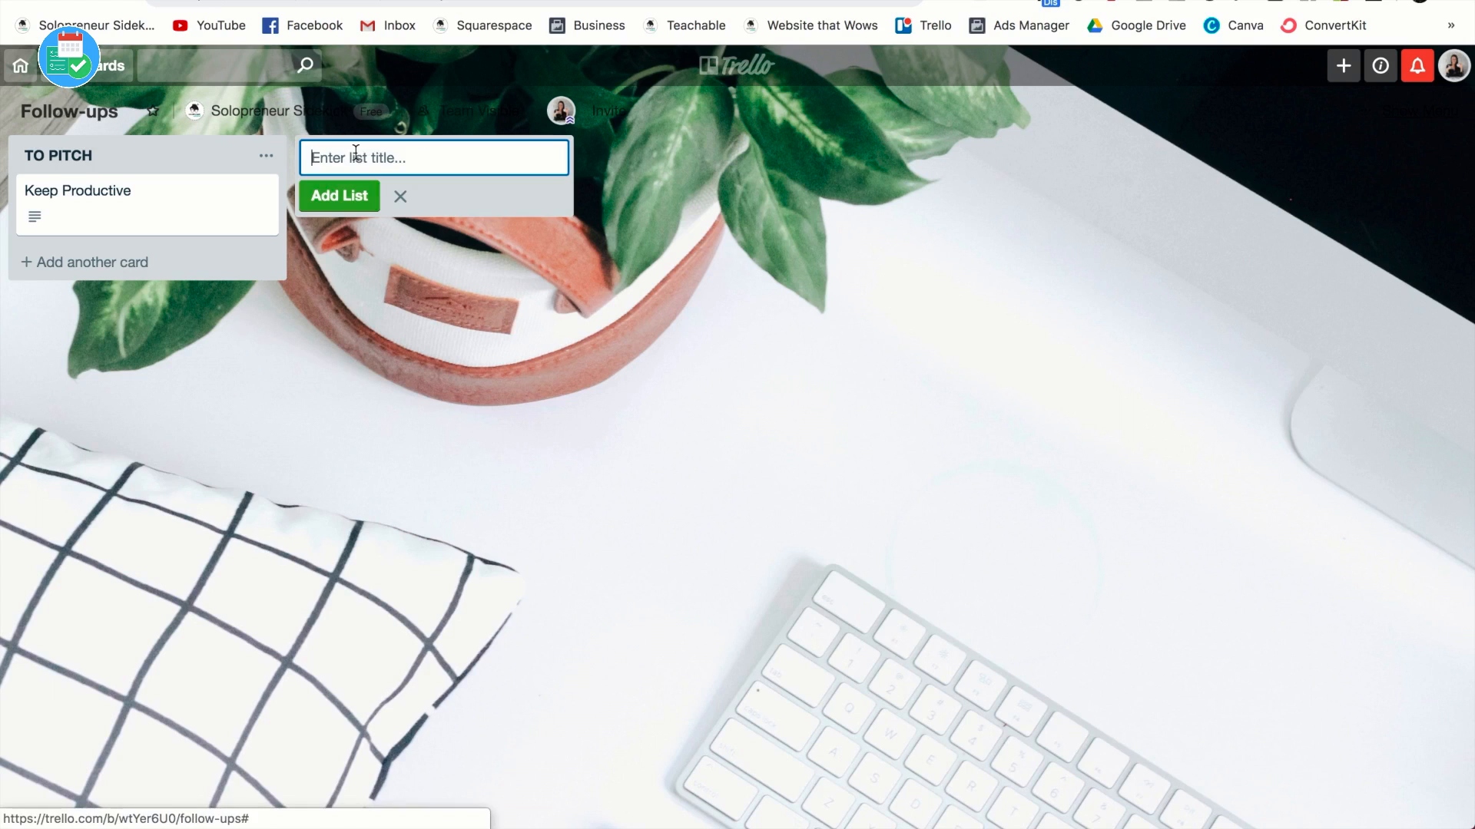
type("WAITING ON RESPON")
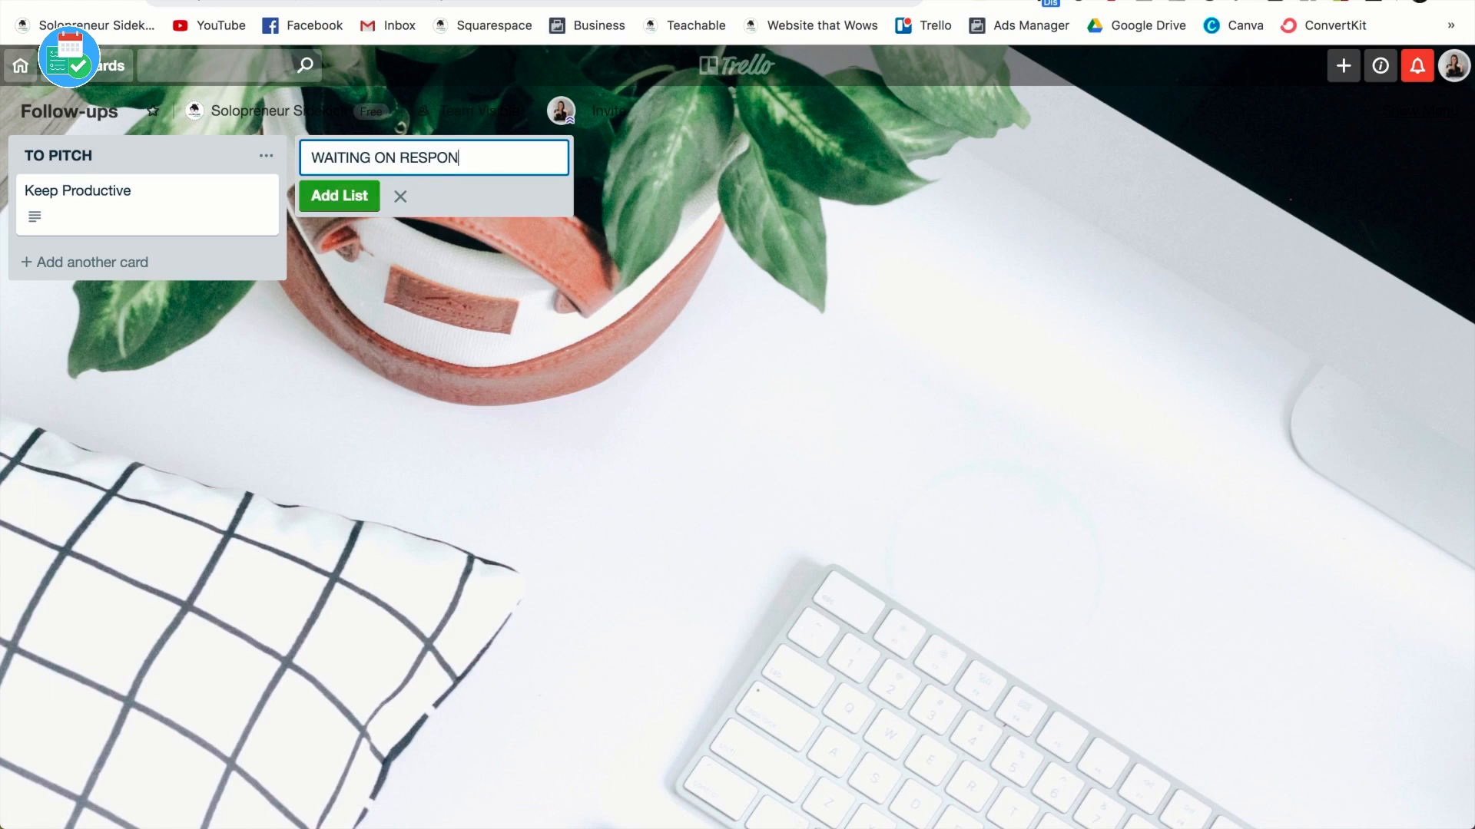
left_click(339, 196)
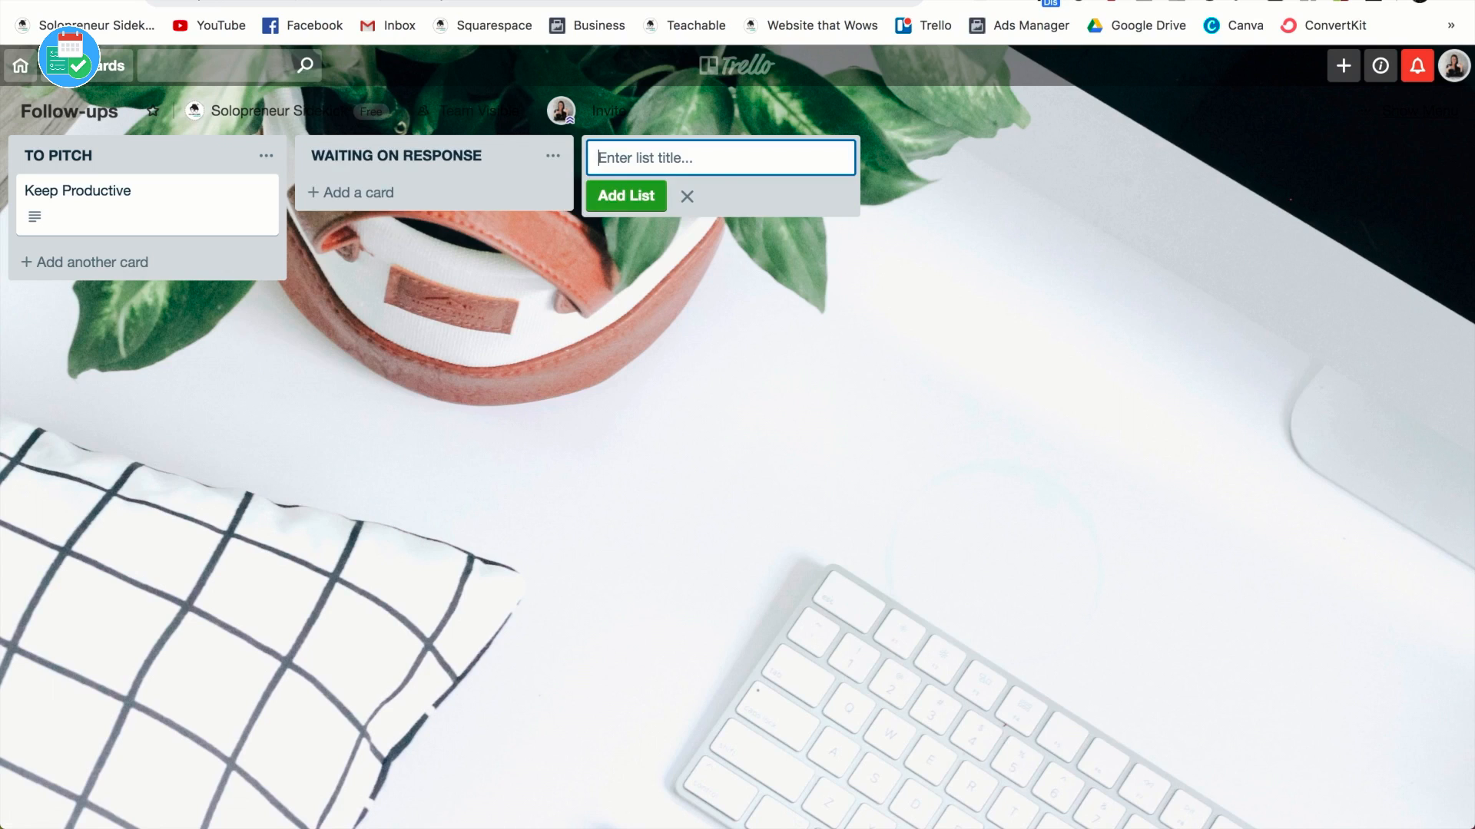
type("FOLLOWED UP")
type("BOOKED")
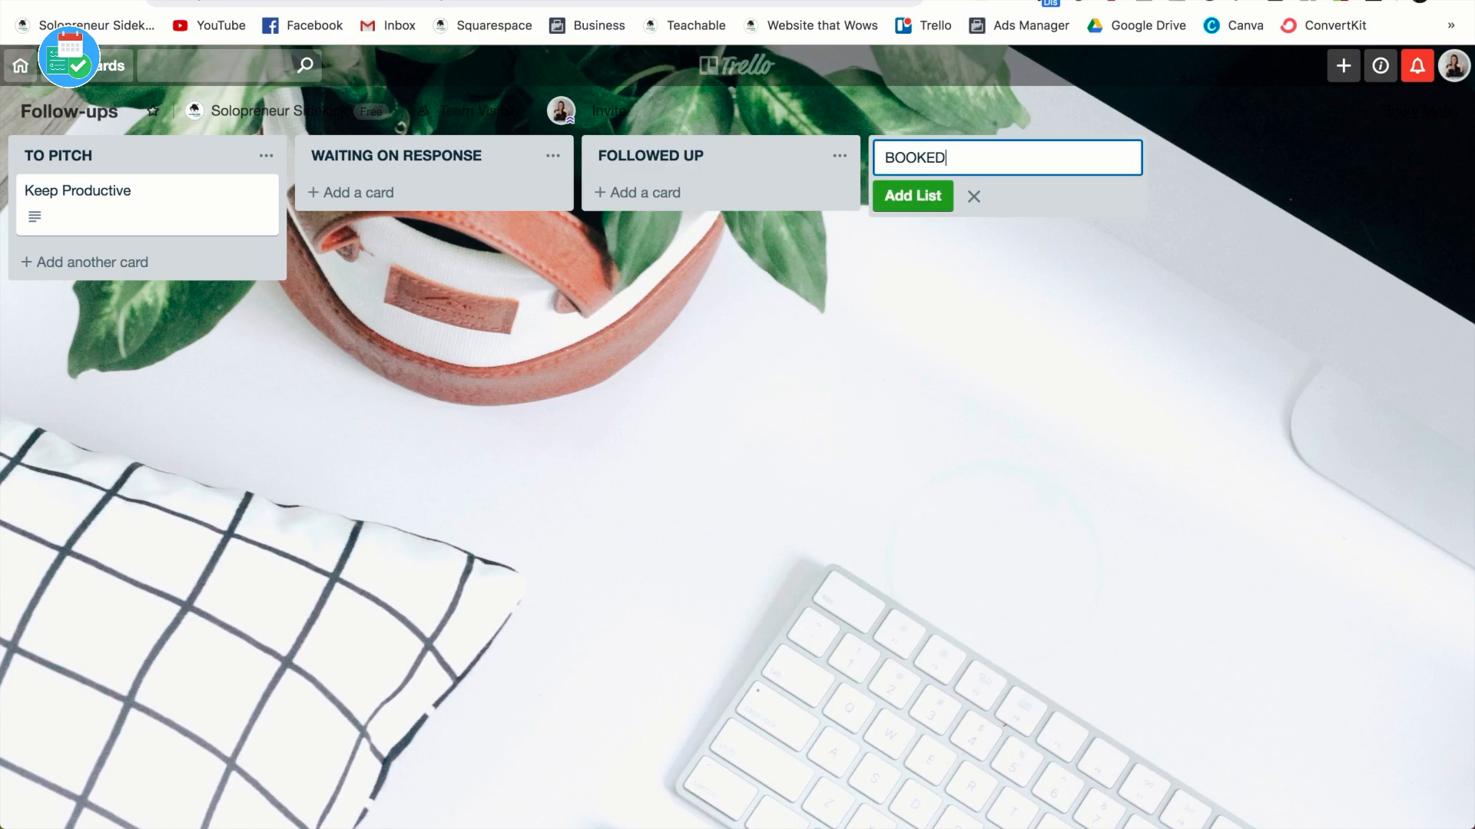
left_click(913, 197)
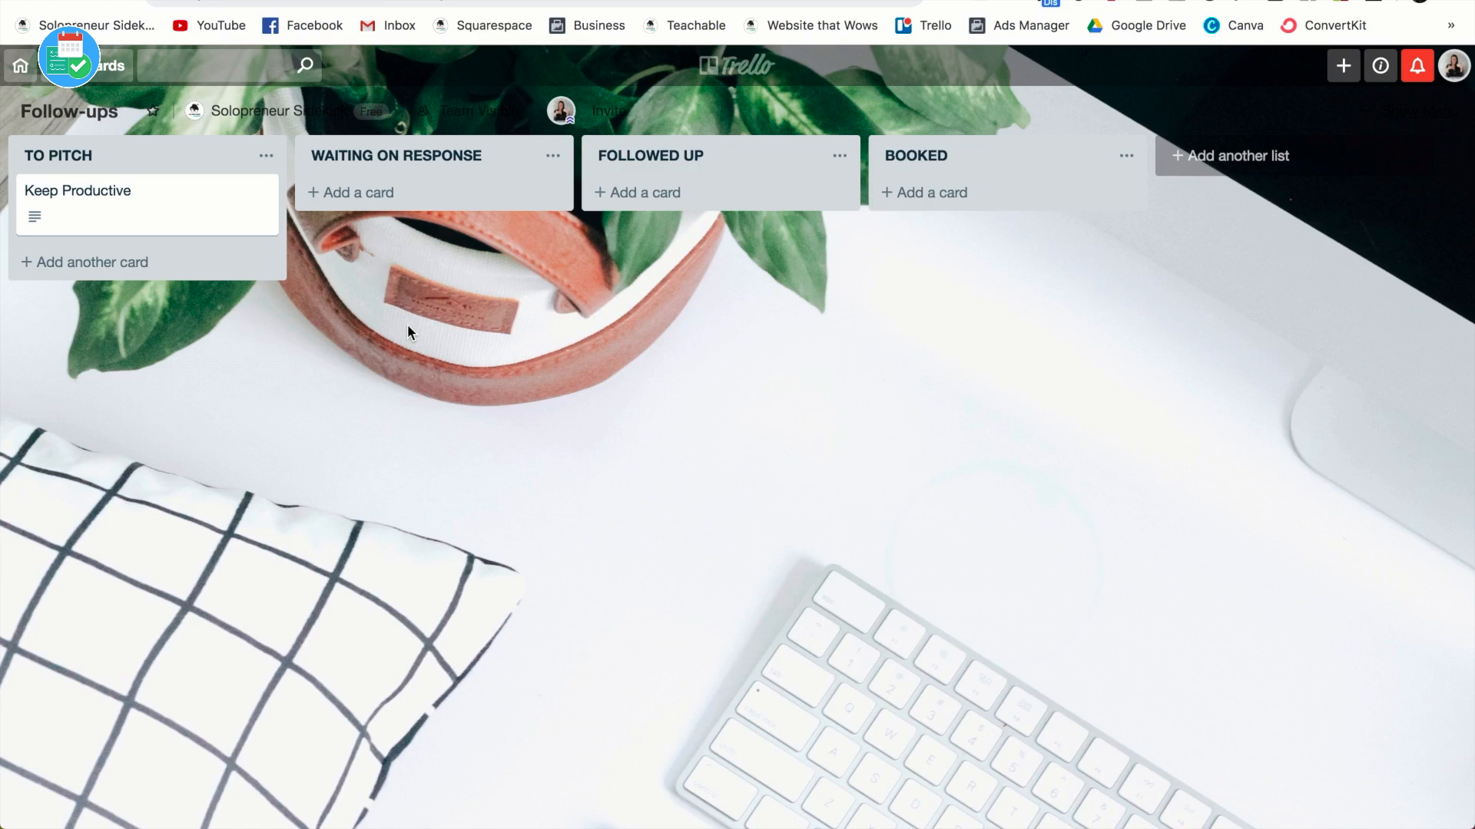
mouse_move(330, 252)
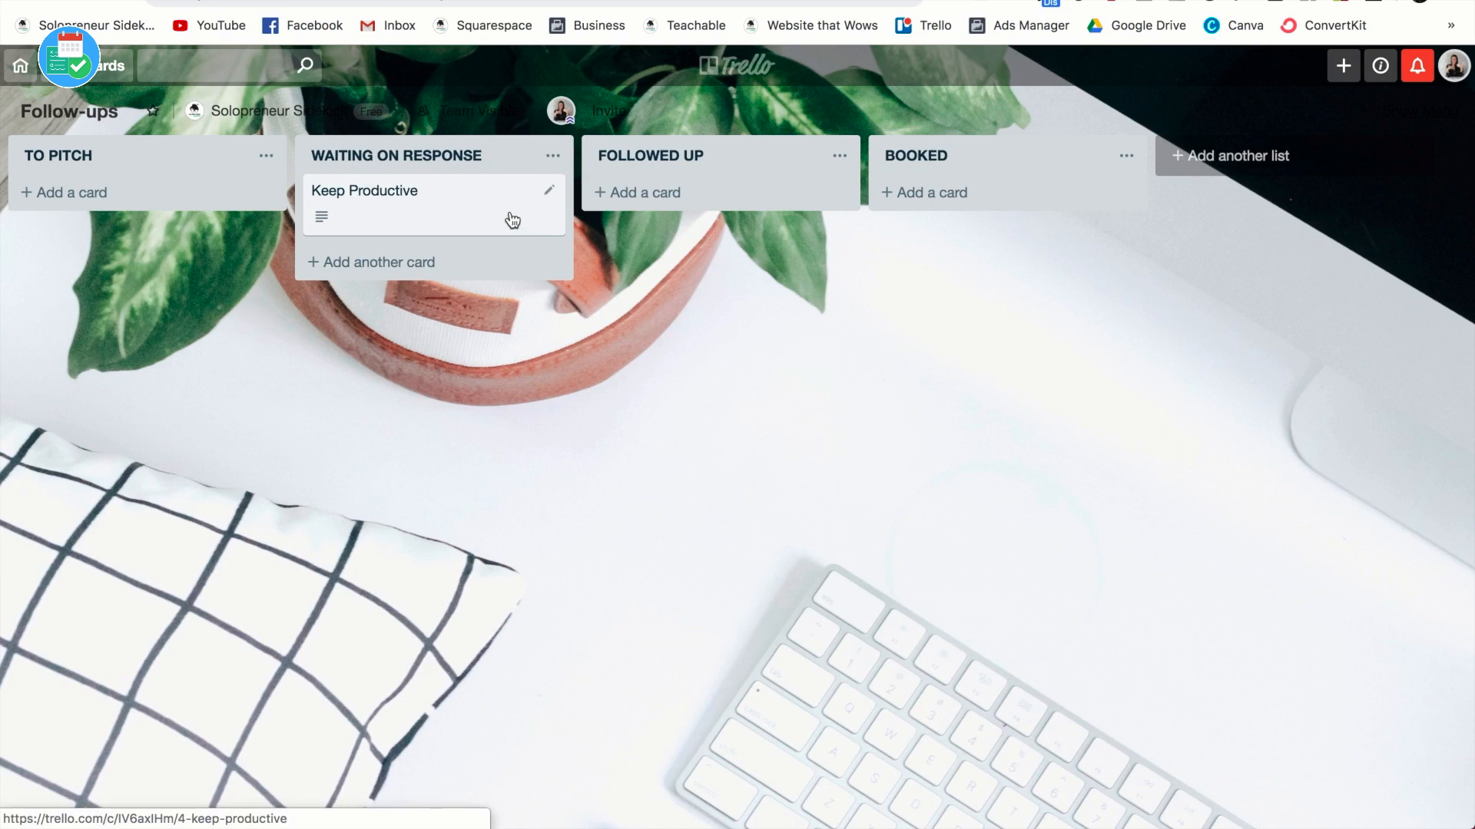
Step: Open the Keep Productive card to review its Activity log, then close it
left_click(394, 191)
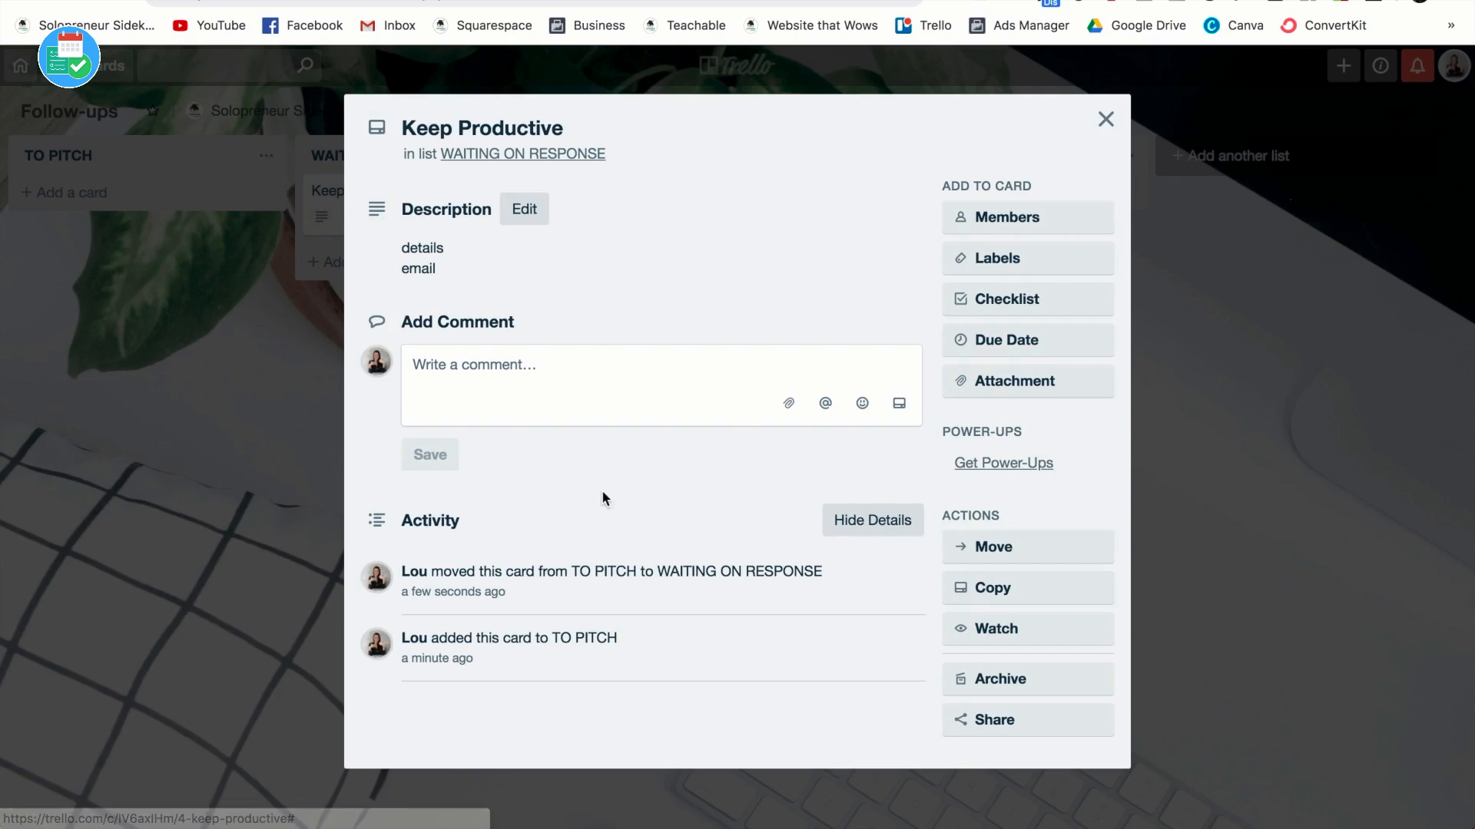
mouse_move(525, 607)
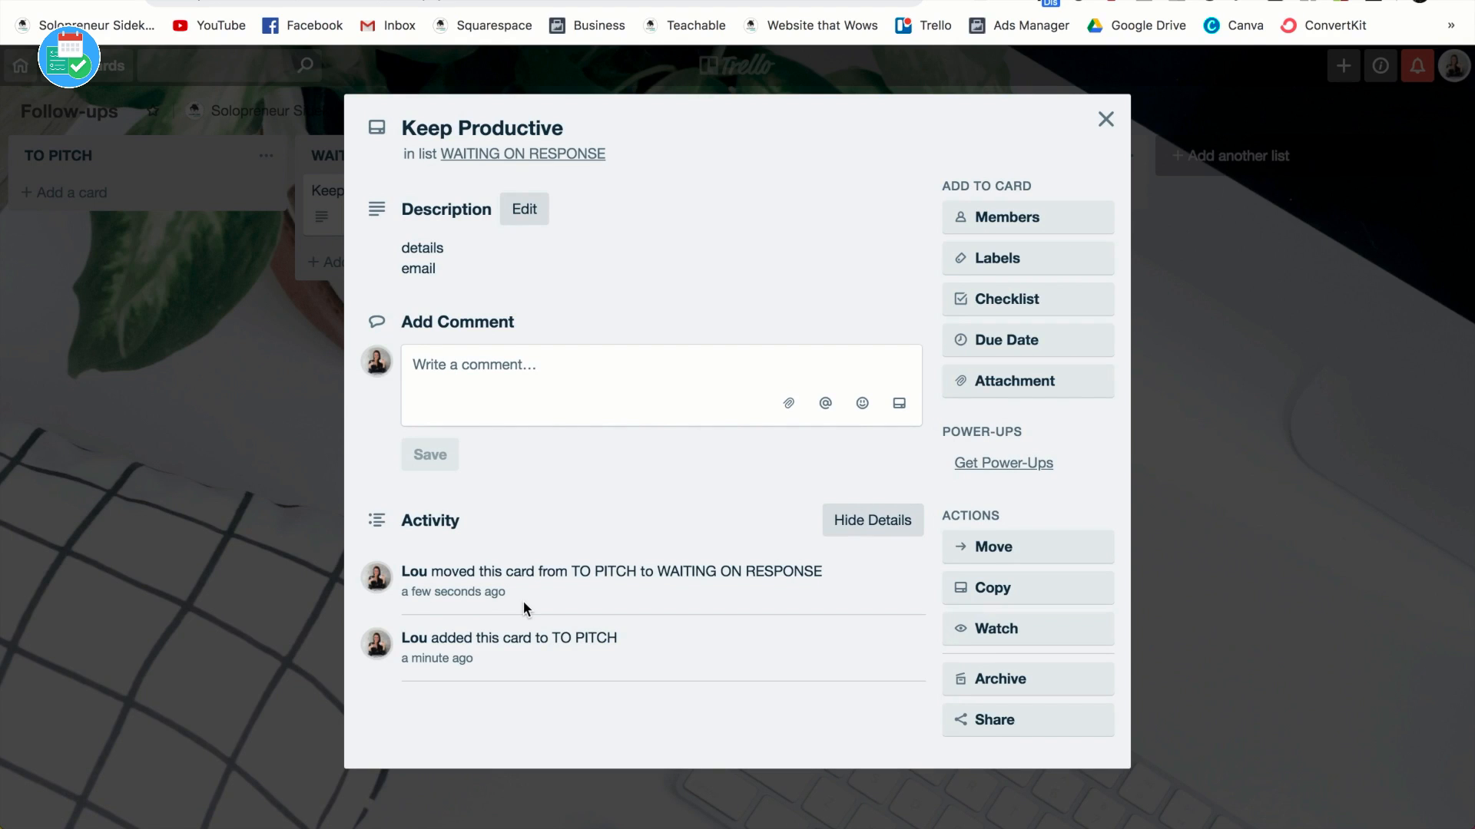
mouse_move(1104, 120)
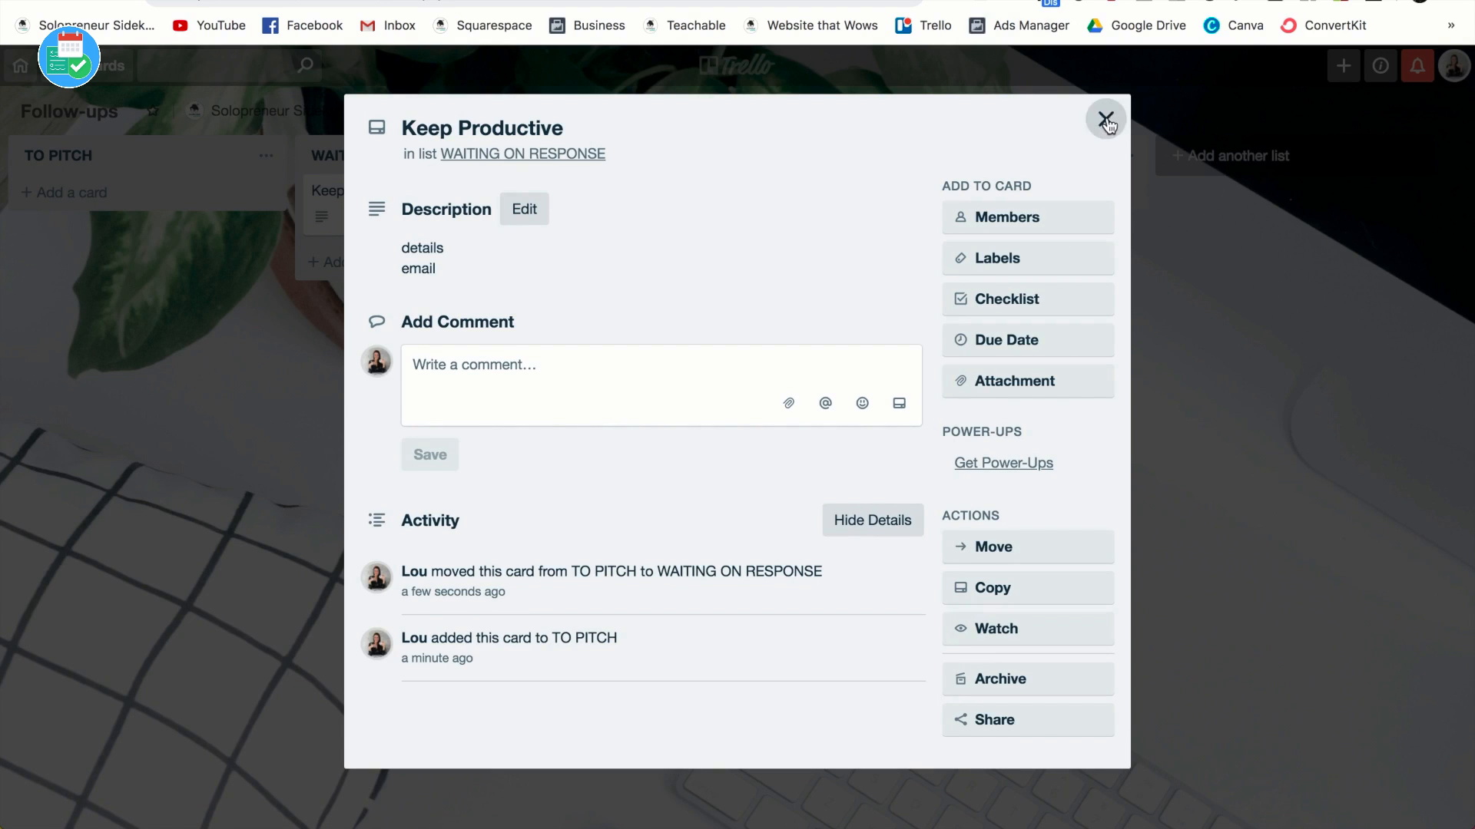
left_click(1105, 120)
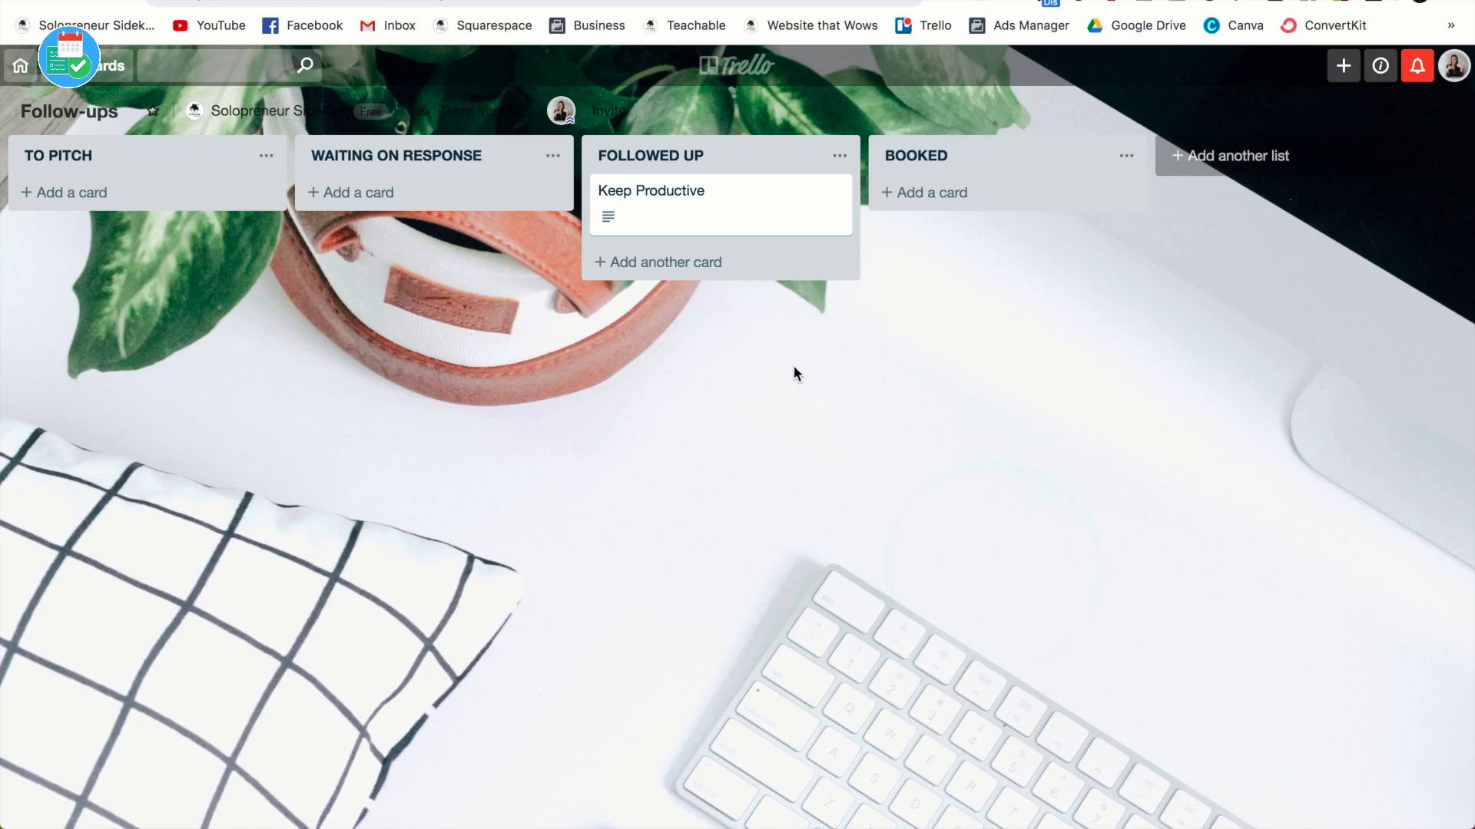
mouse_move(776, 221)
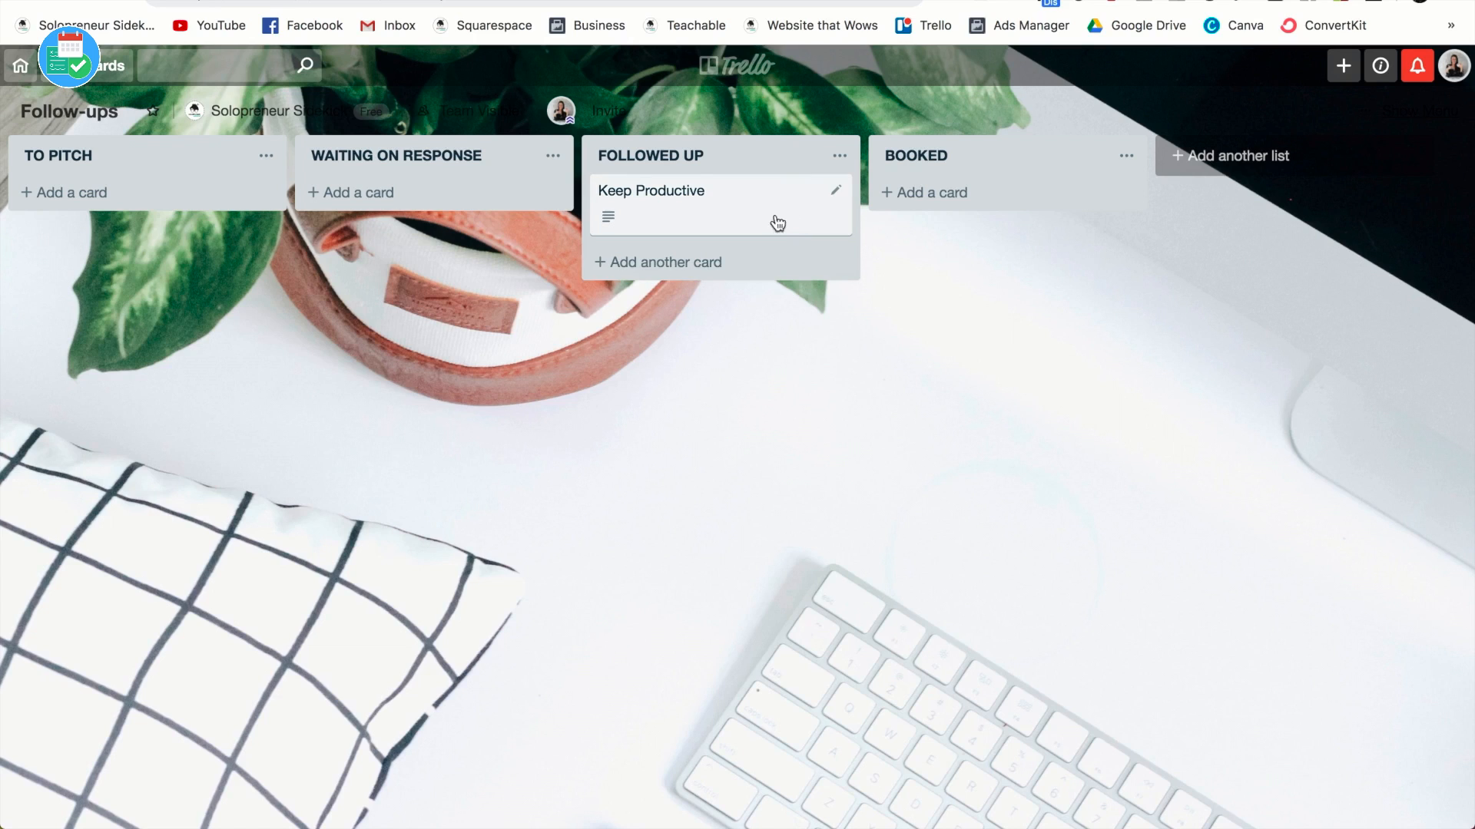
Step: Drag the Keep Productive card into BOOKED, the board's last list
left_click_drag(720, 204, 1006, 204)
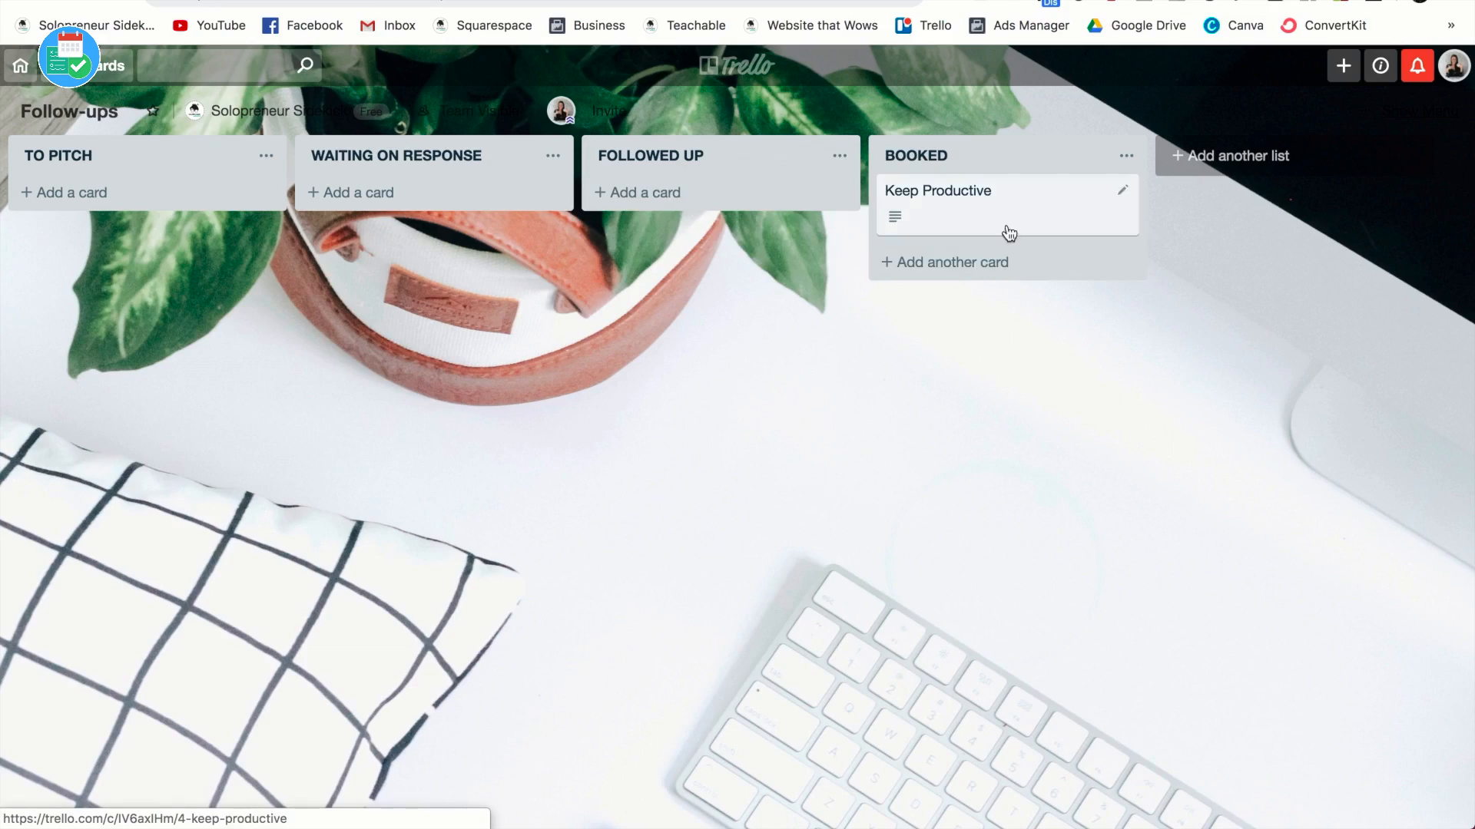